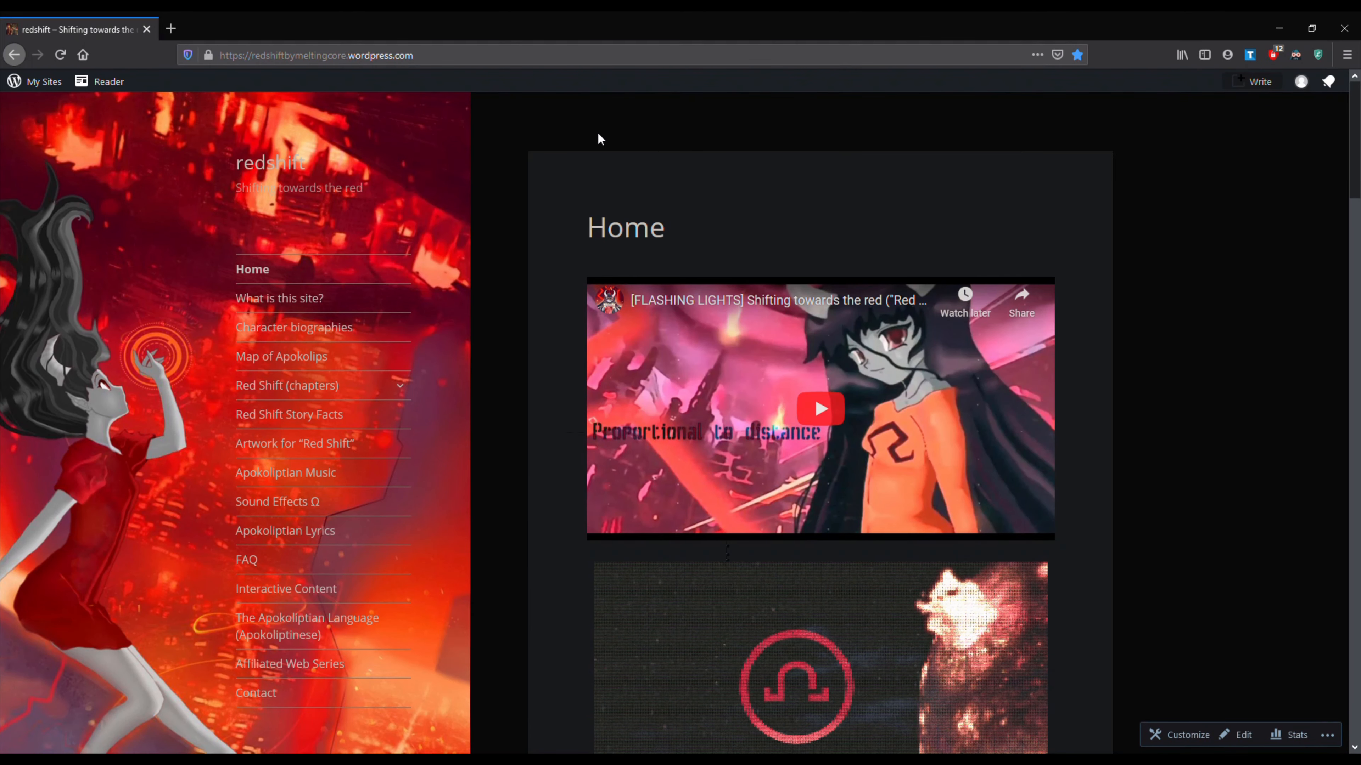
mouse_move(189, 387)
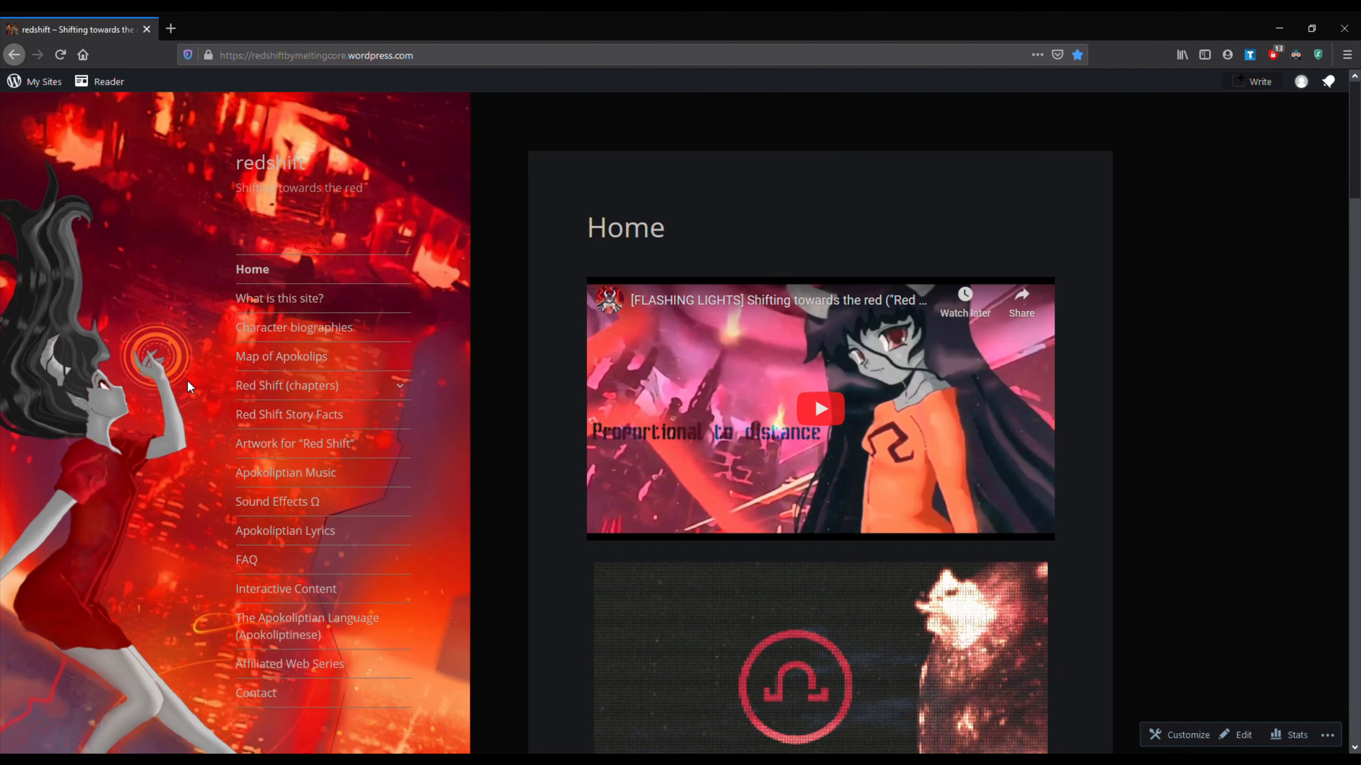
mouse_move(1043, 205)
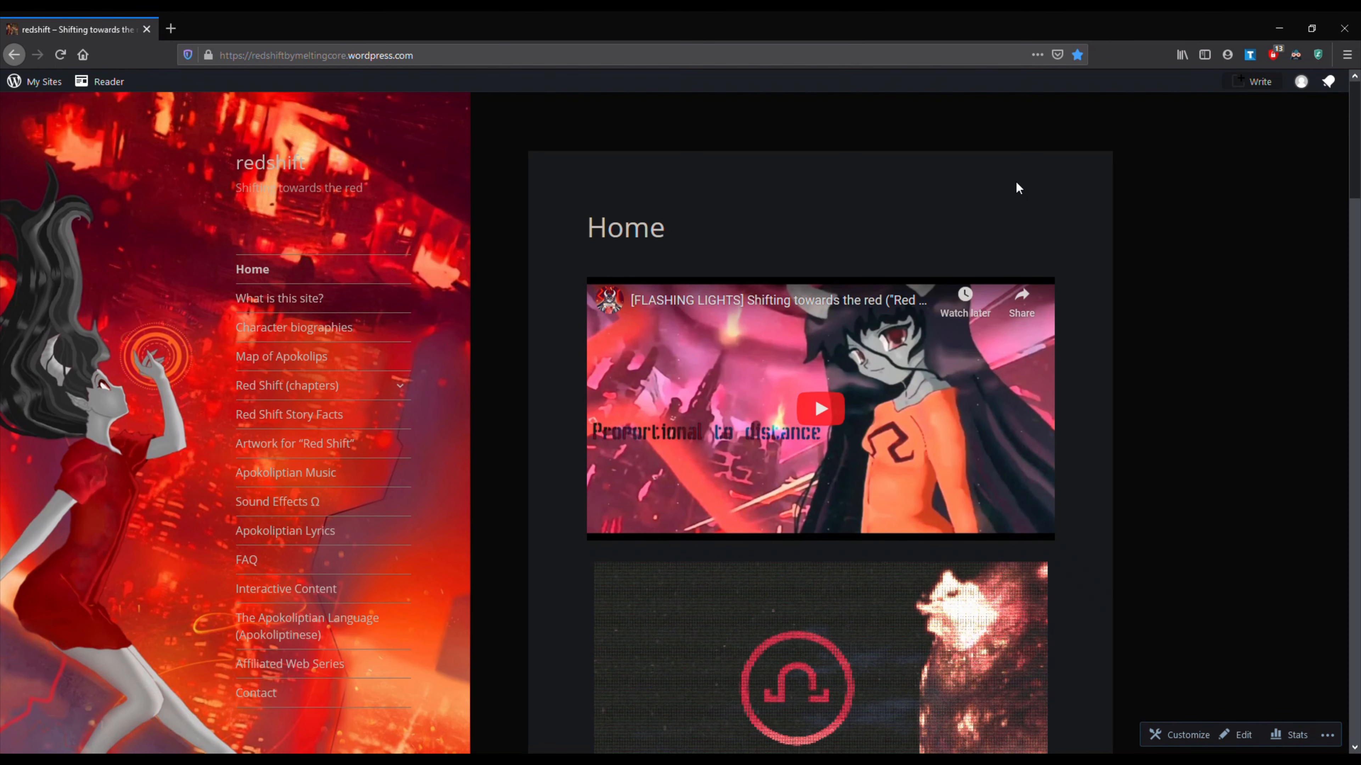
mouse_move(1007, 208)
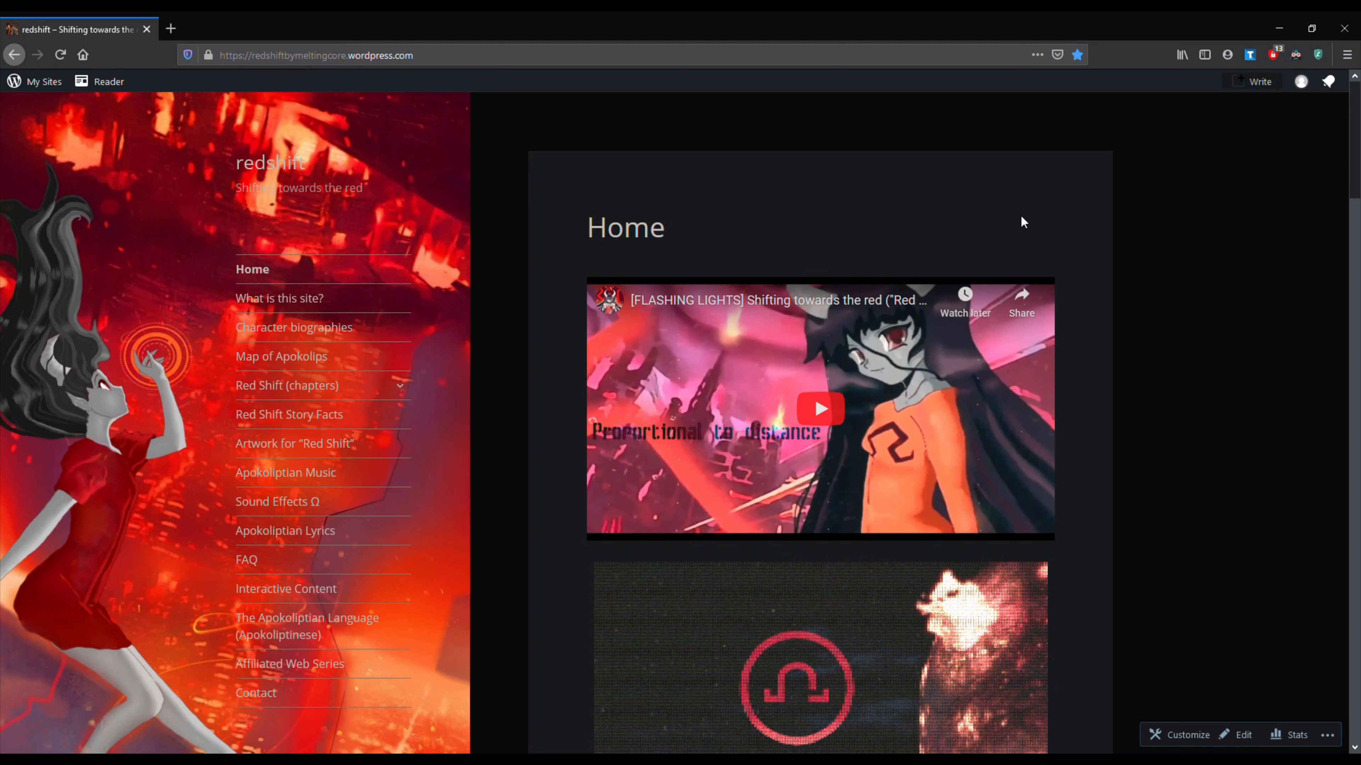
mouse_move(1031, 214)
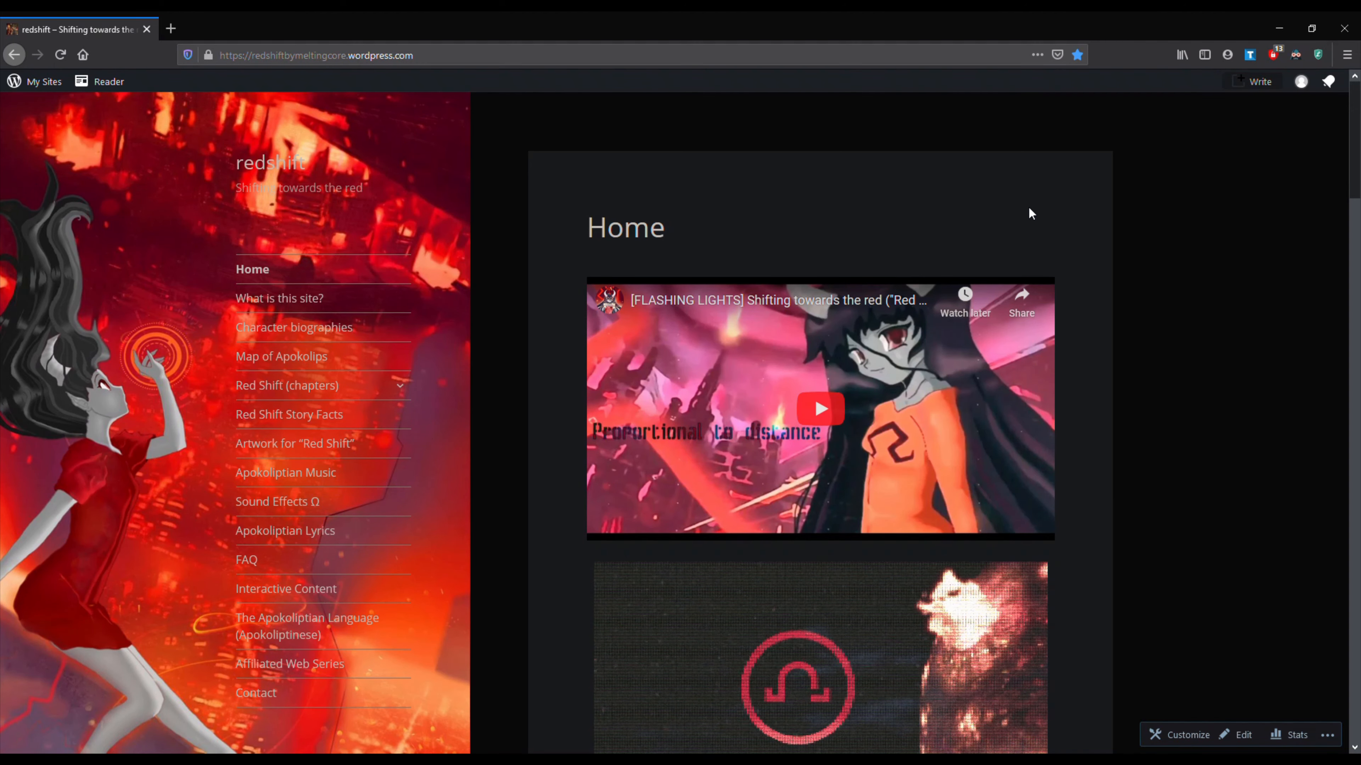
mouse_move(992, 183)
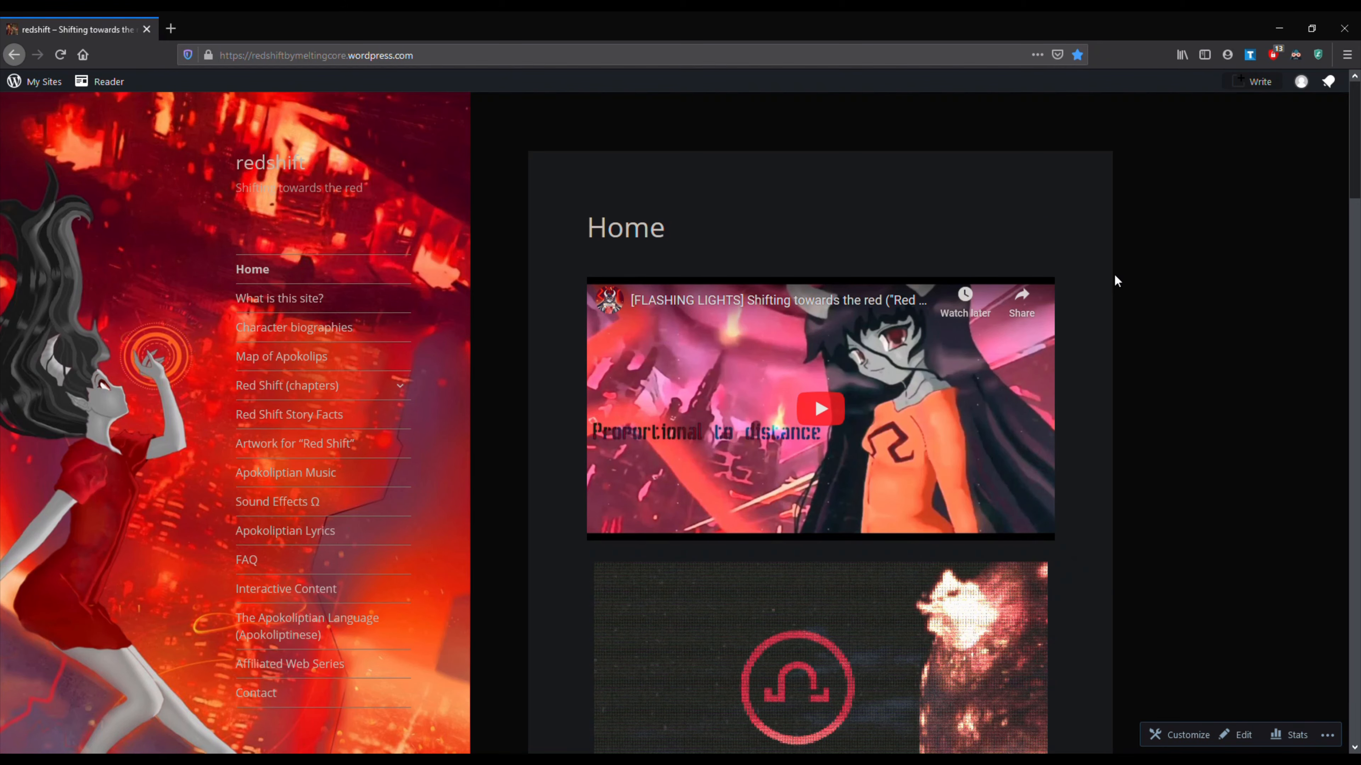
- Open the redshift site's Interactive Content page from the WordPress sidebar menu
scroll("down", 3)
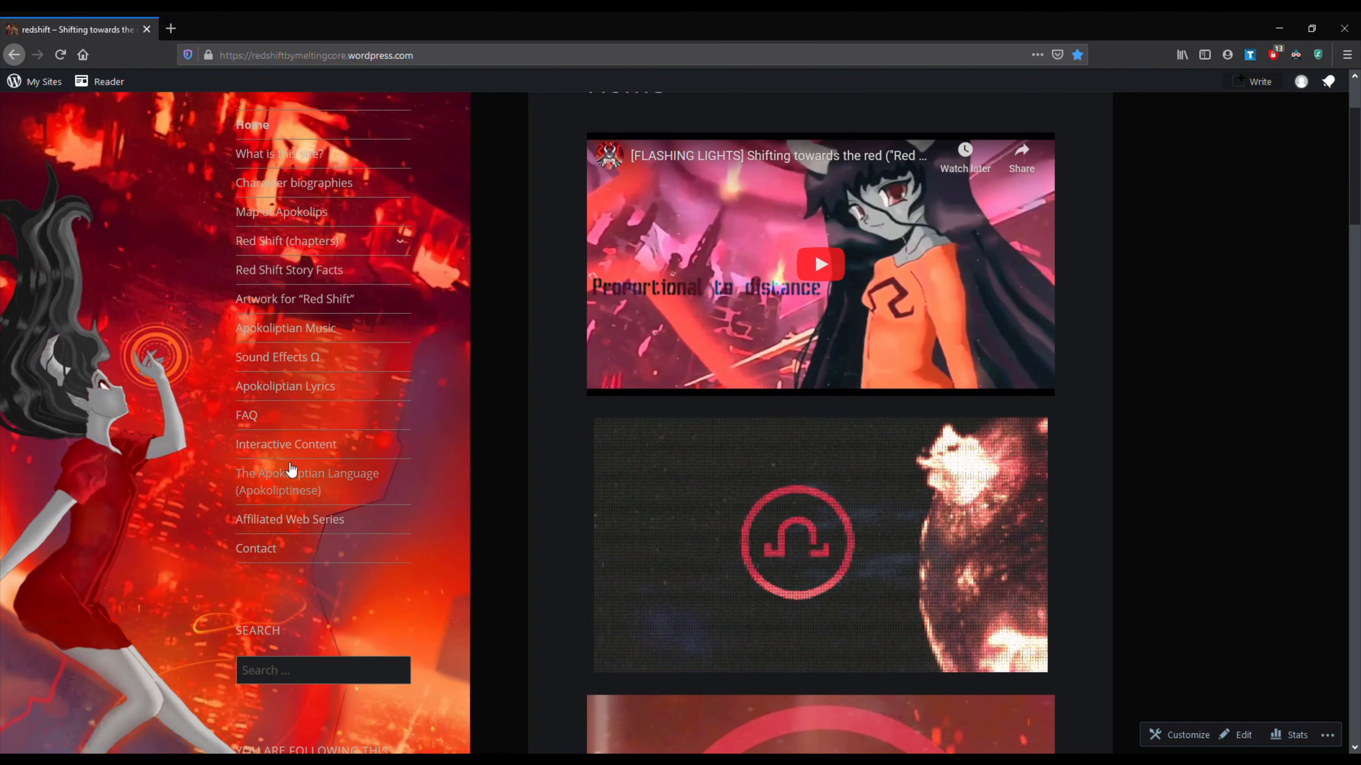
left_click(286, 444)
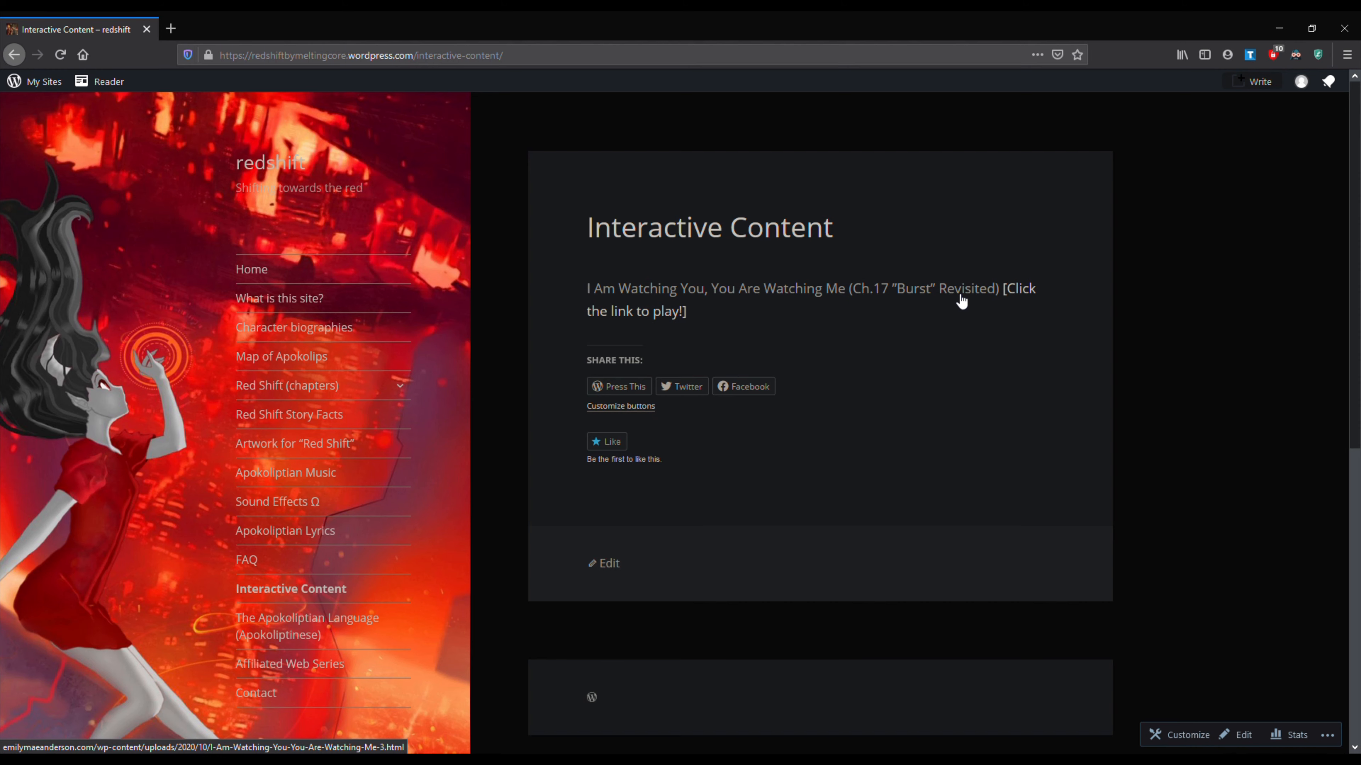
- Launch the Chapter 17 Twine story from its play link and read the opening dream passage
left_click(1020, 288)
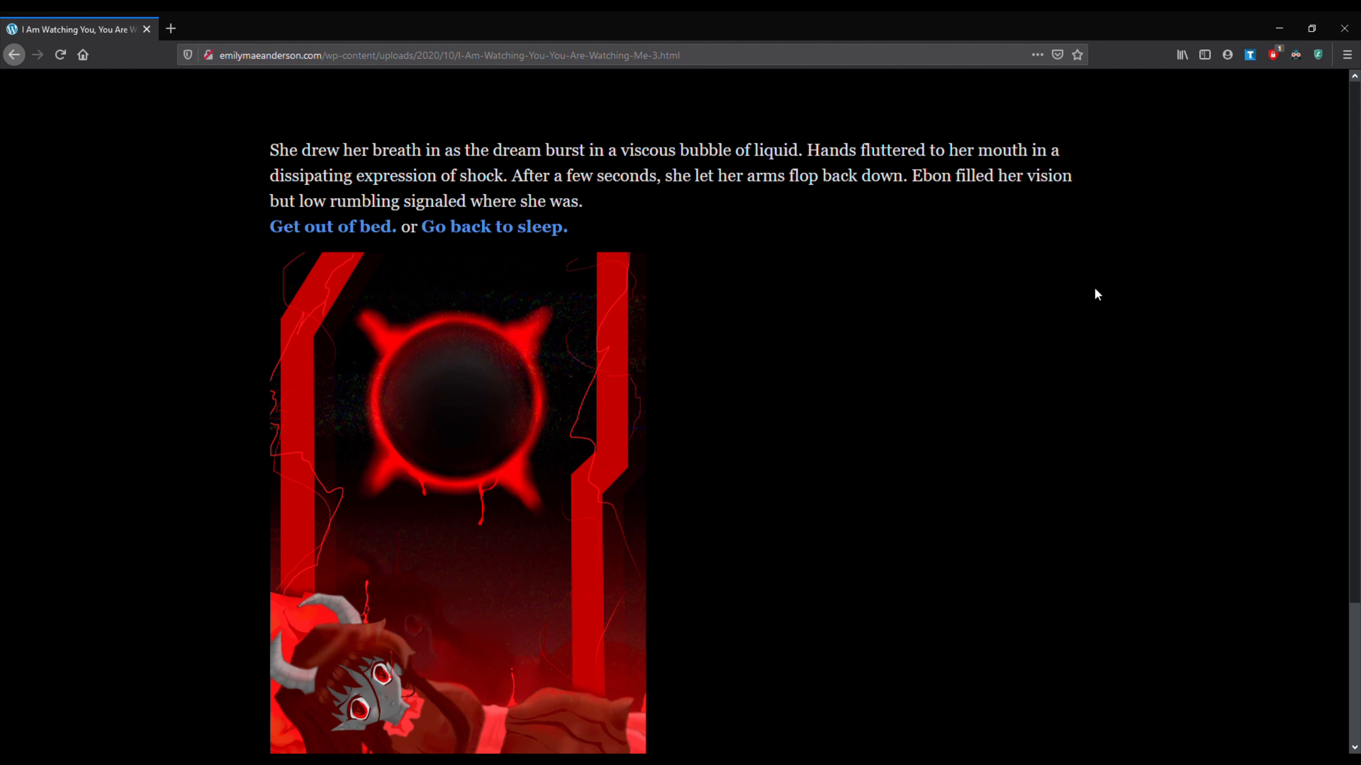
mouse_move(1016, 333)
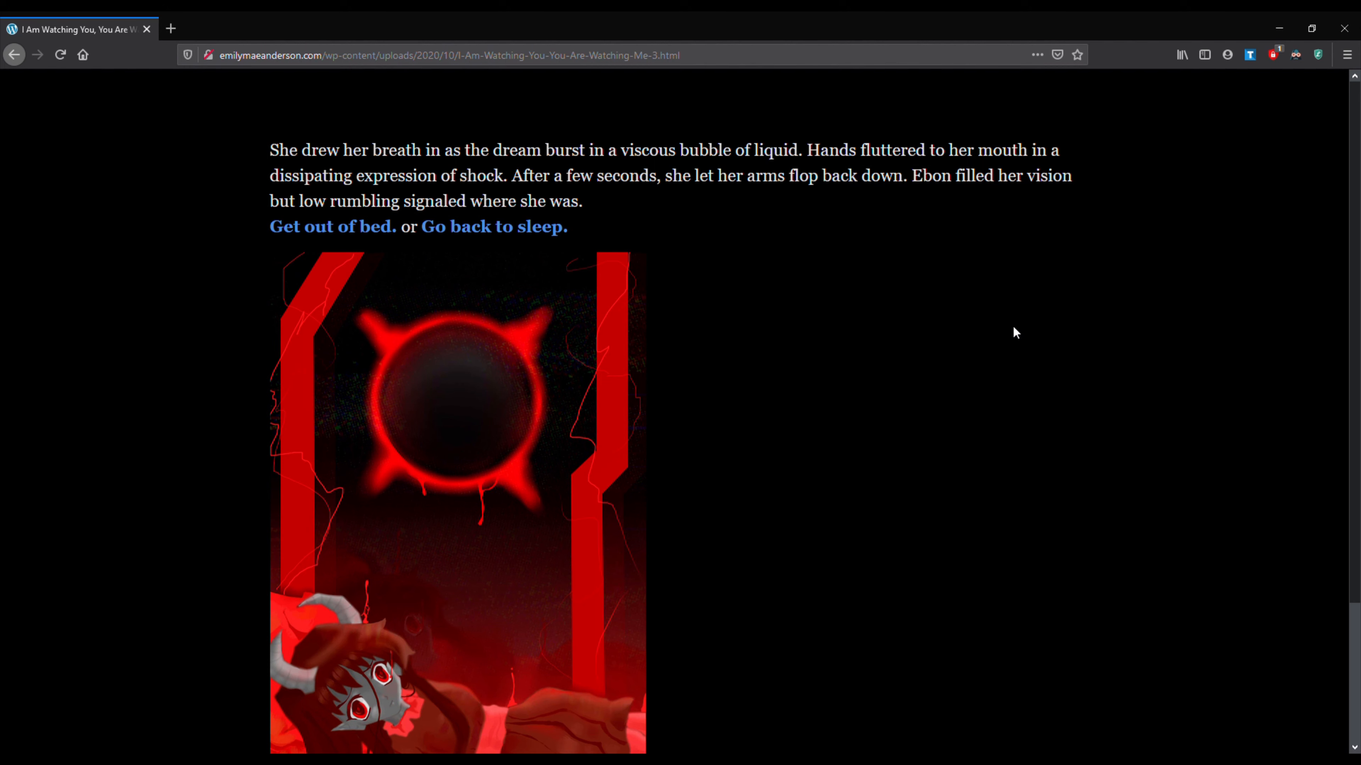
scroll("down", 3)
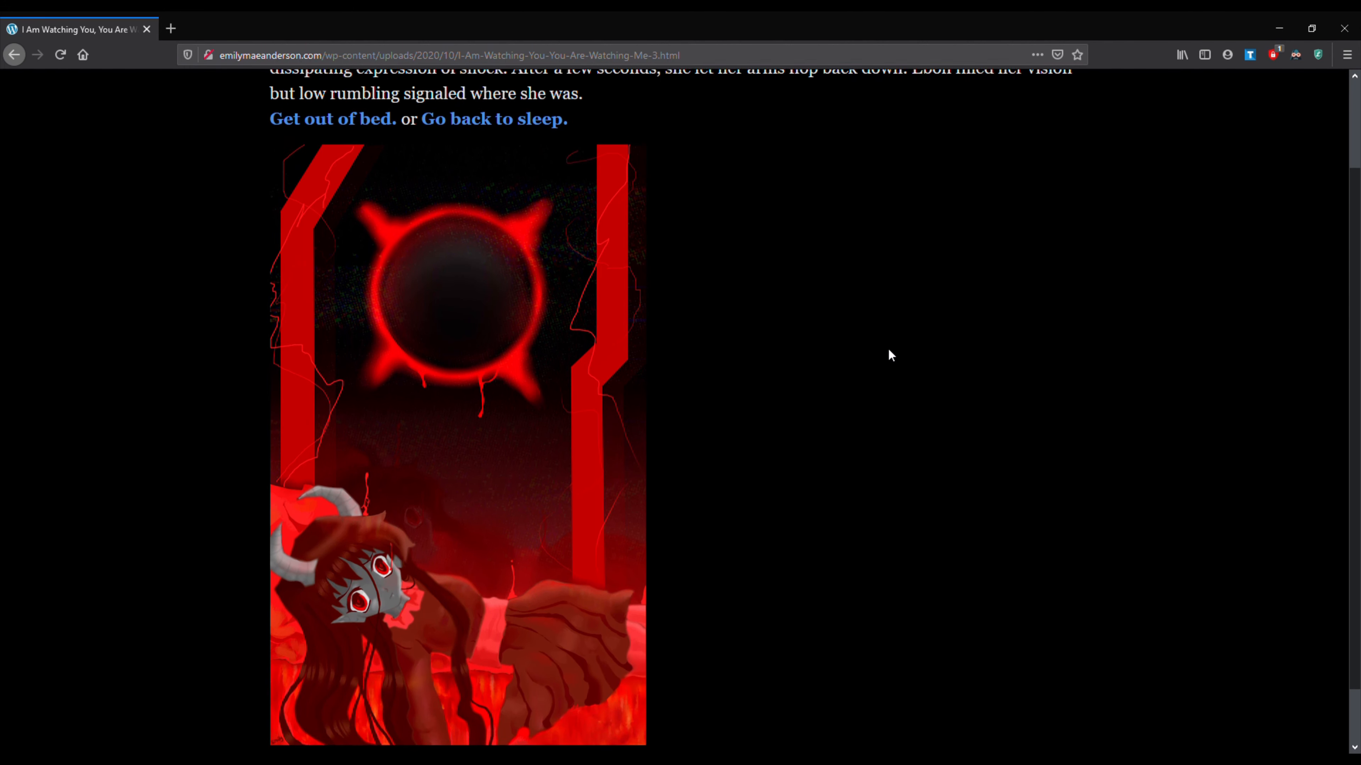
scroll("down", 3)
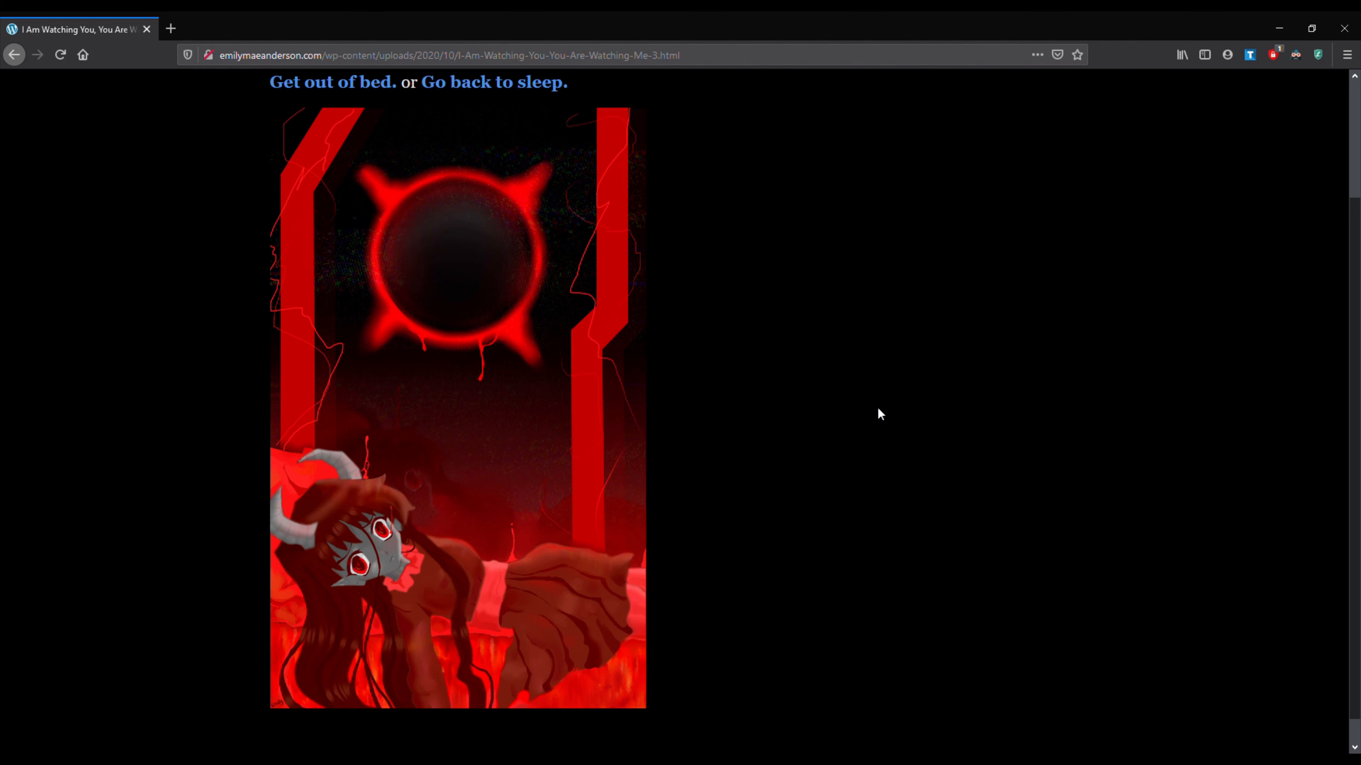
scroll("up", 3)
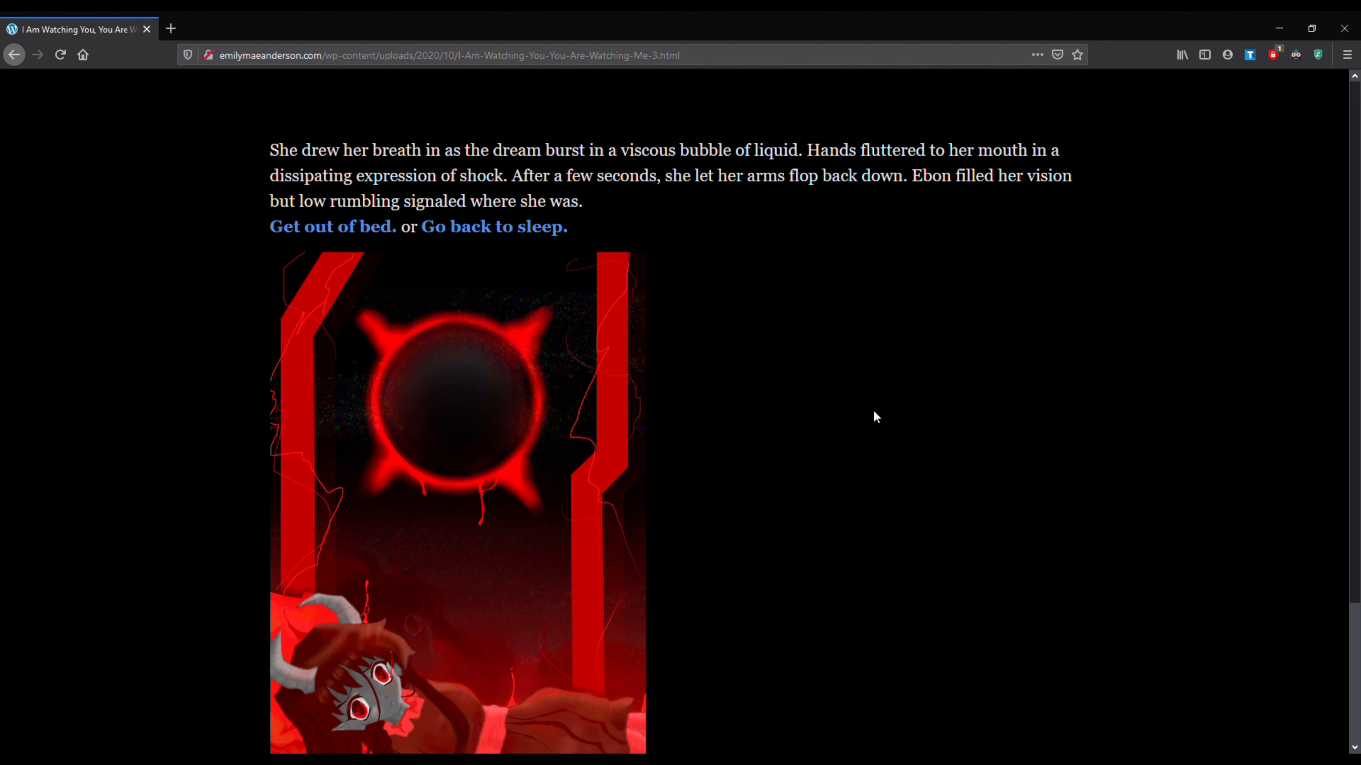
mouse_move(894, 340)
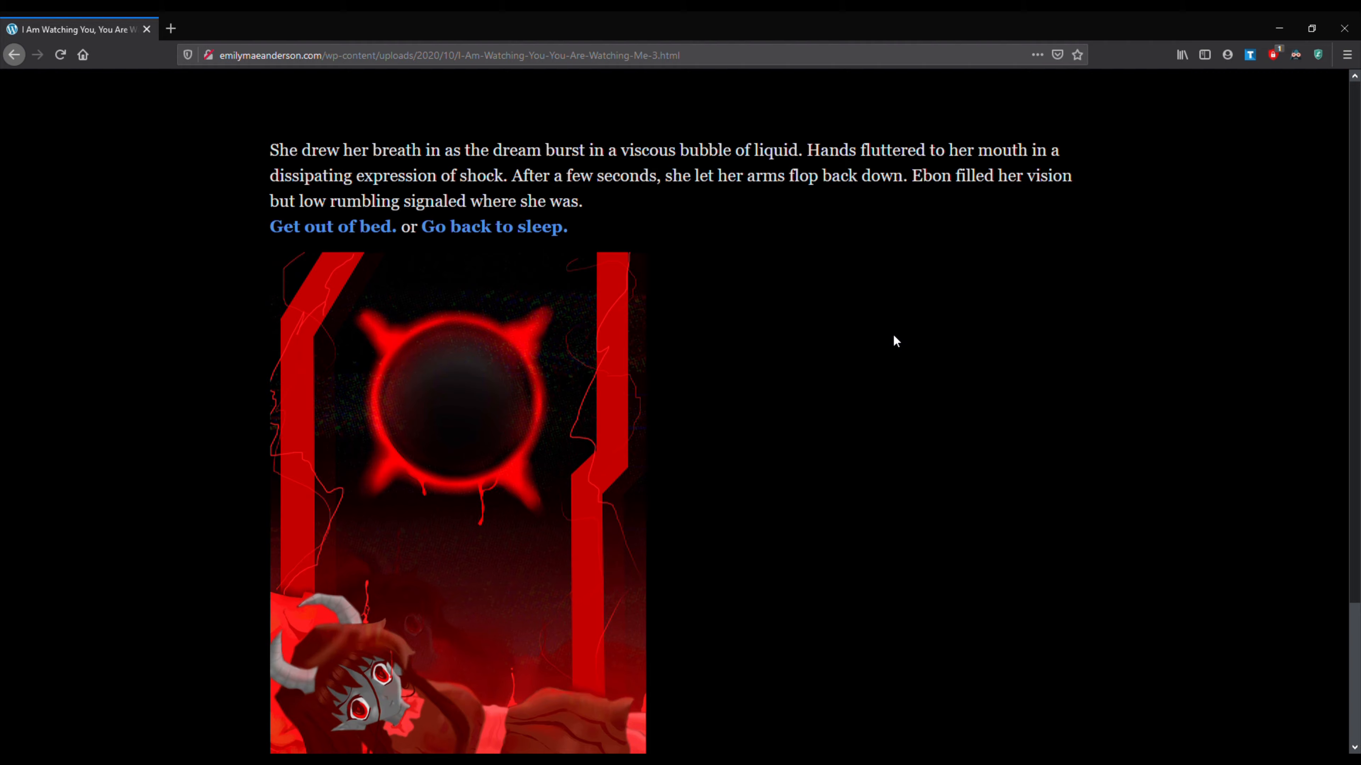
scroll("down", 3)
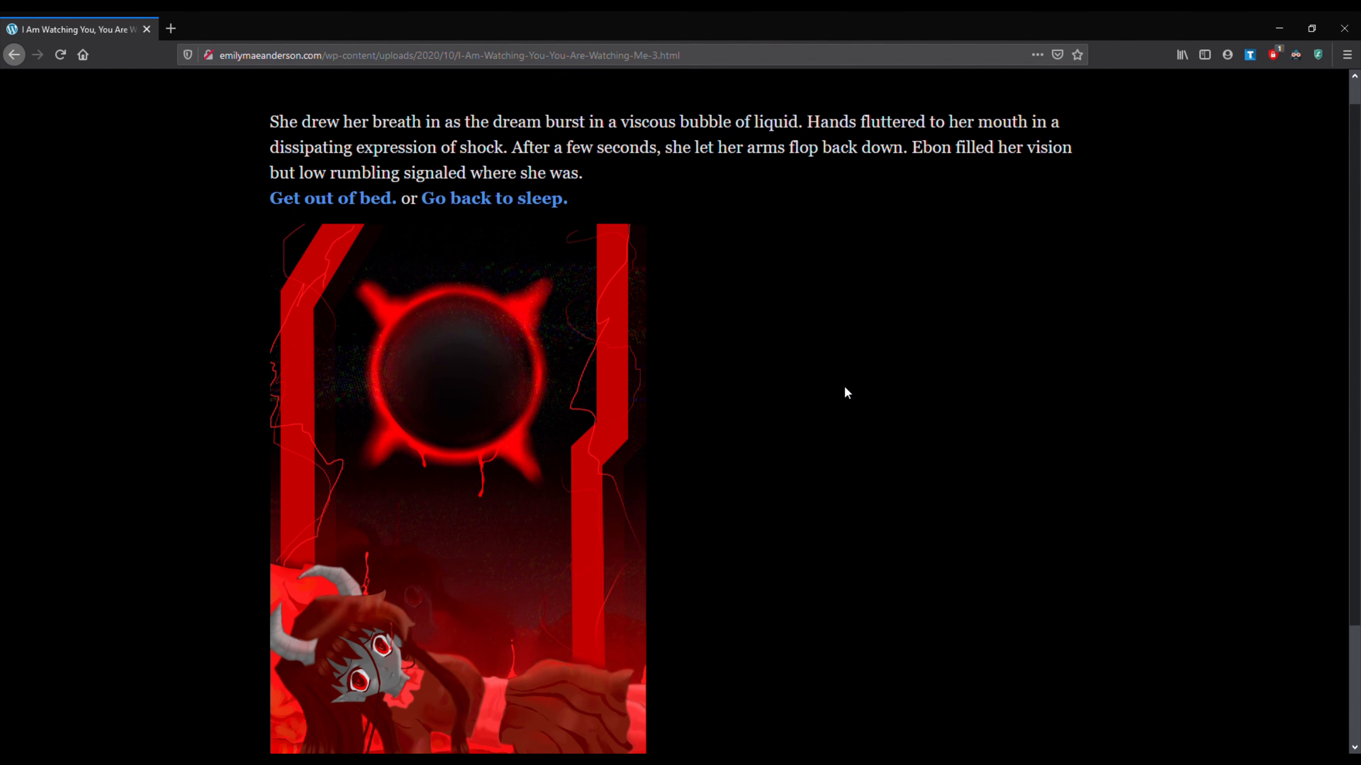
mouse_move(889, 355)
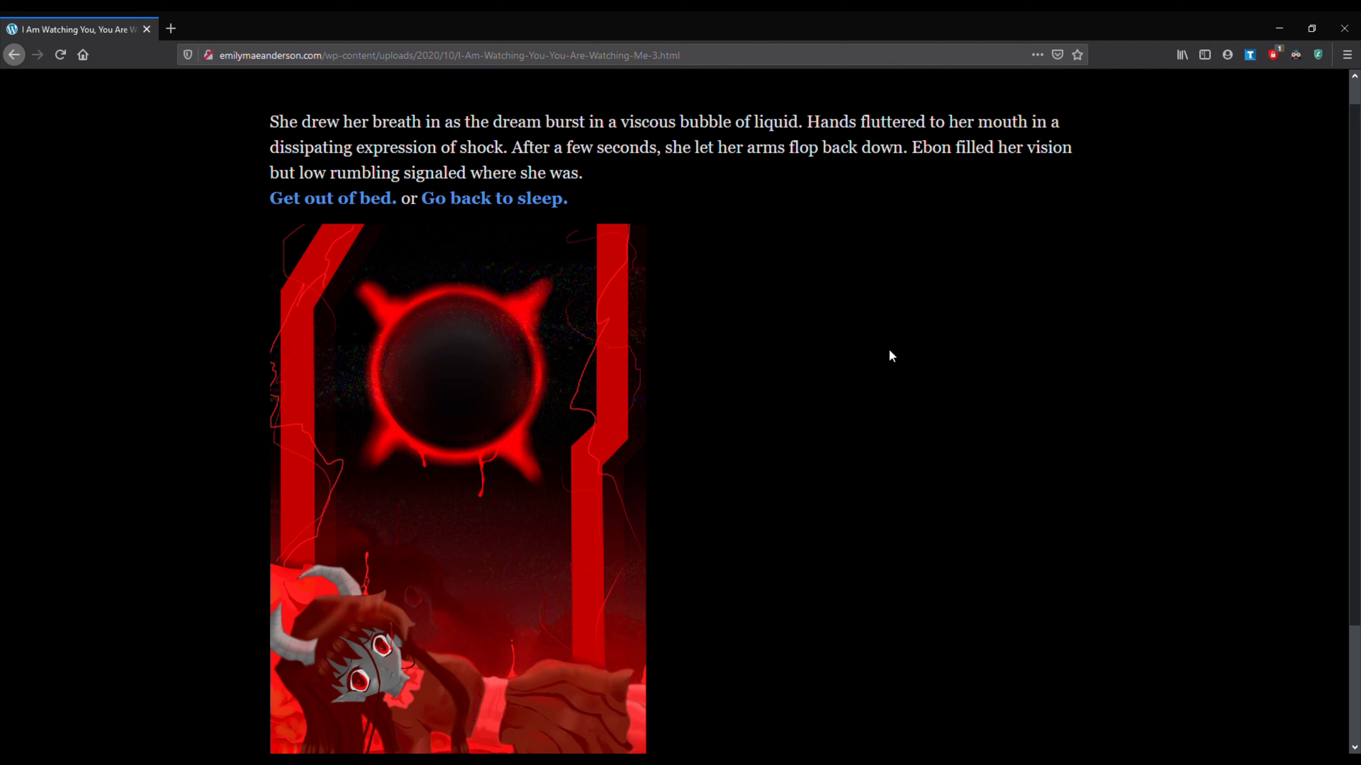
mouse_move(958, 372)
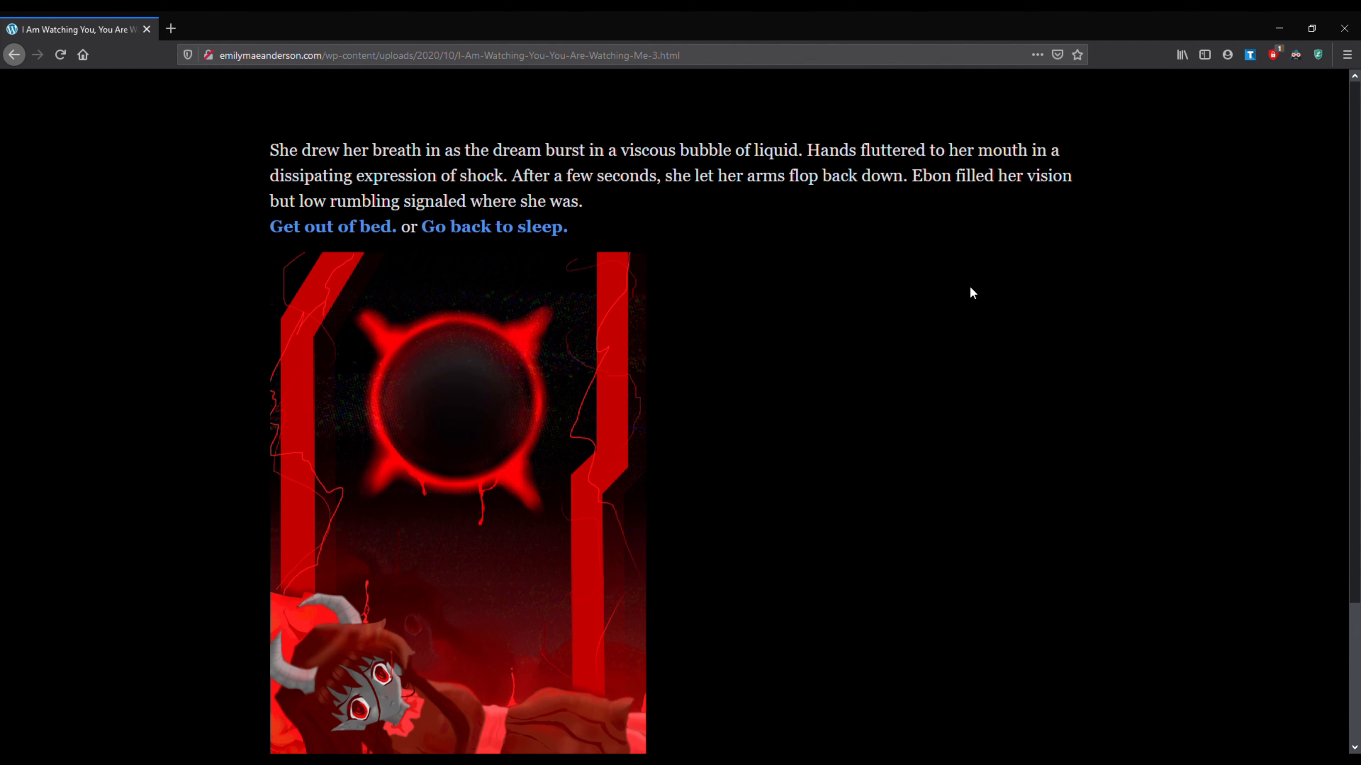
mouse_move(983, 298)
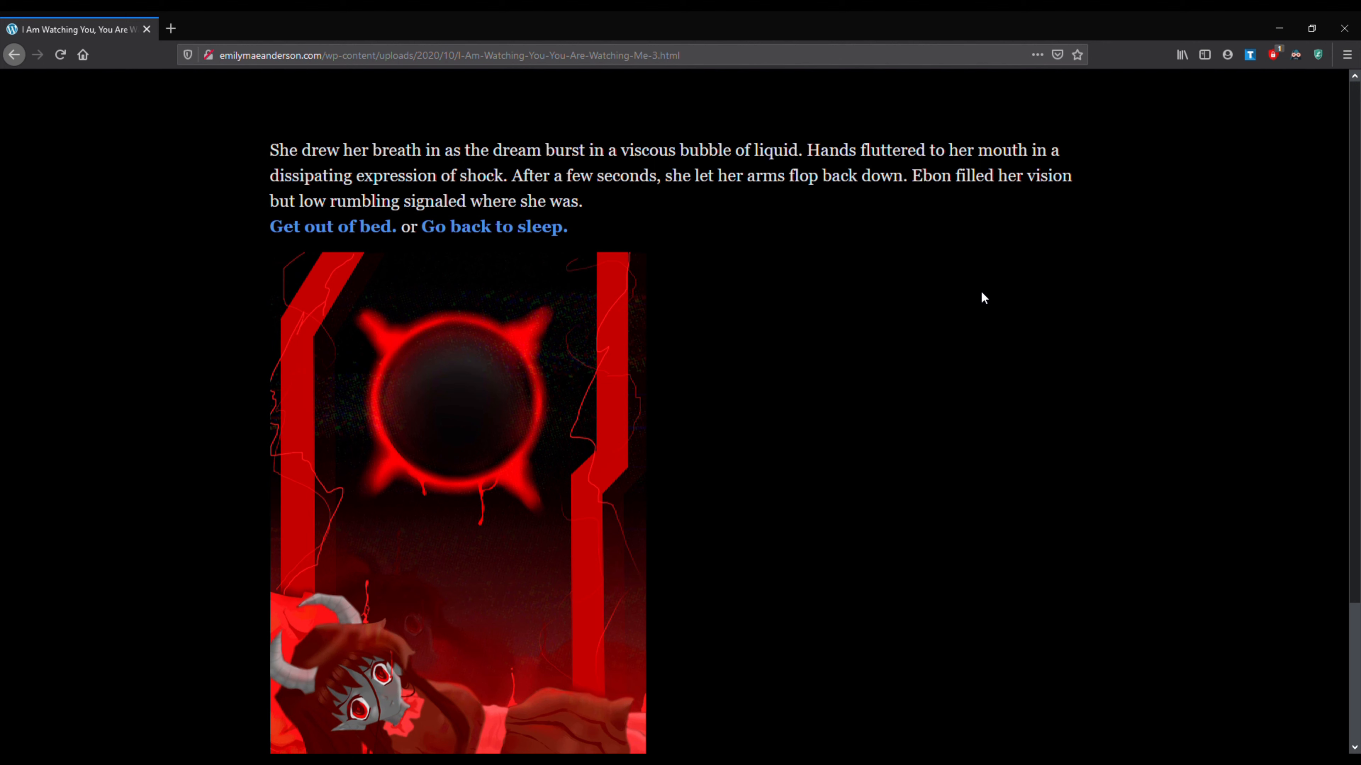
mouse_move(931, 345)
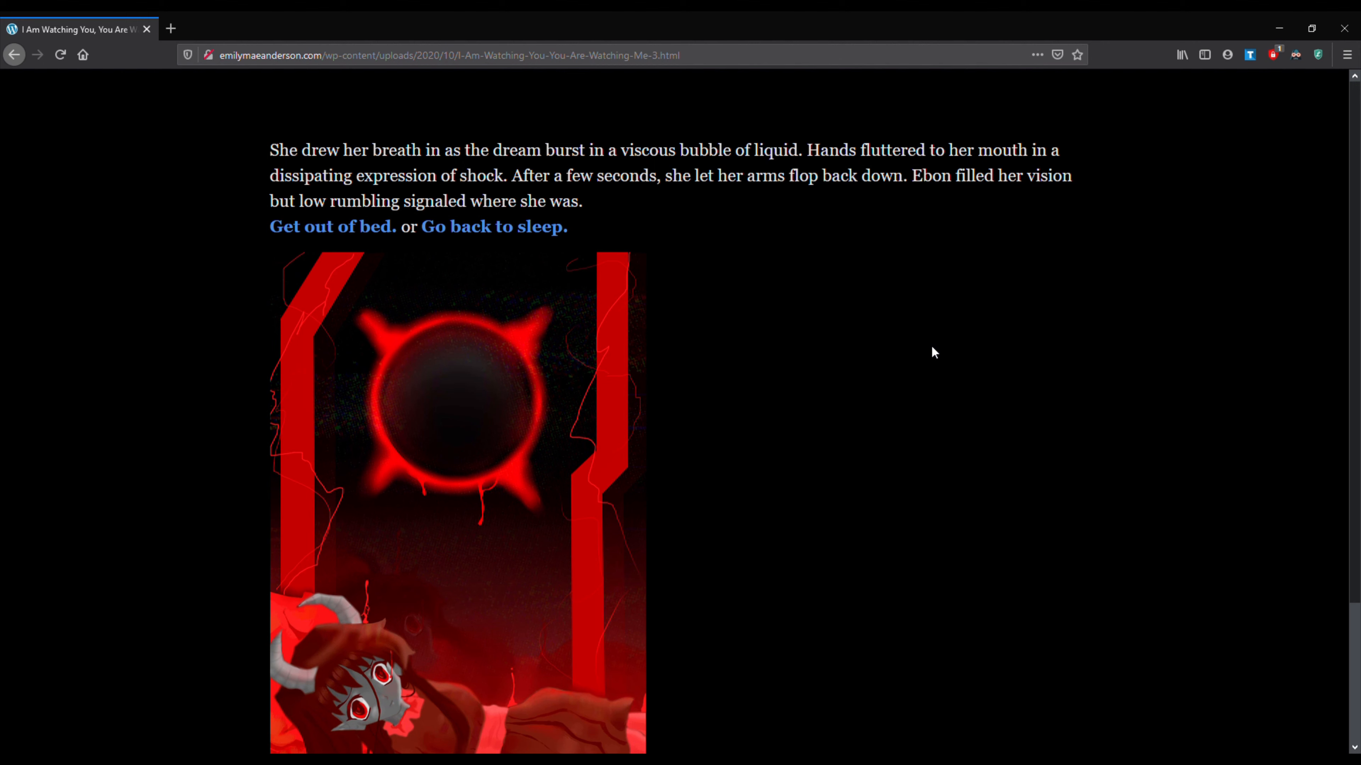
mouse_move(923, 337)
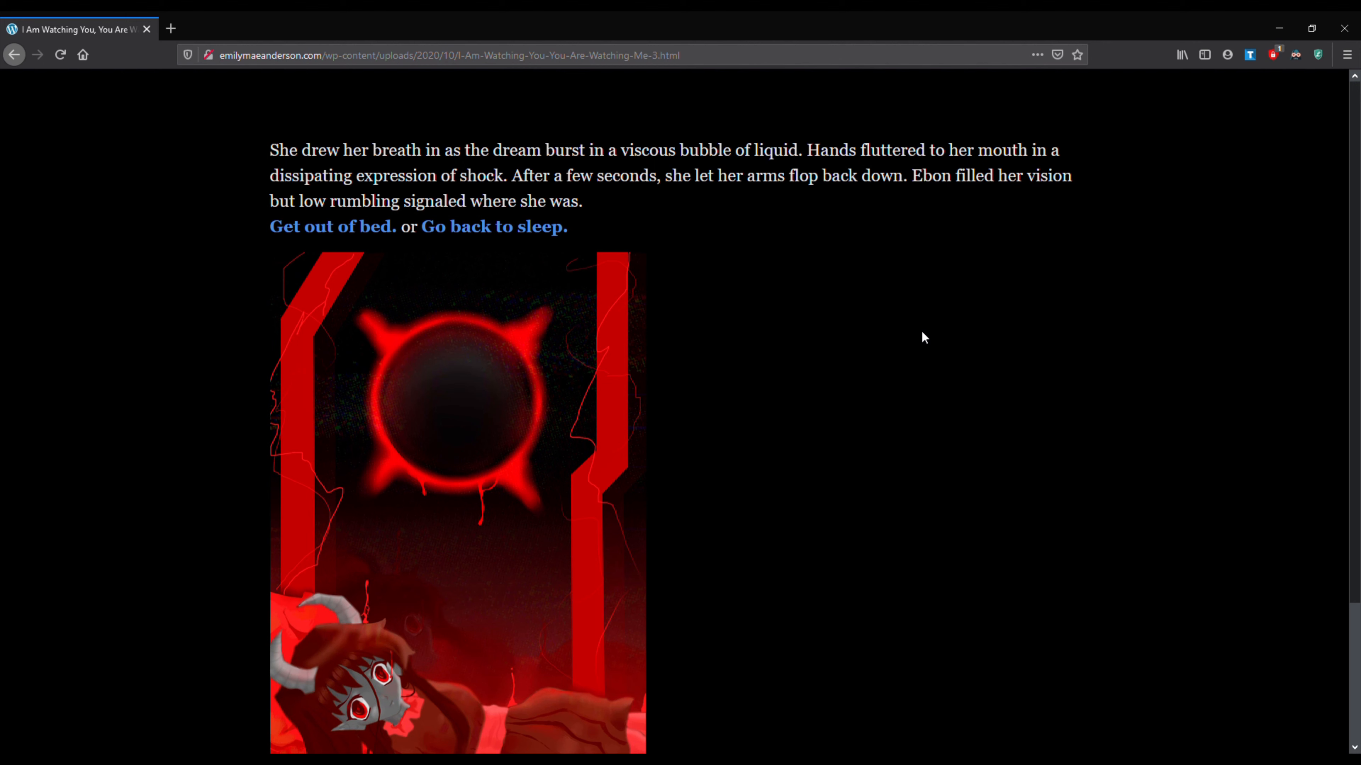
mouse_move(911, 324)
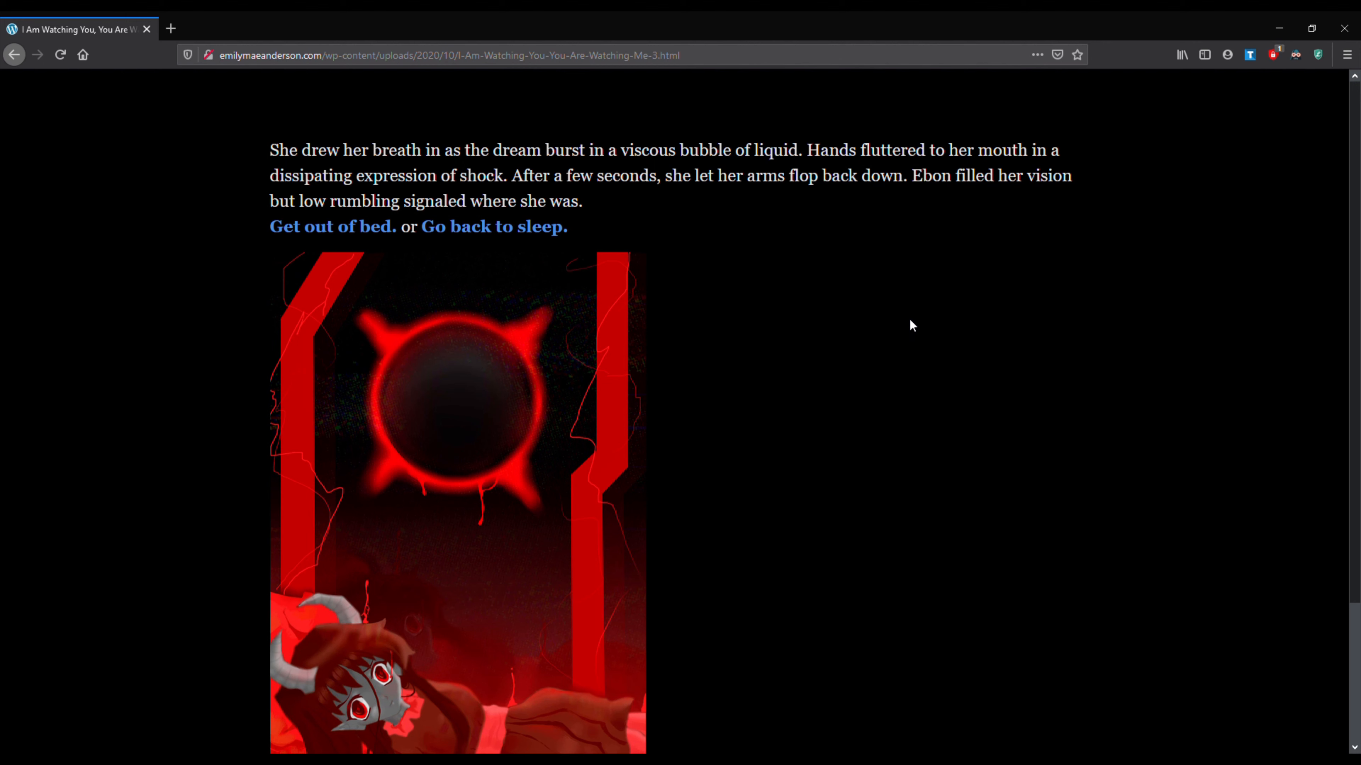
mouse_move(902, 328)
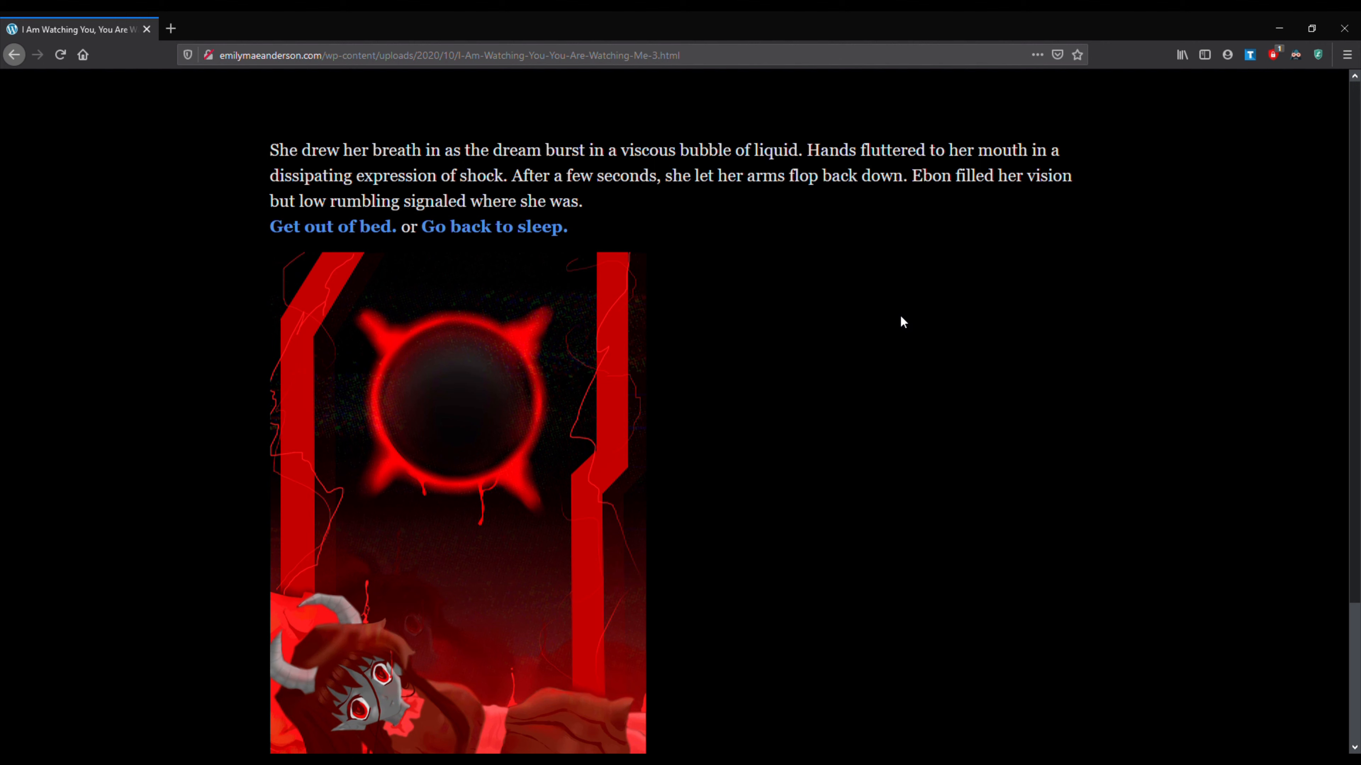
mouse_move(912, 317)
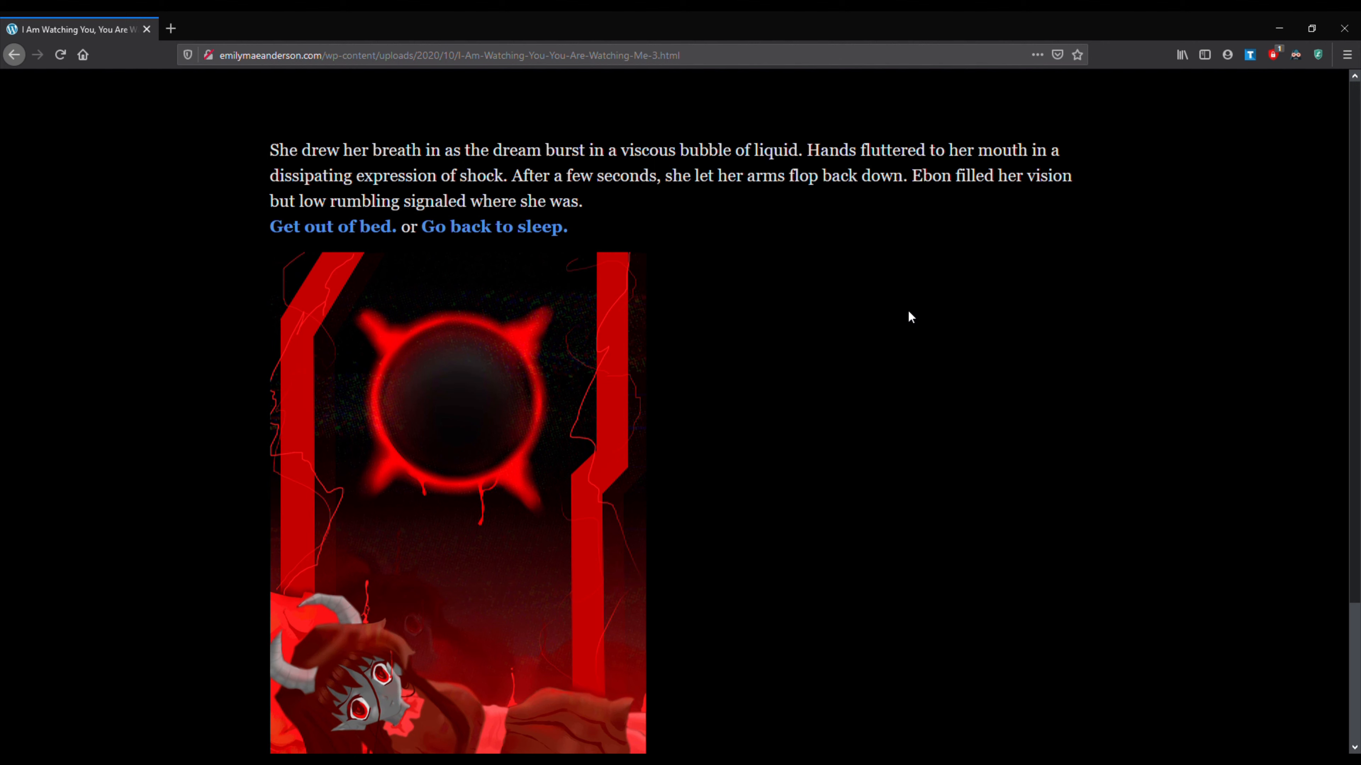
mouse_move(734, 246)
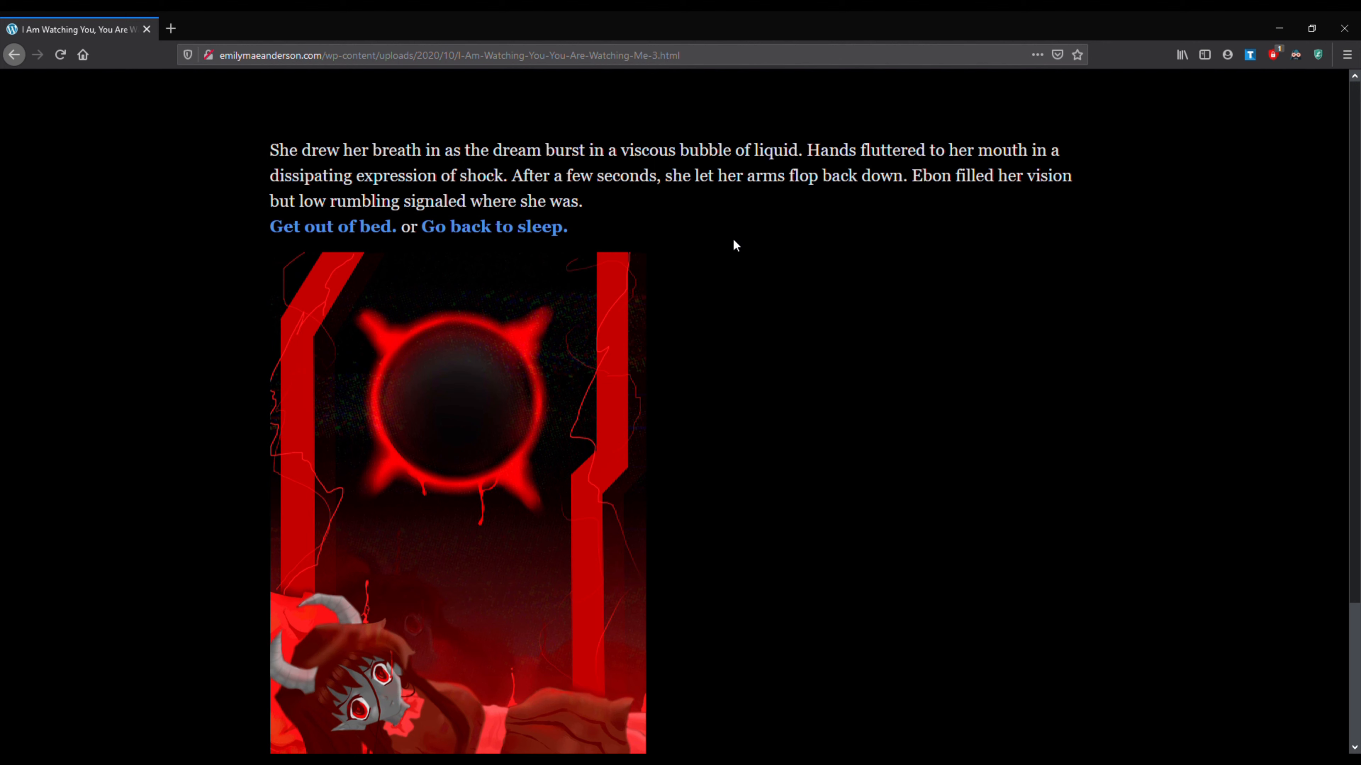
mouse_move(655, 229)
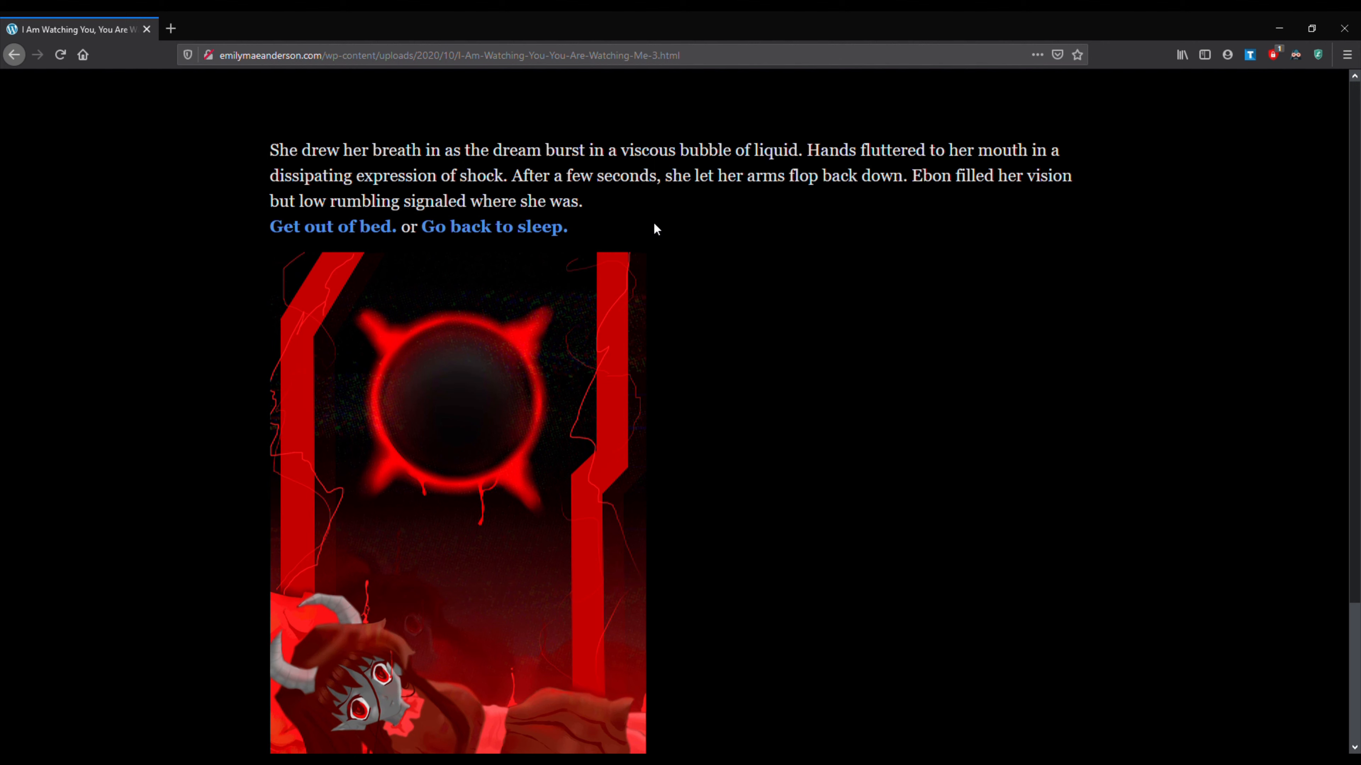
mouse_move(552, 230)
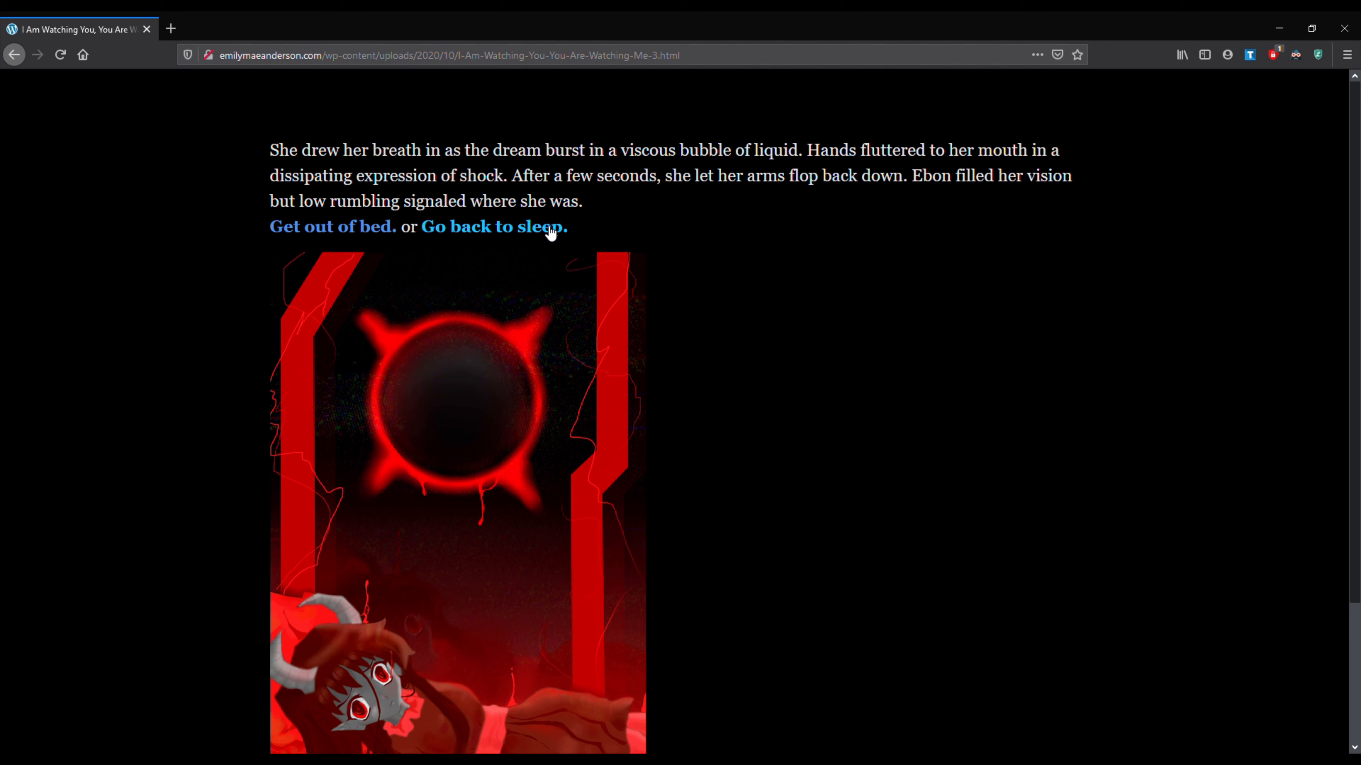
left_click(489, 227)
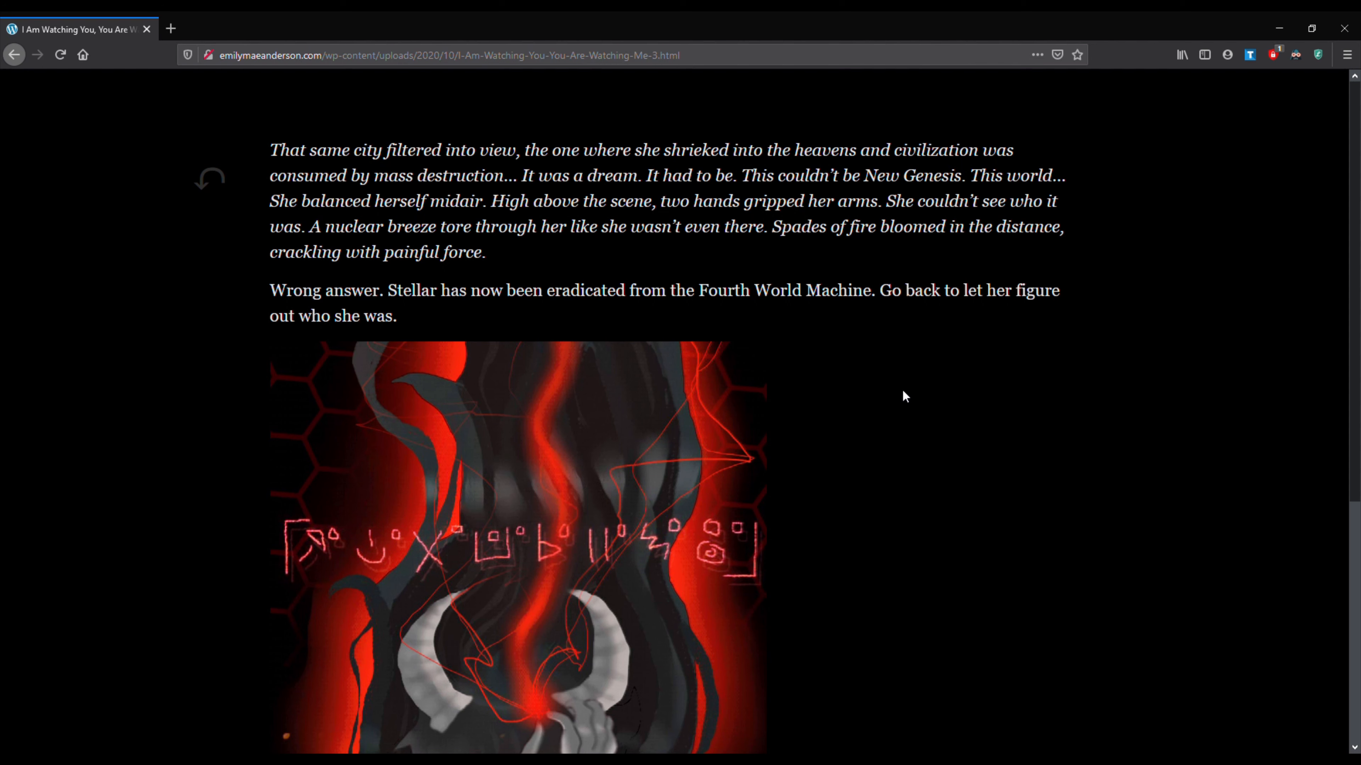
mouse_move(898, 414)
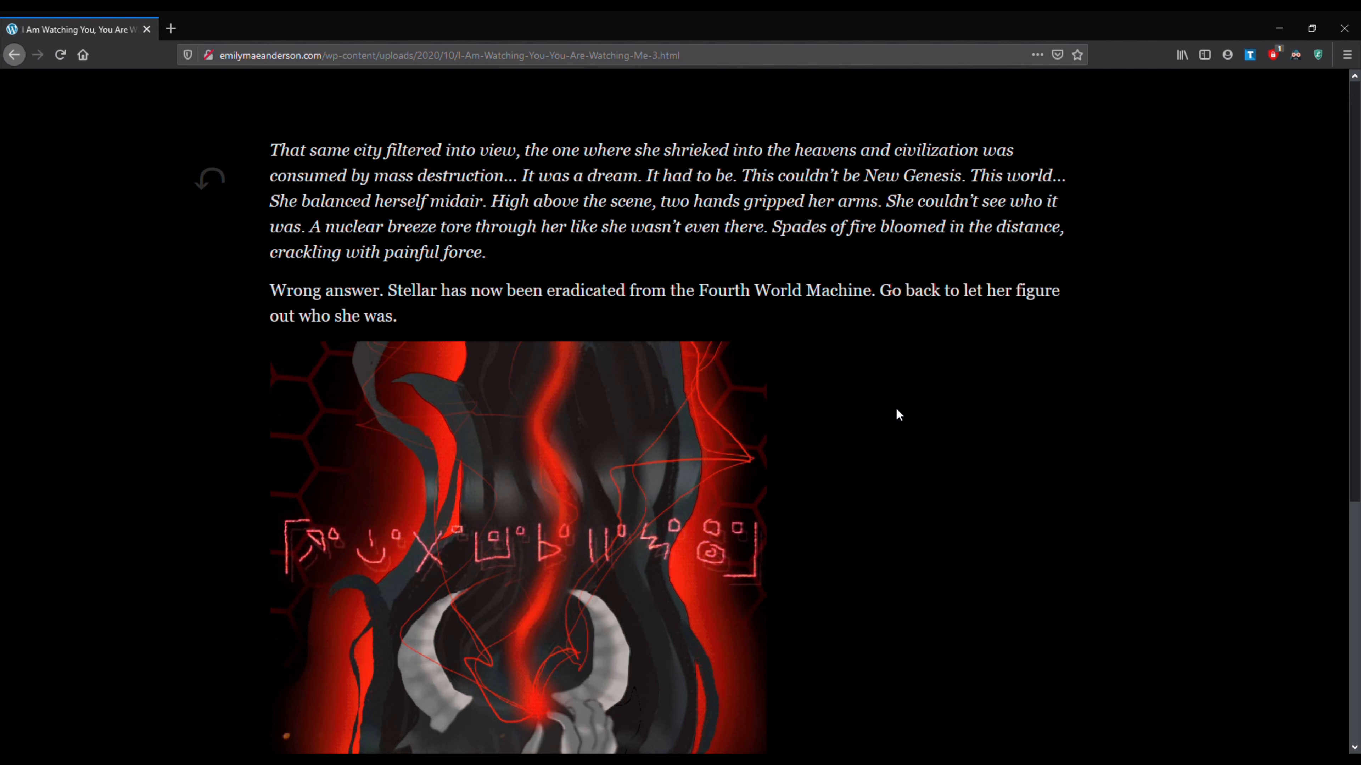
scroll("down", 3)
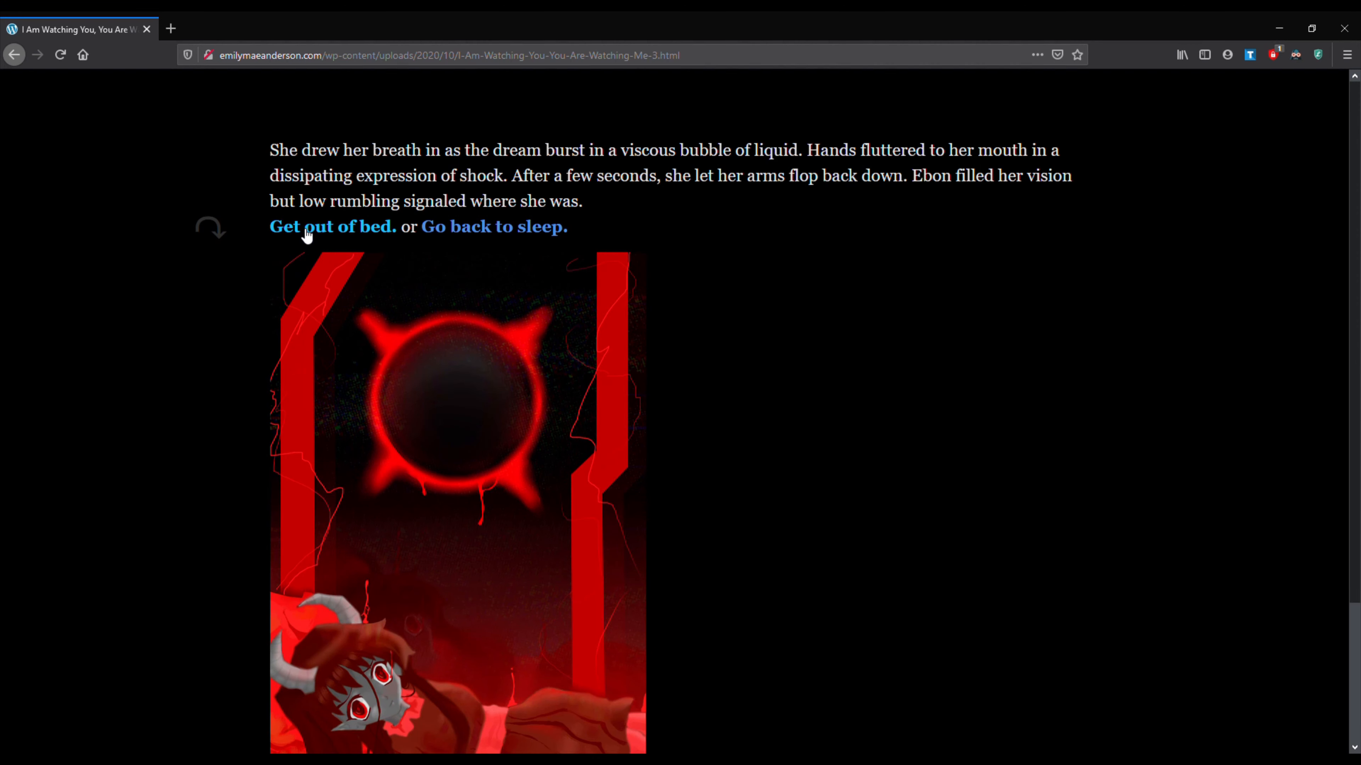
- Choose 'Get out of bed.' to reach the passage aboard the Abysm
left_click(332, 227)
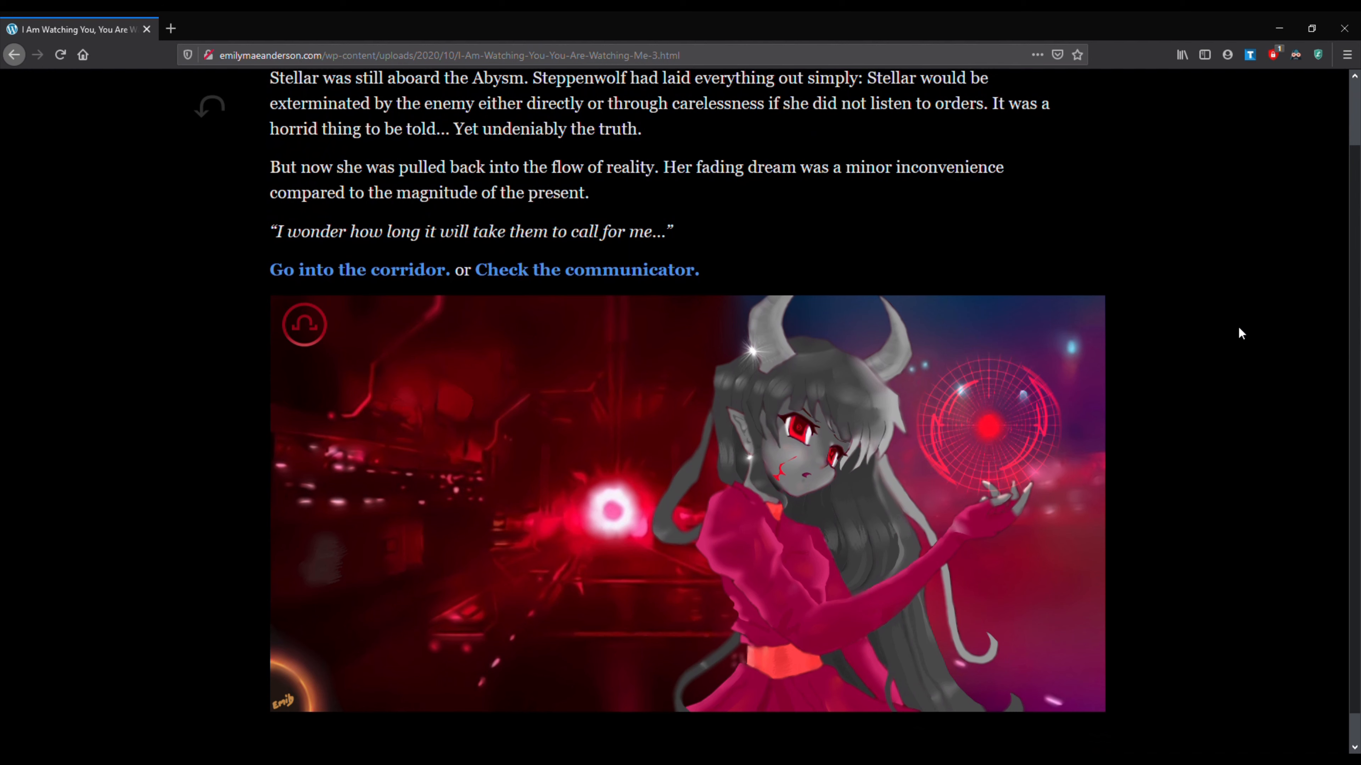
mouse_move(1209, 331)
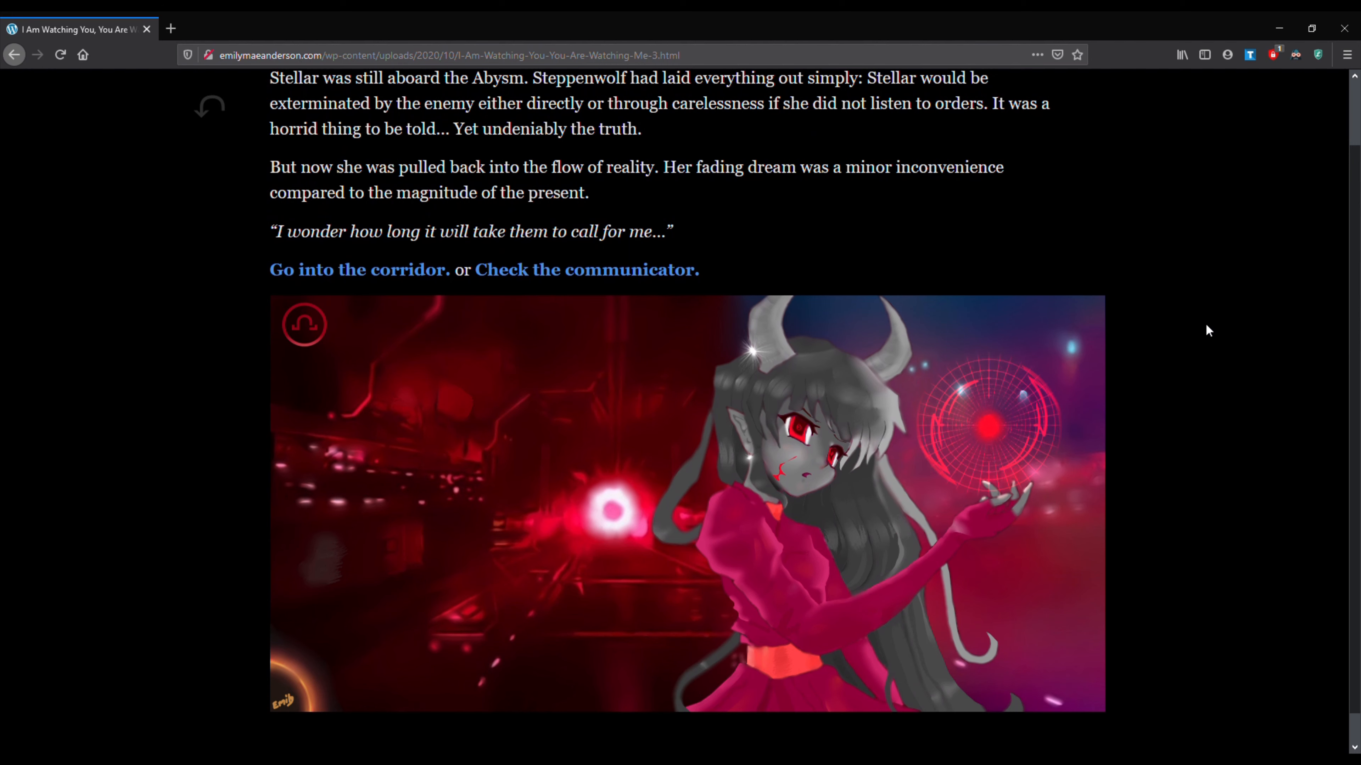
mouse_move(1213, 375)
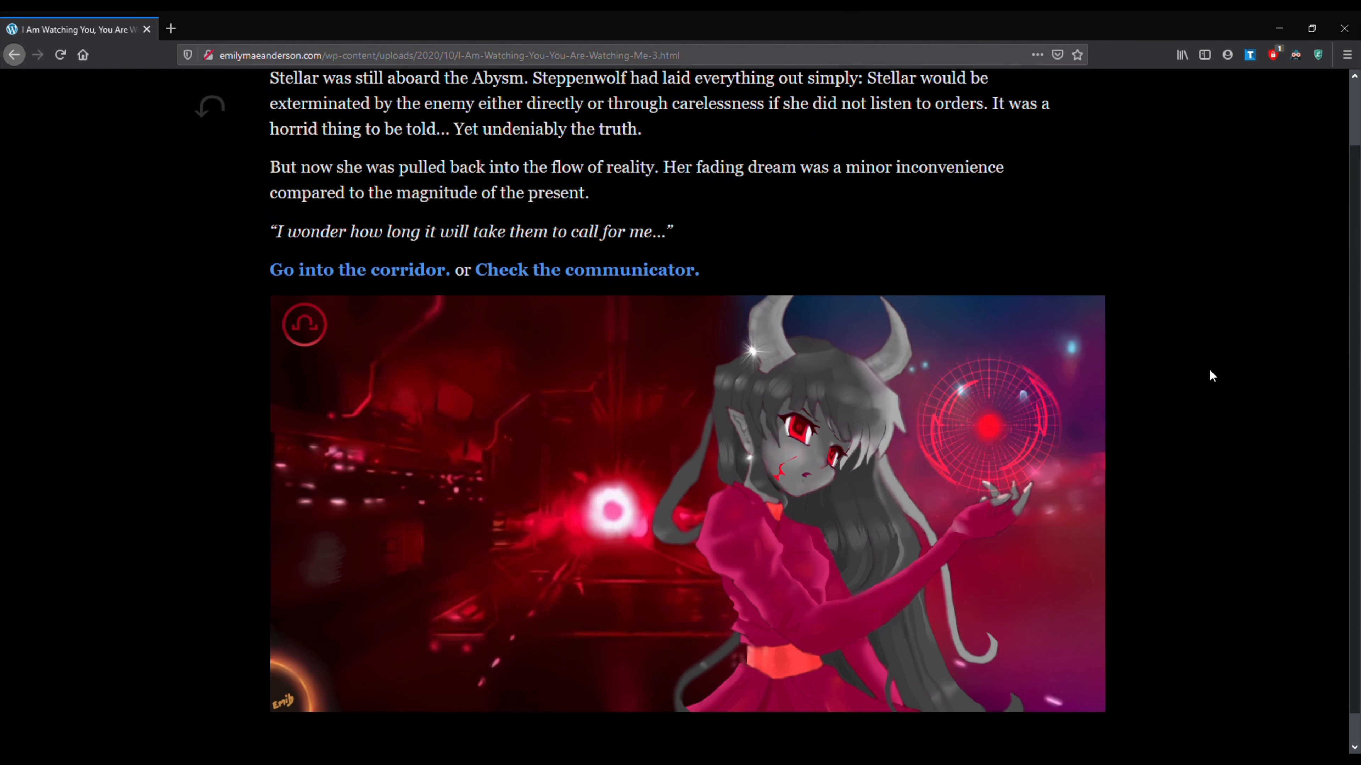
mouse_move(826, 185)
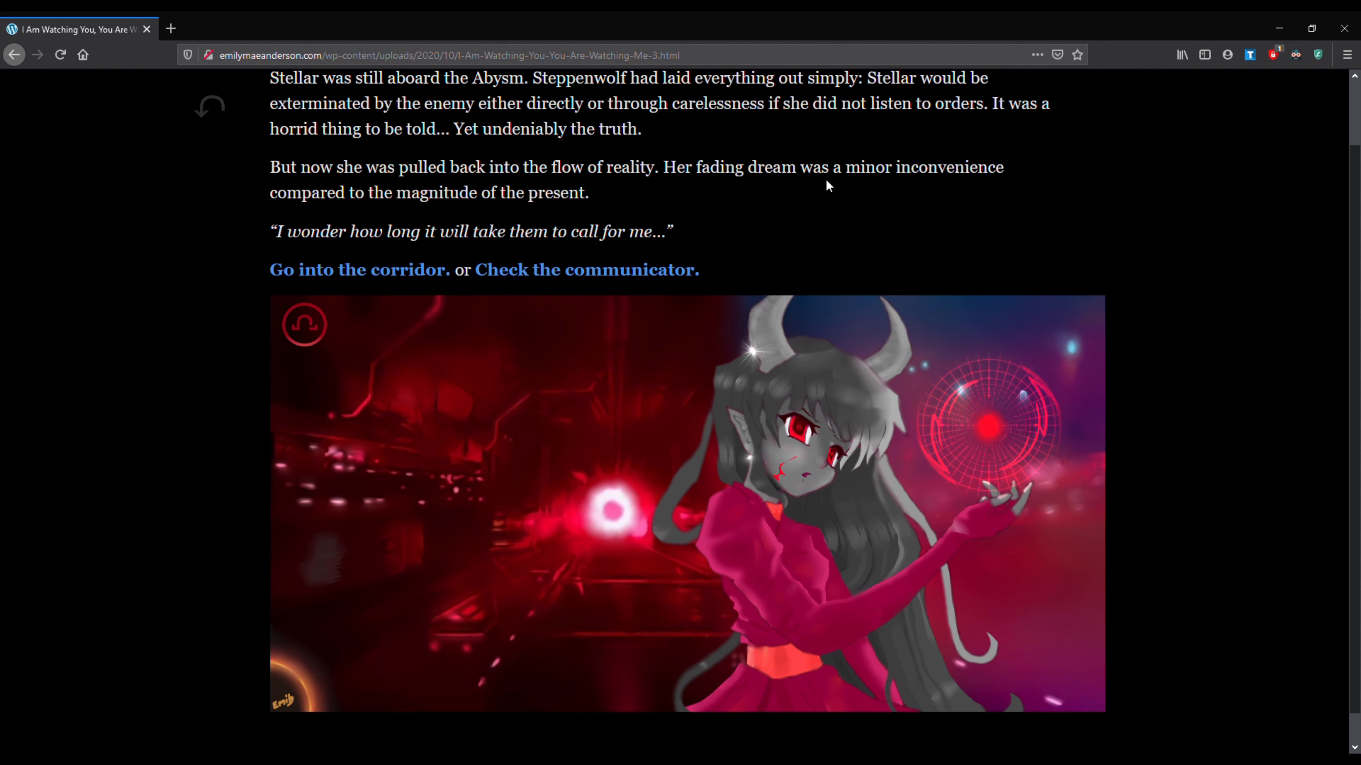
left_click(586, 270)
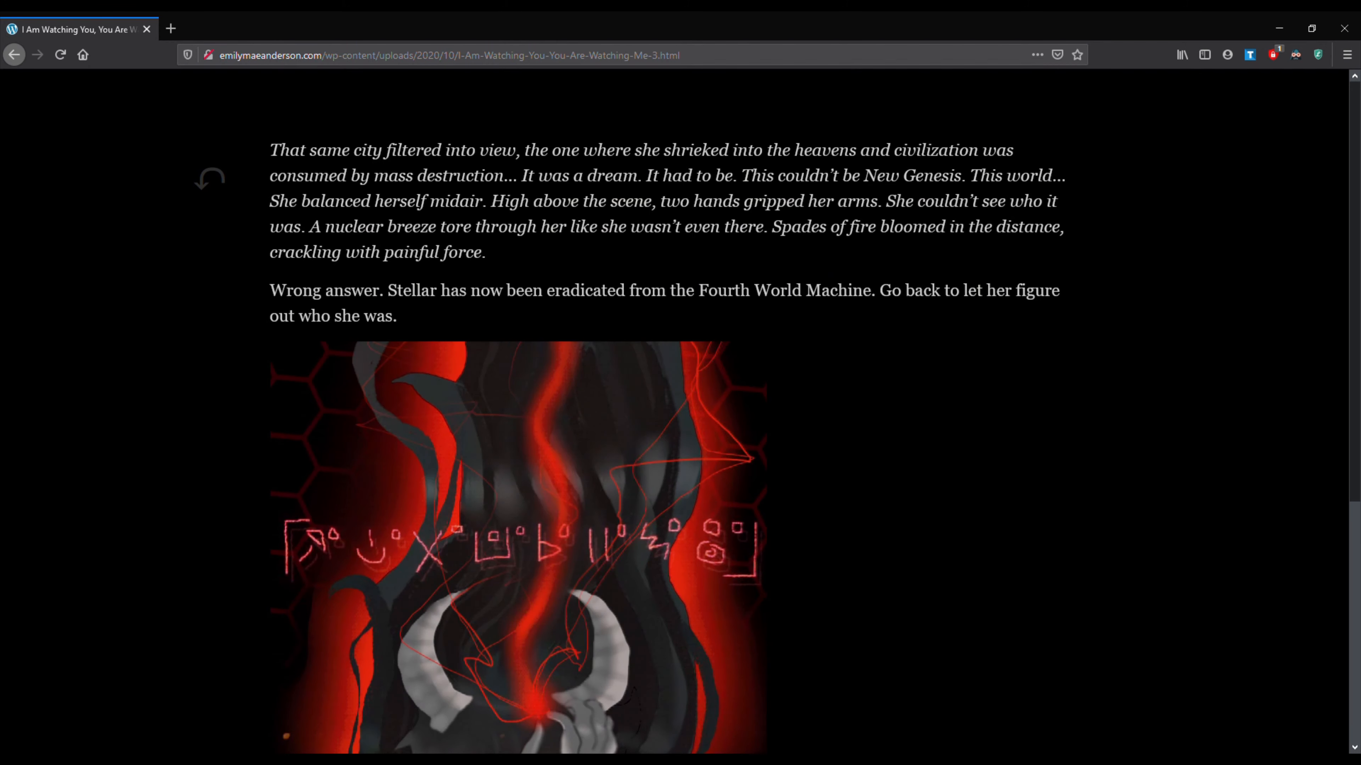
scroll("down", 3)
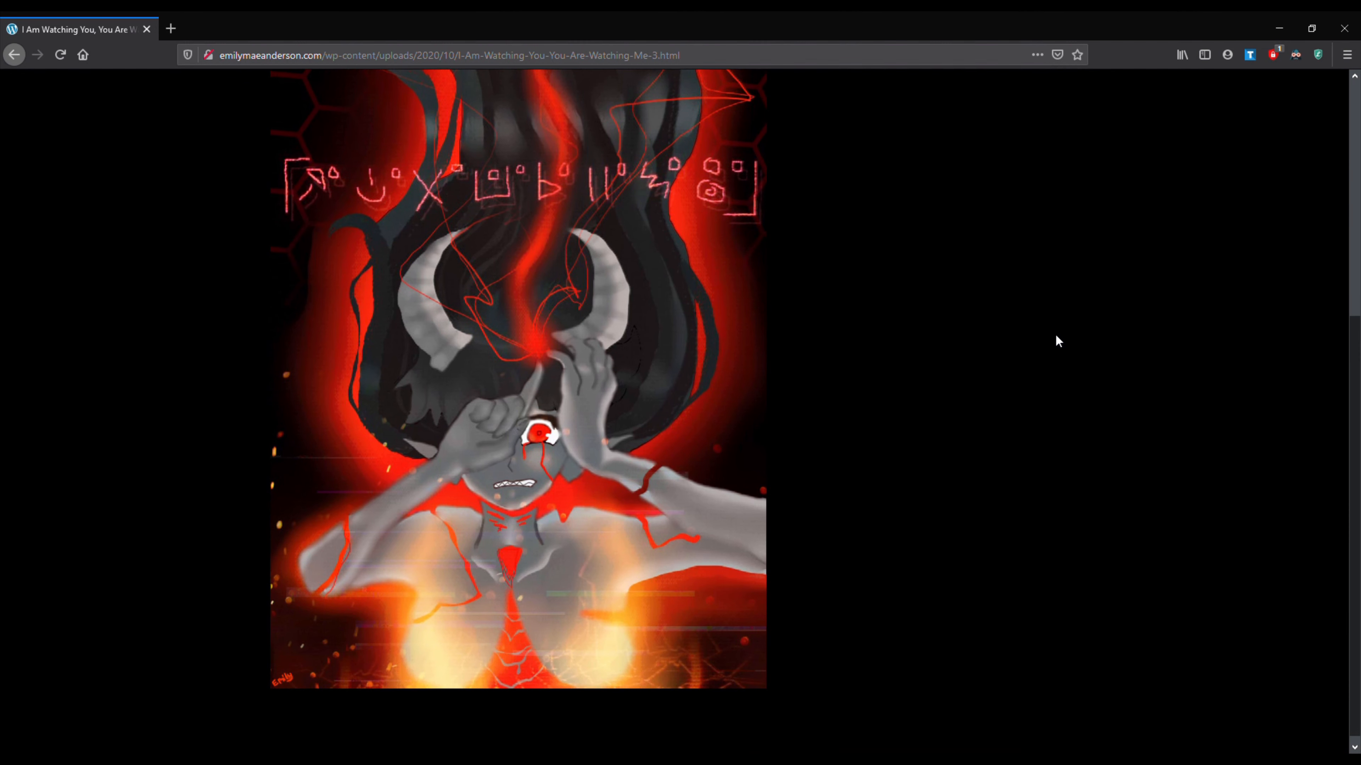
mouse_move(1009, 331)
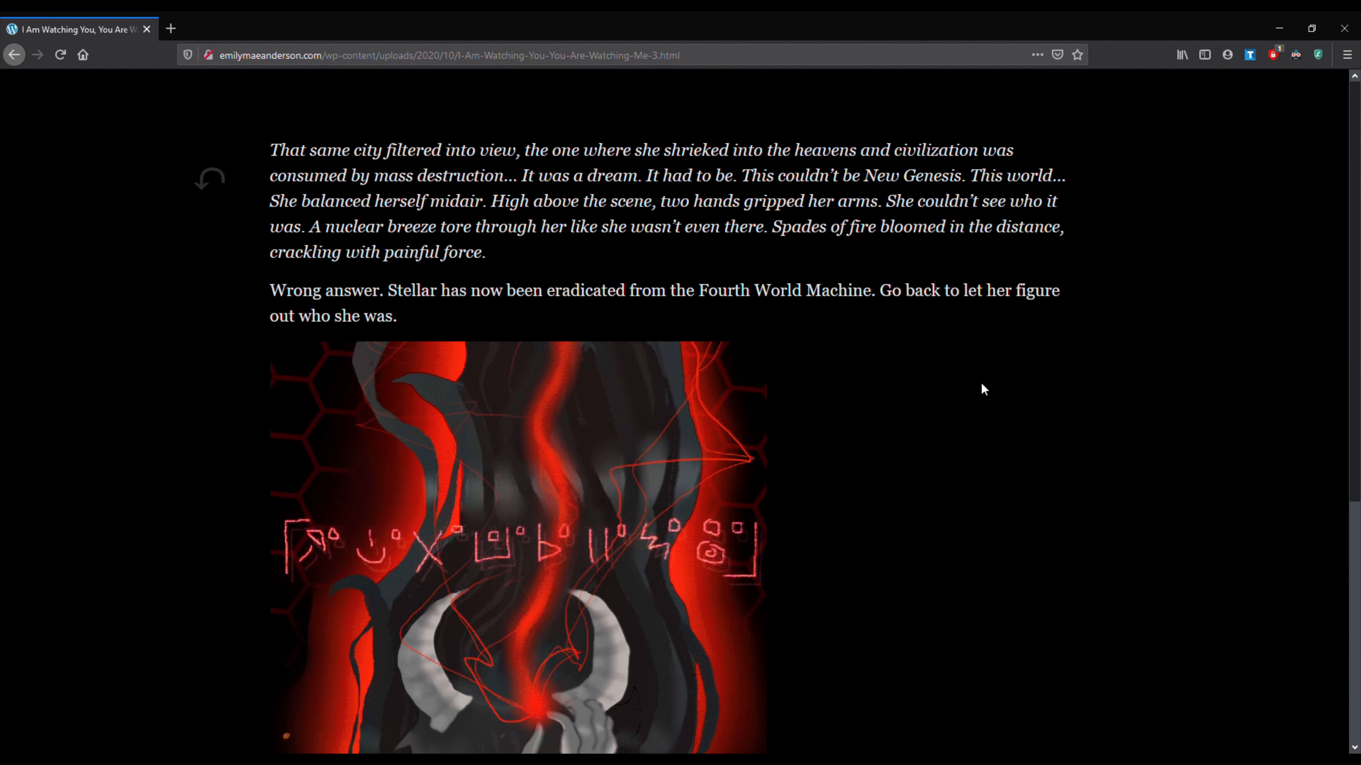
left_click(210, 178)
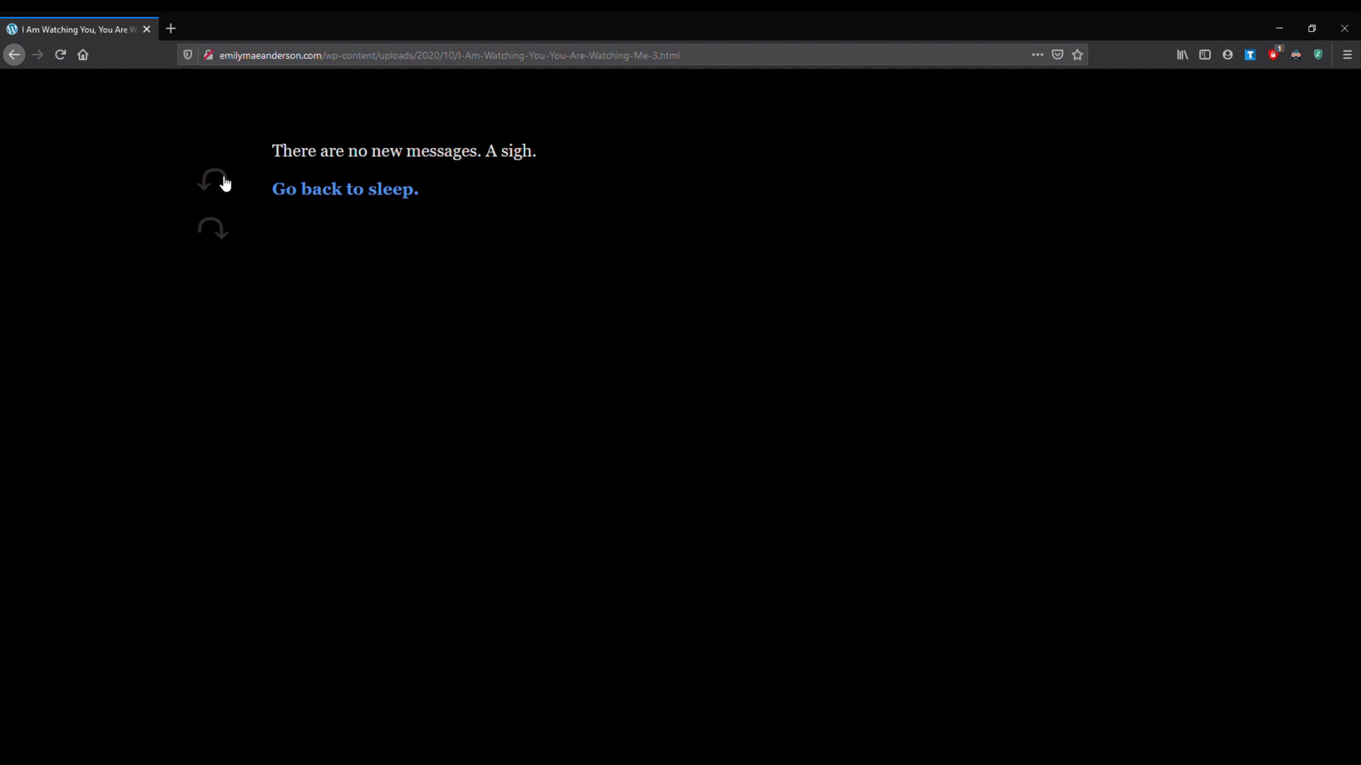
left_click(345, 189)
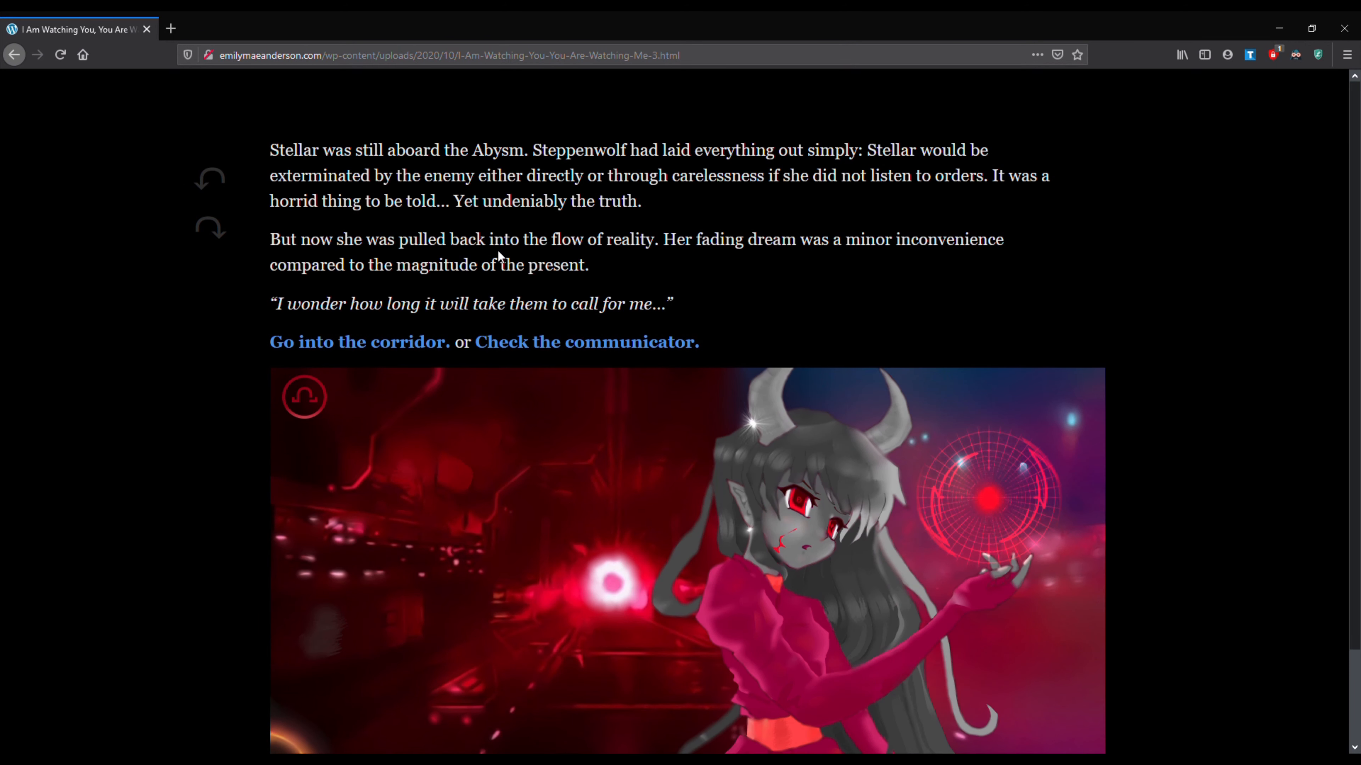
mouse_move(373, 343)
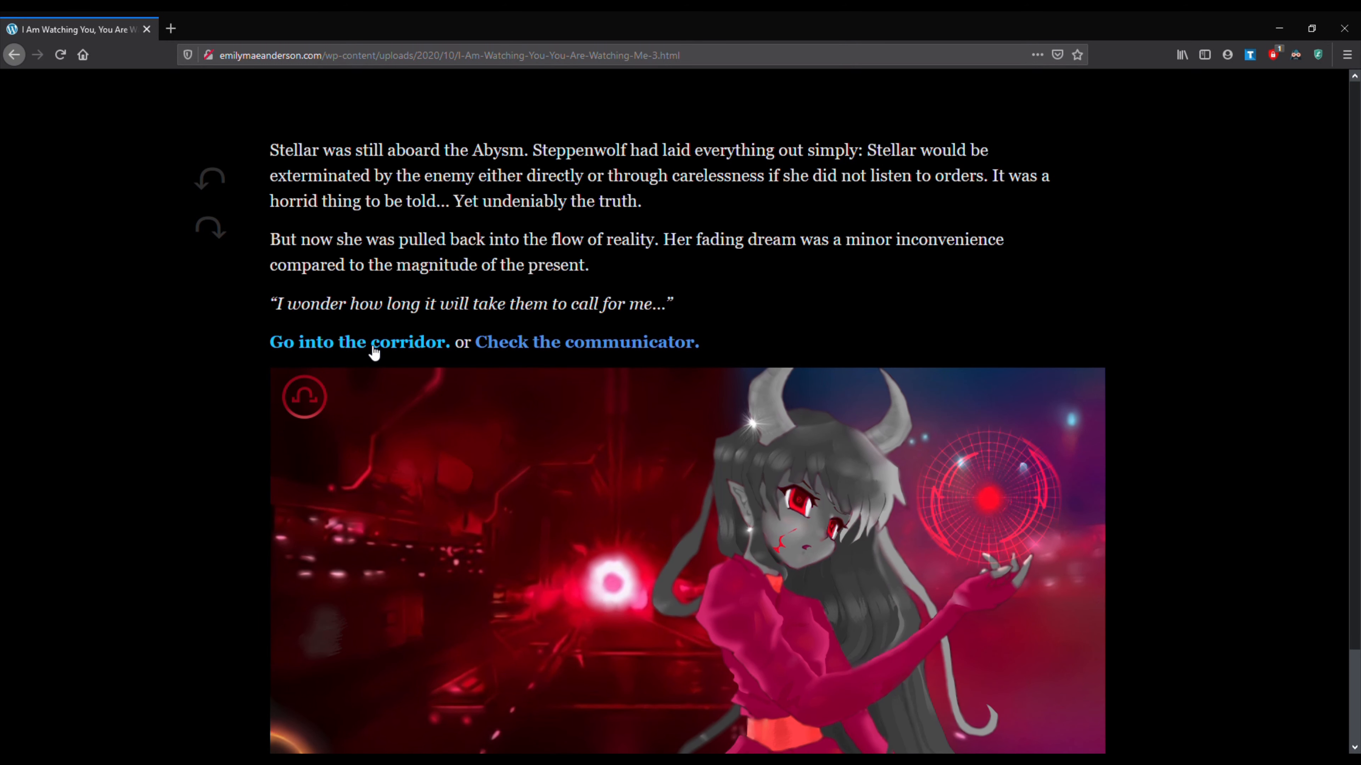
- Choose 'Go into the corridor.' to reach the Turn back or Continue passage
left_click(358, 342)
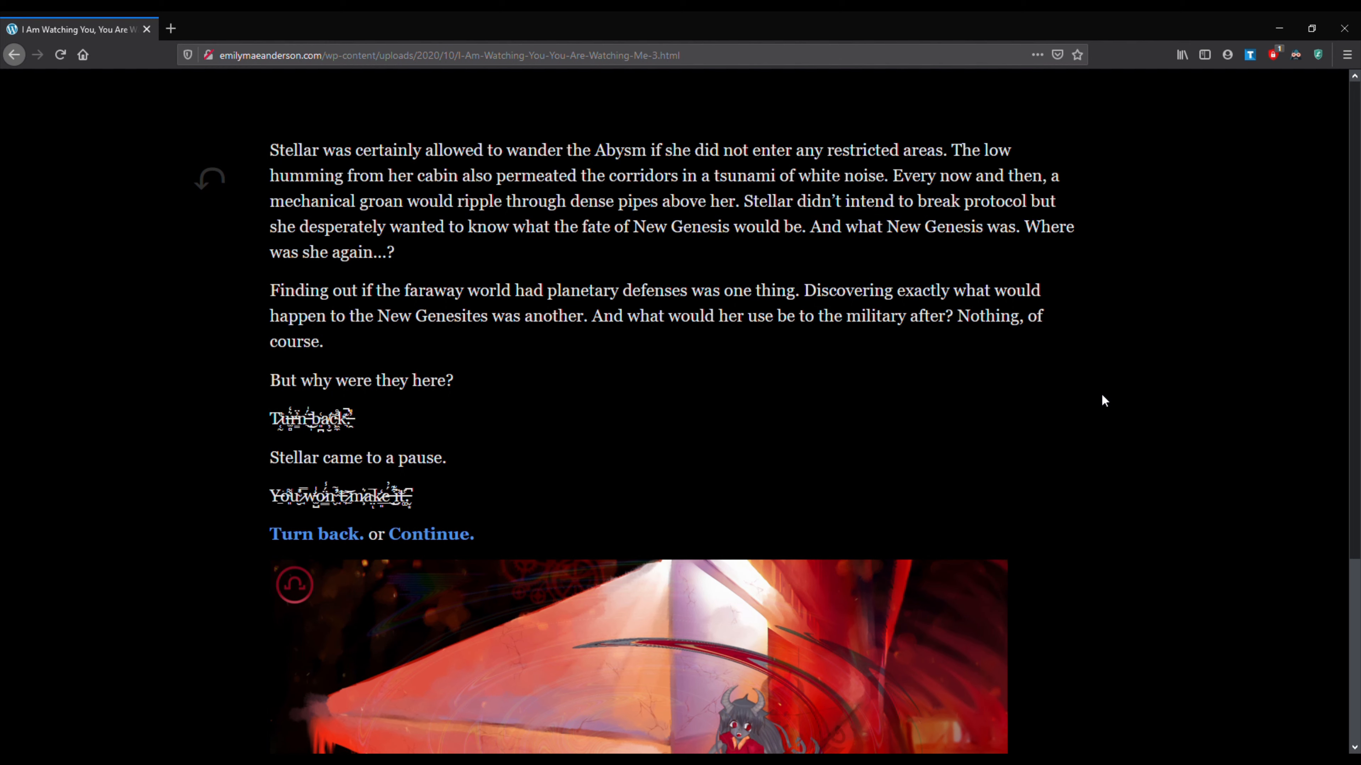
mouse_move(1168, 393)
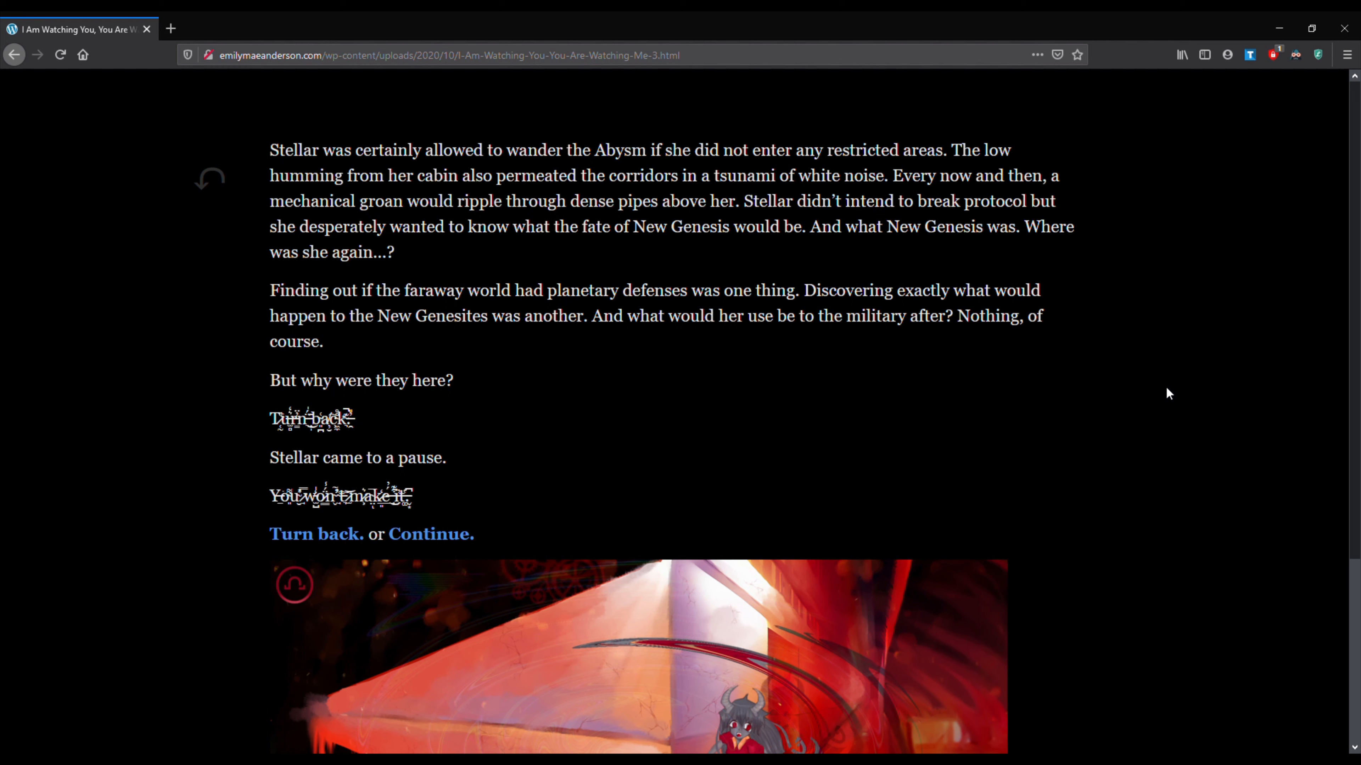
mouse_move(1159, 397)
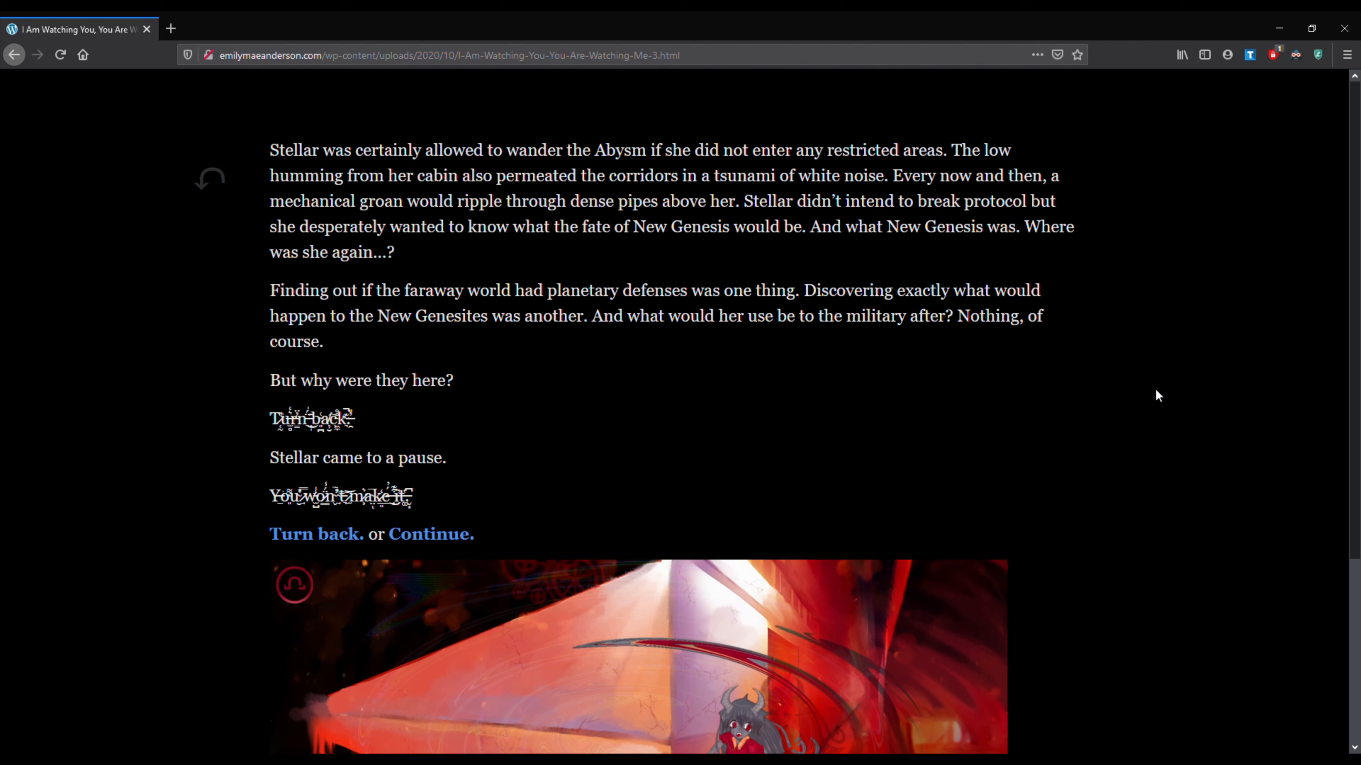
mouse_move(1160, 394)
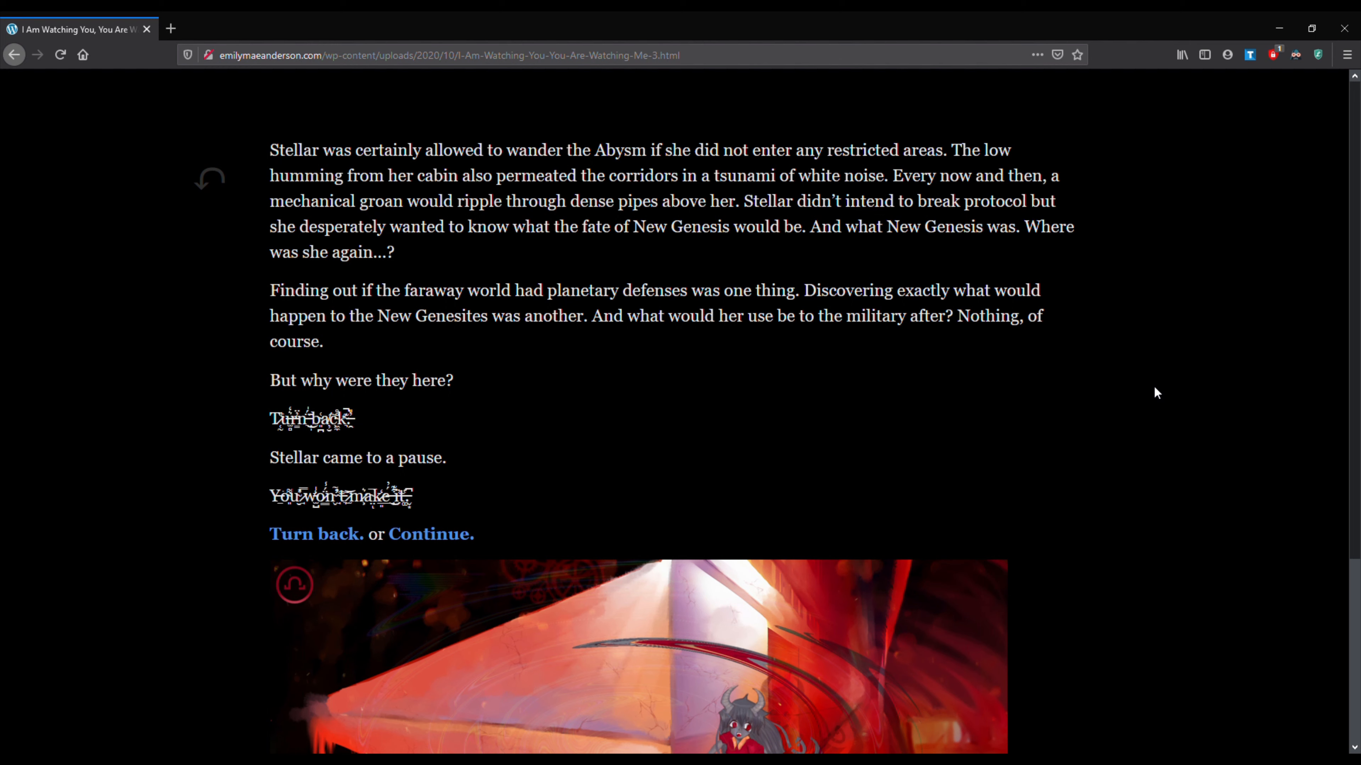
mouse_move(1156, 380)
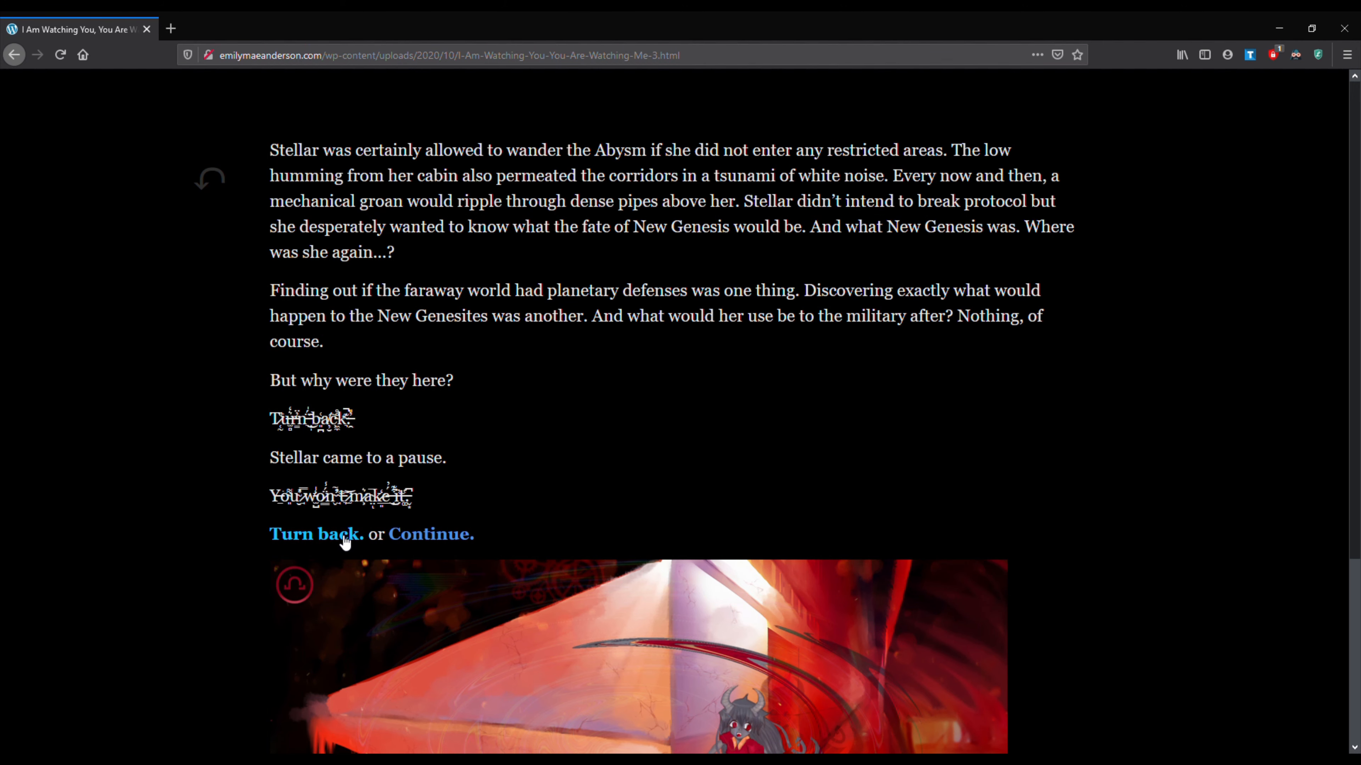
scroll("down", 3)
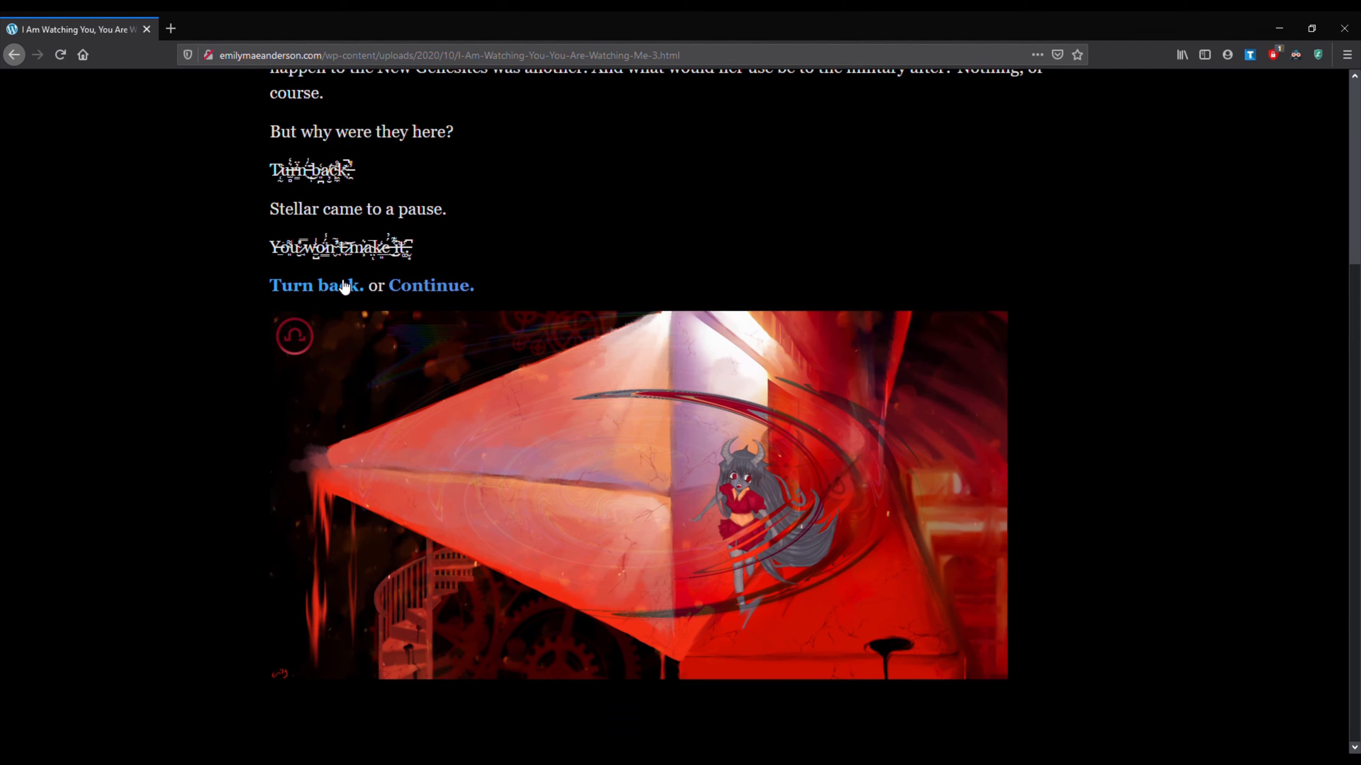
left_click(317, 284)
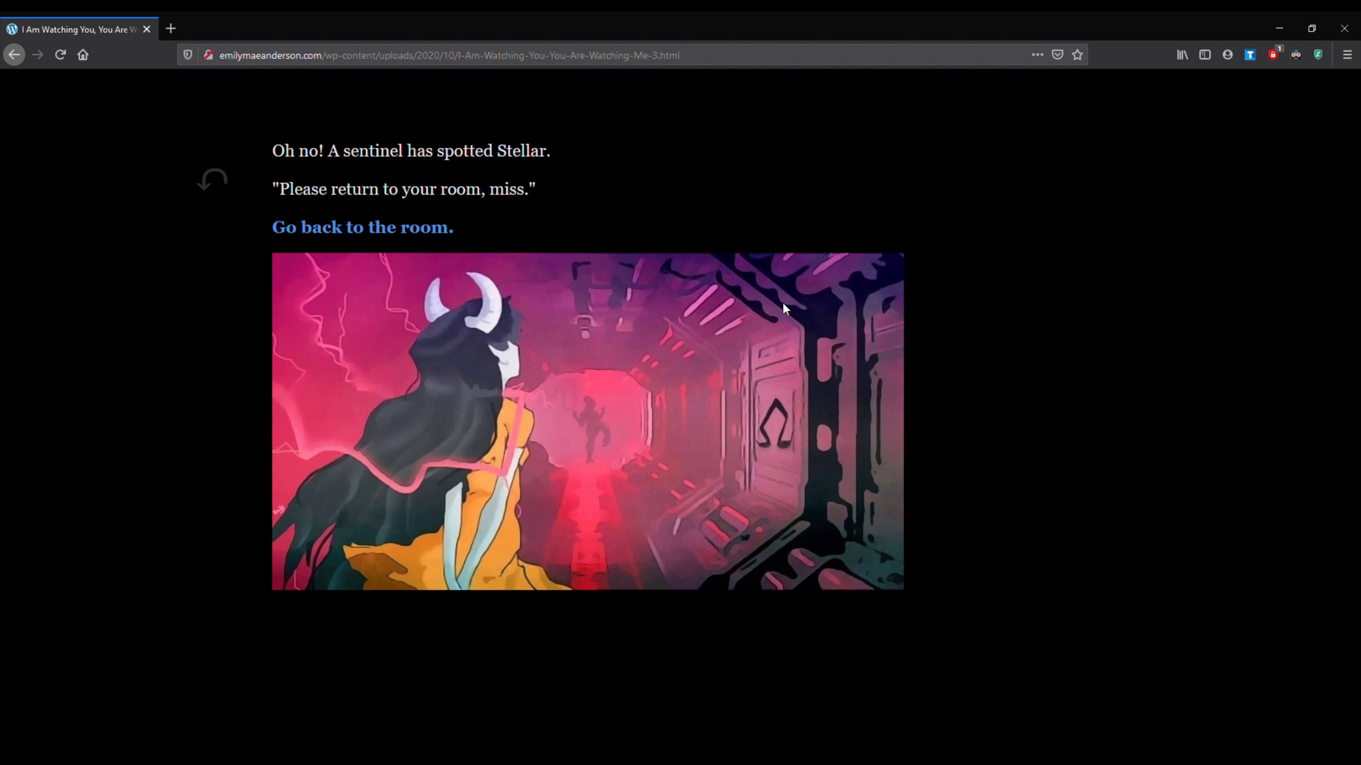
mouse_move(800, 400)
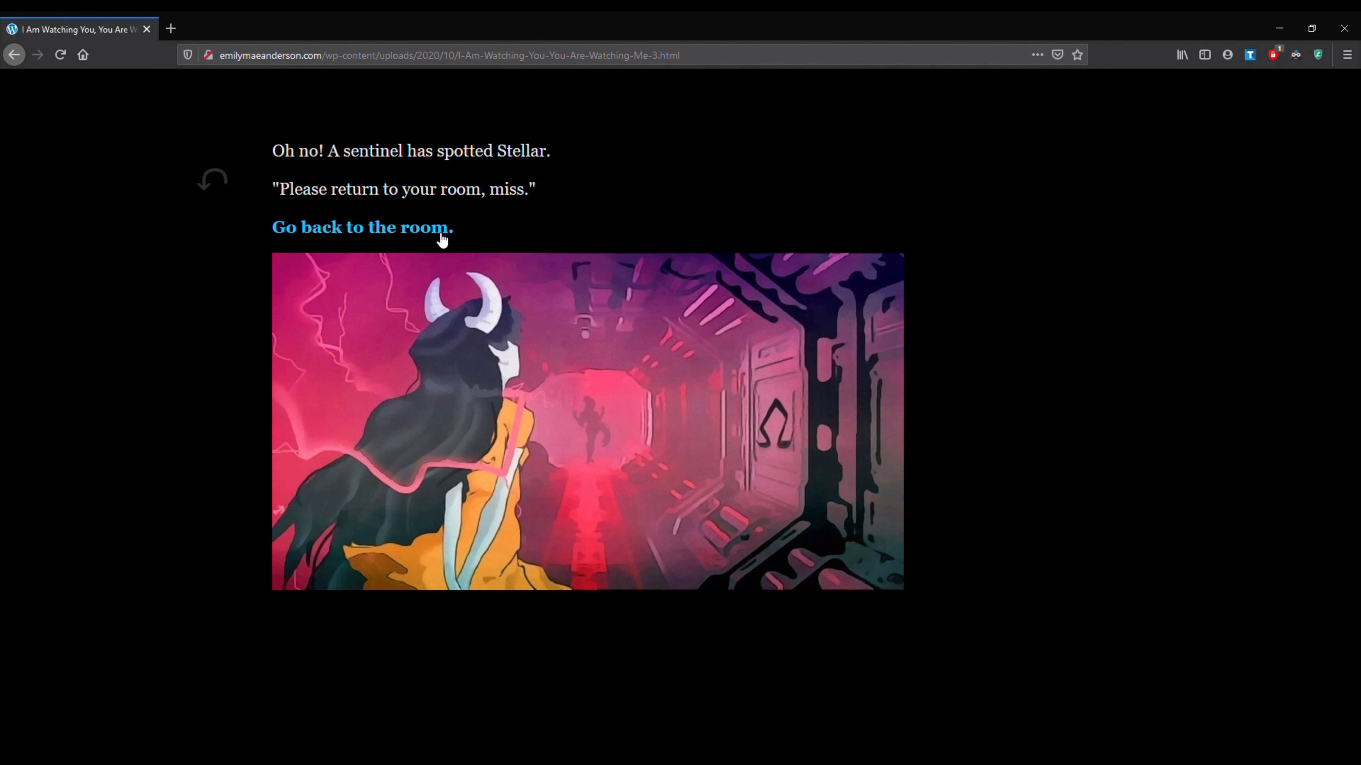
left_click(361, 227)
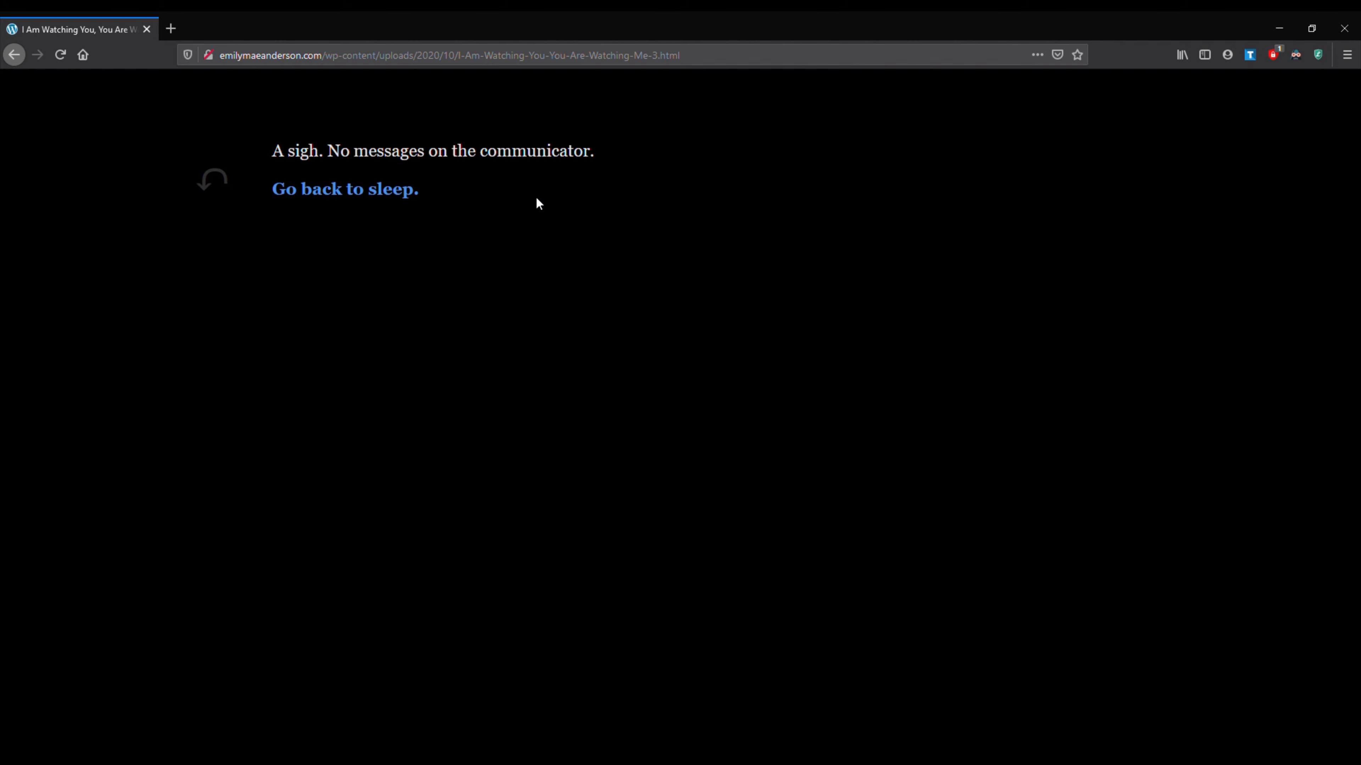
left_click(344, 189)
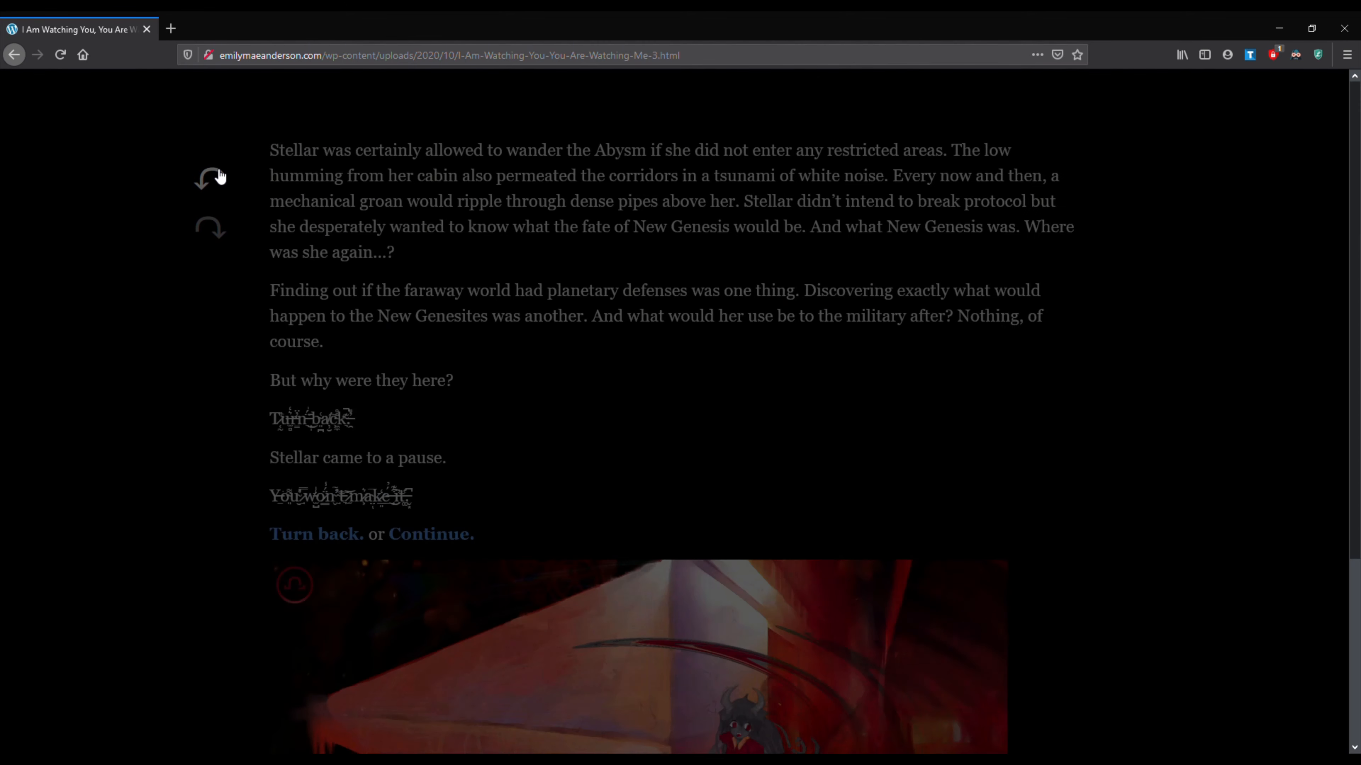
- Scroll the Turn back or Continue passage down to the artwork below the choices
scroll("down", 3)
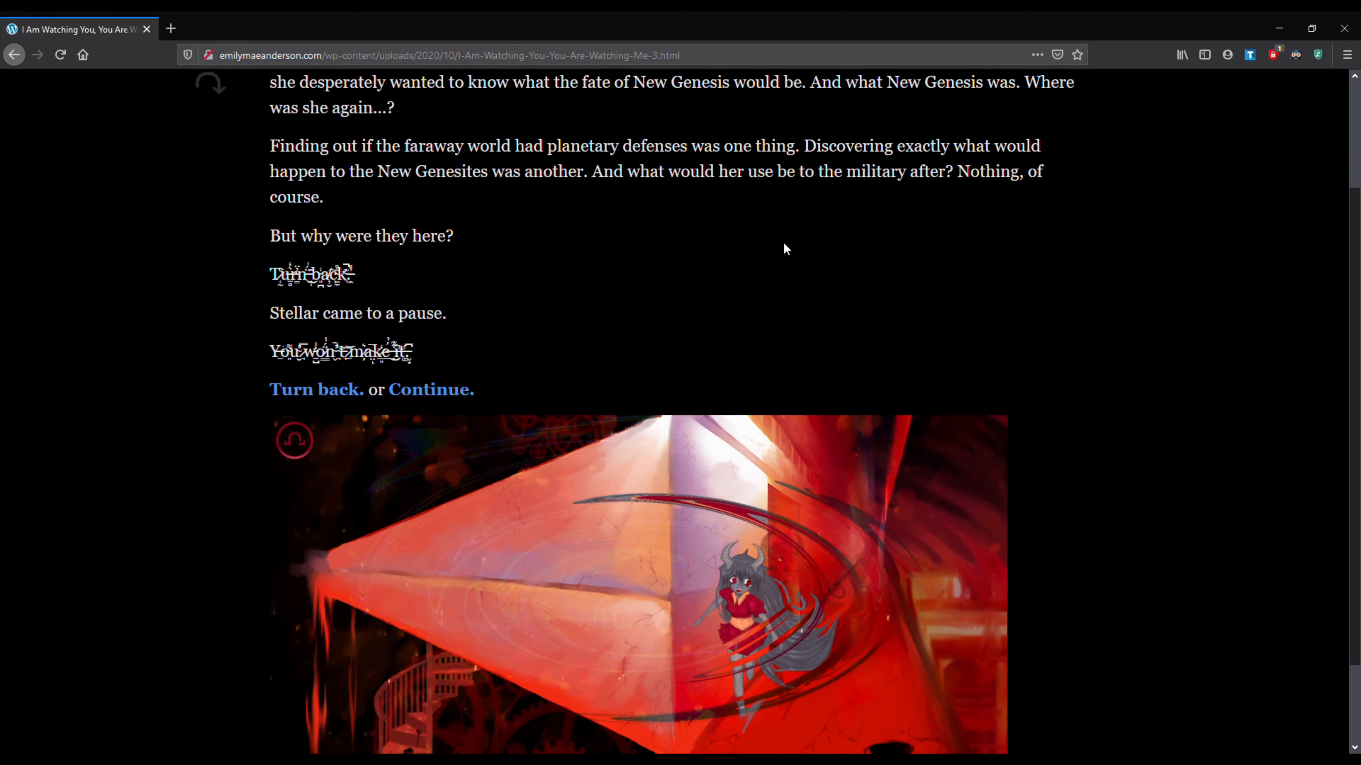
scroll("down", 3)
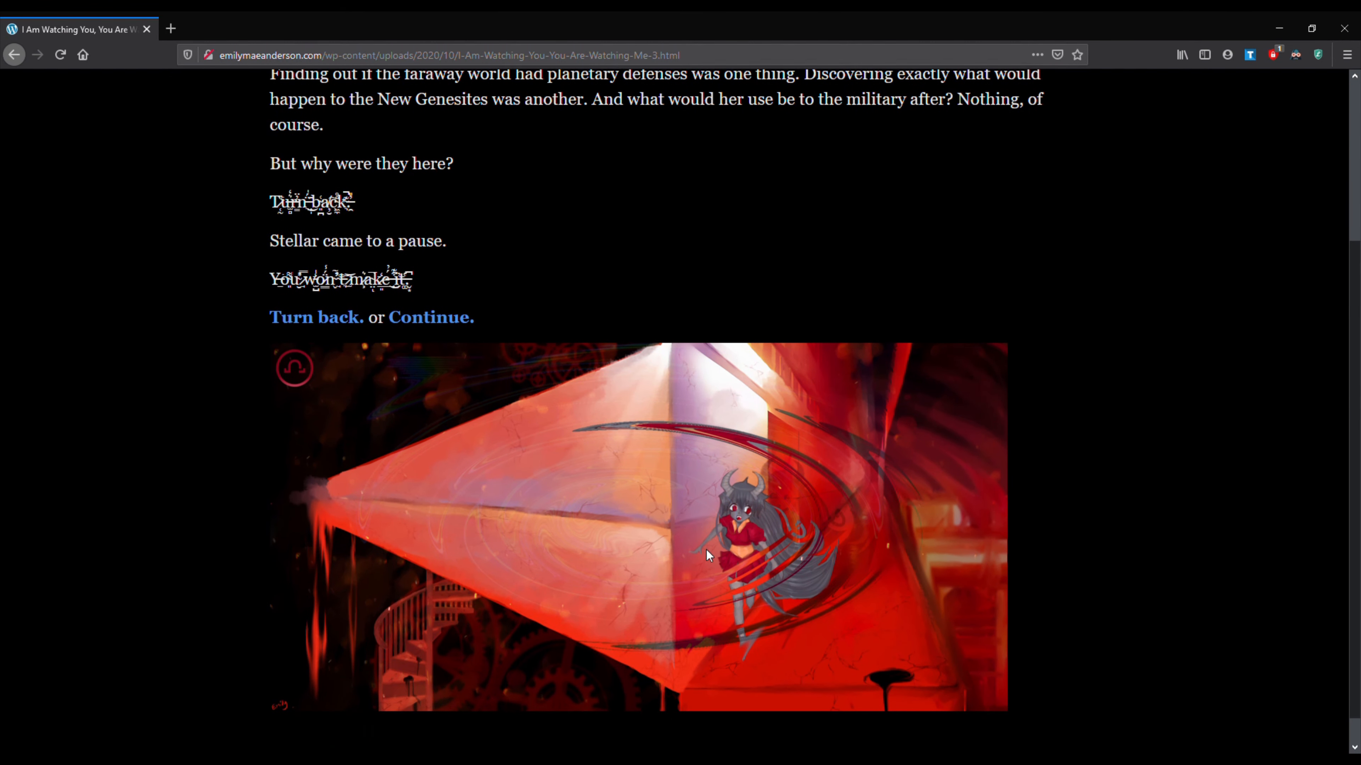
mouse_move(546, 306)
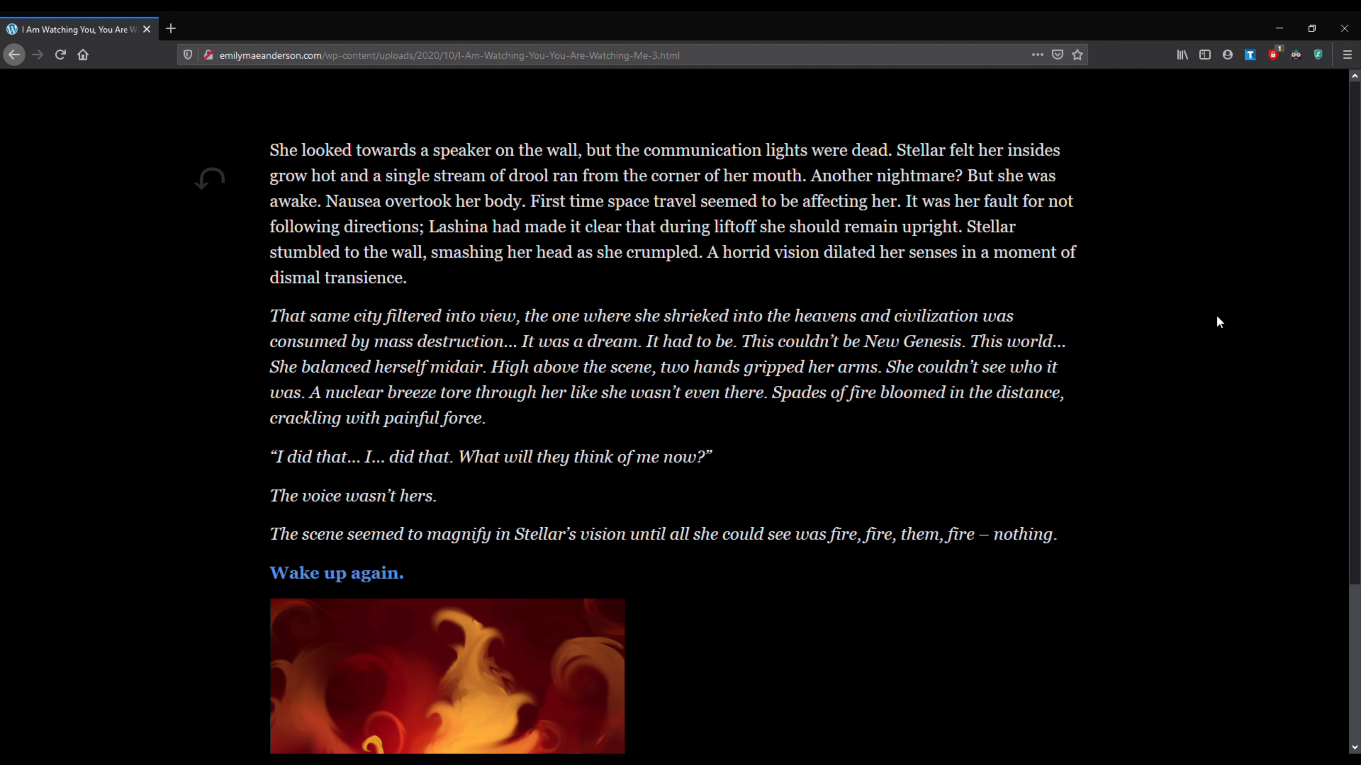
mouse_move(1213, 320)
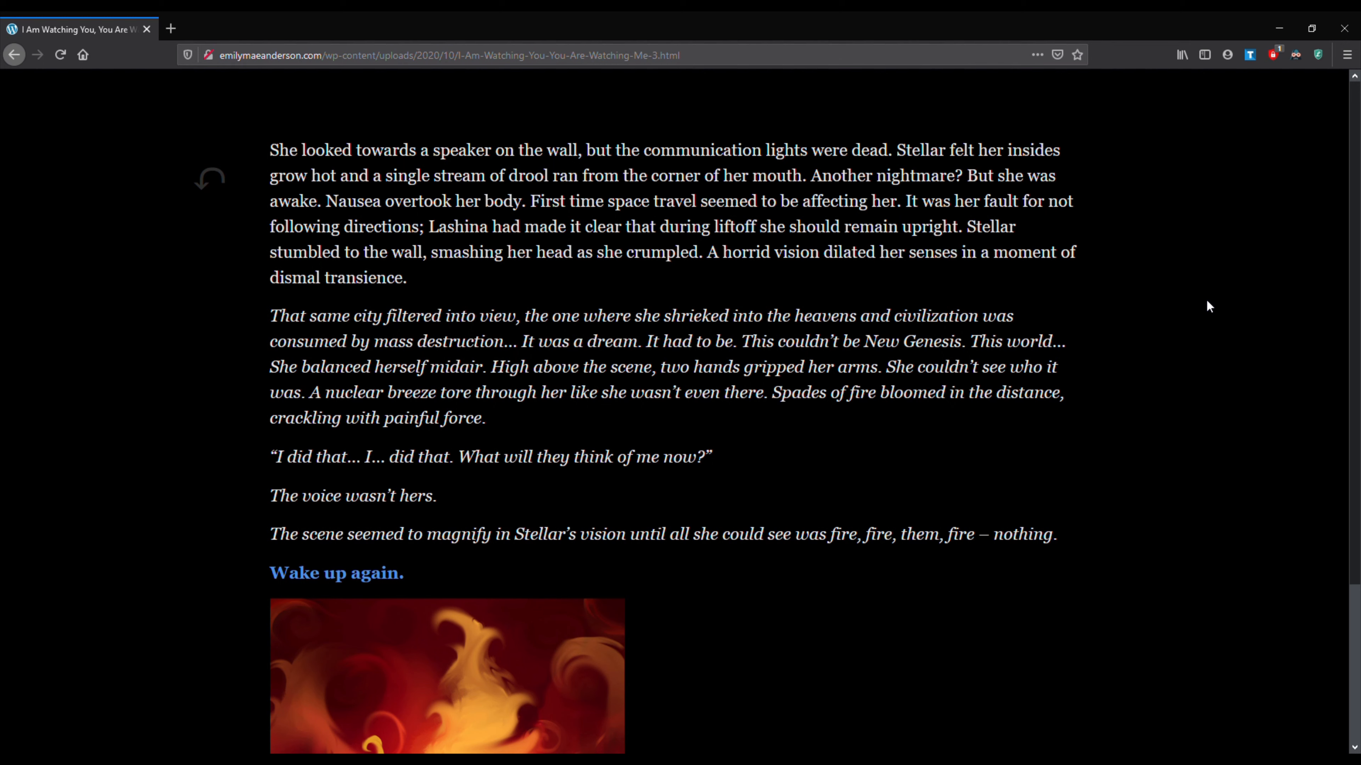
scroll("down", 3)
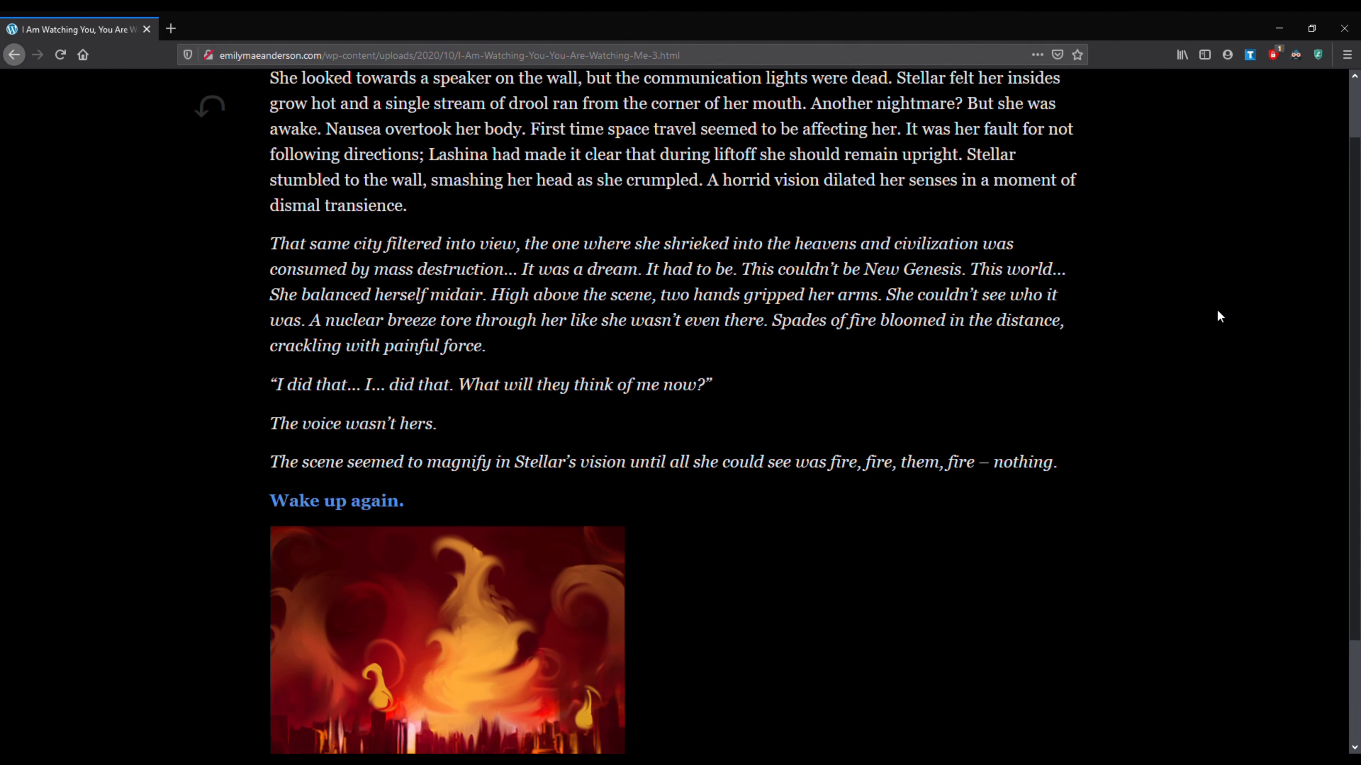
mouse_move(1232, 341)
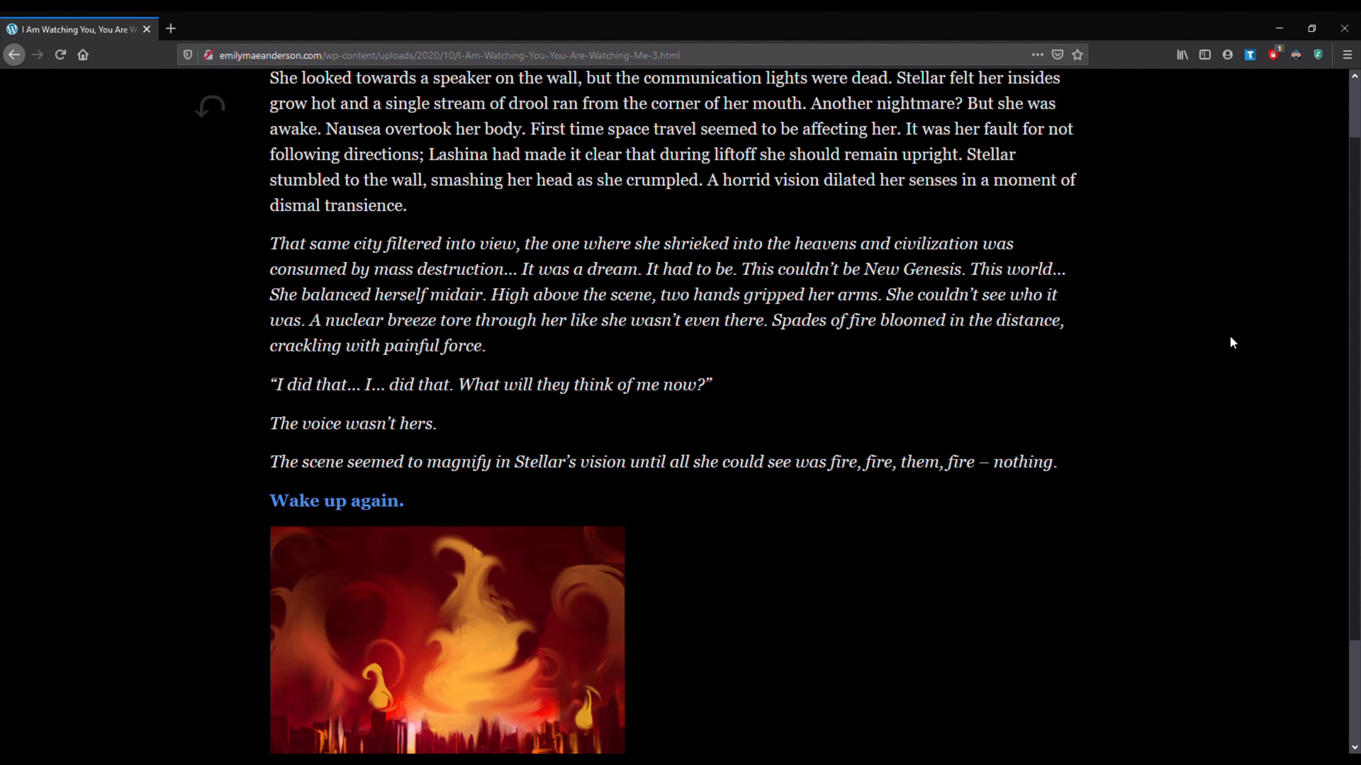
scroll("down", 3)
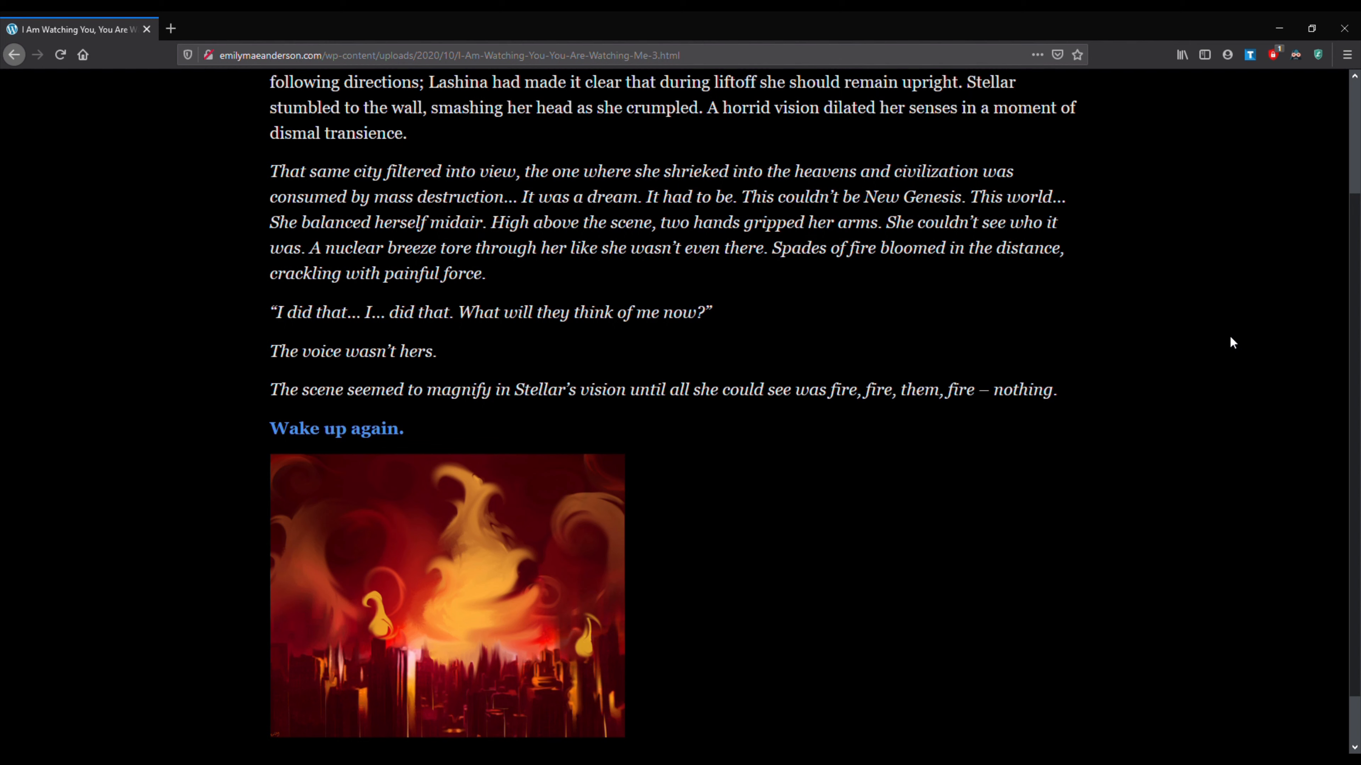
mouse_move(1188, 347)
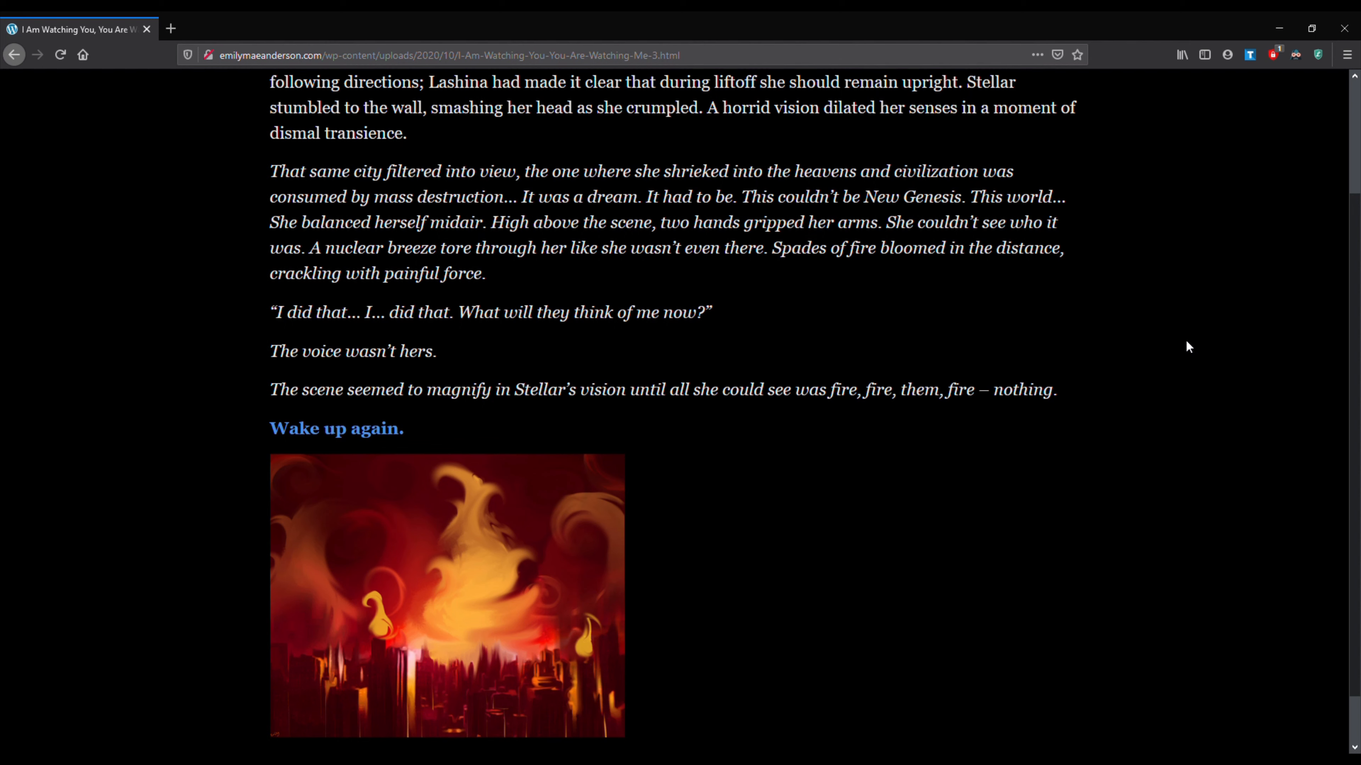
mouse_move(1176, 336)
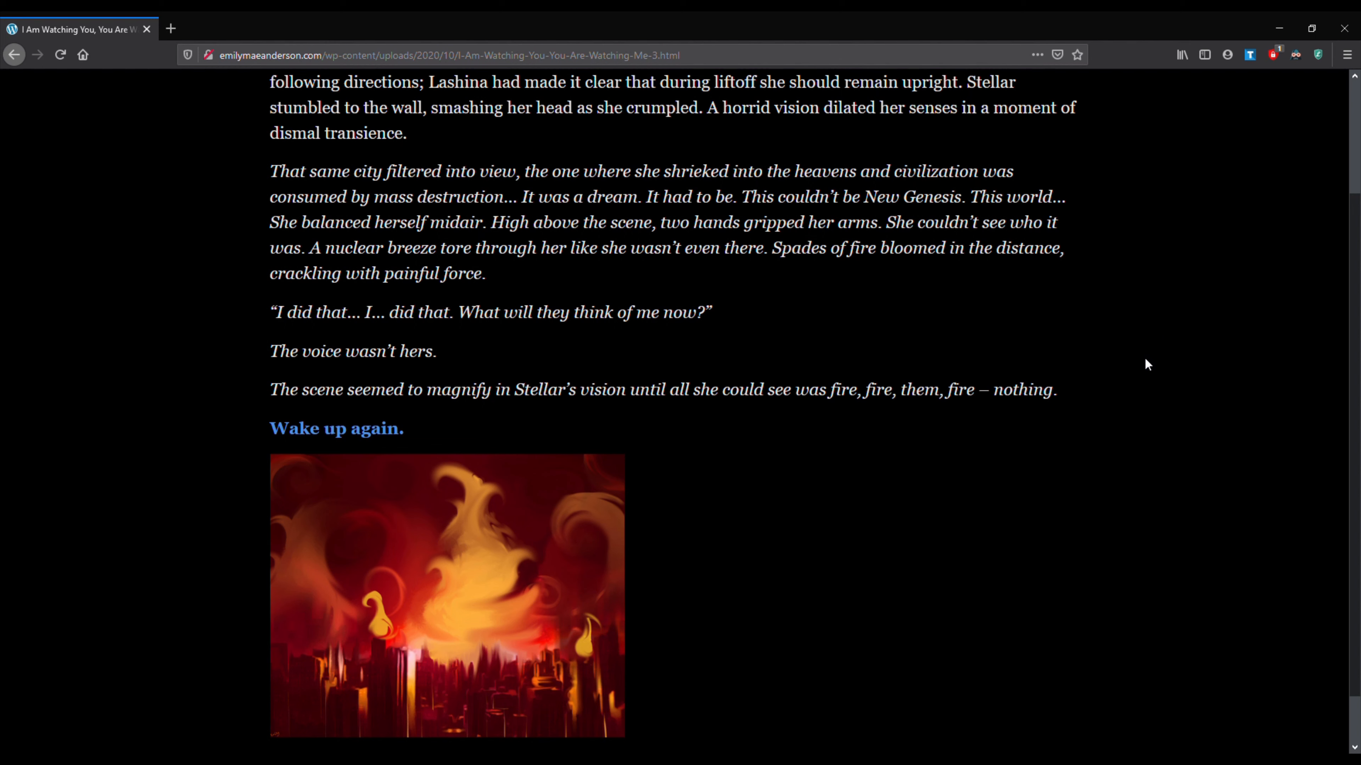
mouse_move(1176, 357)
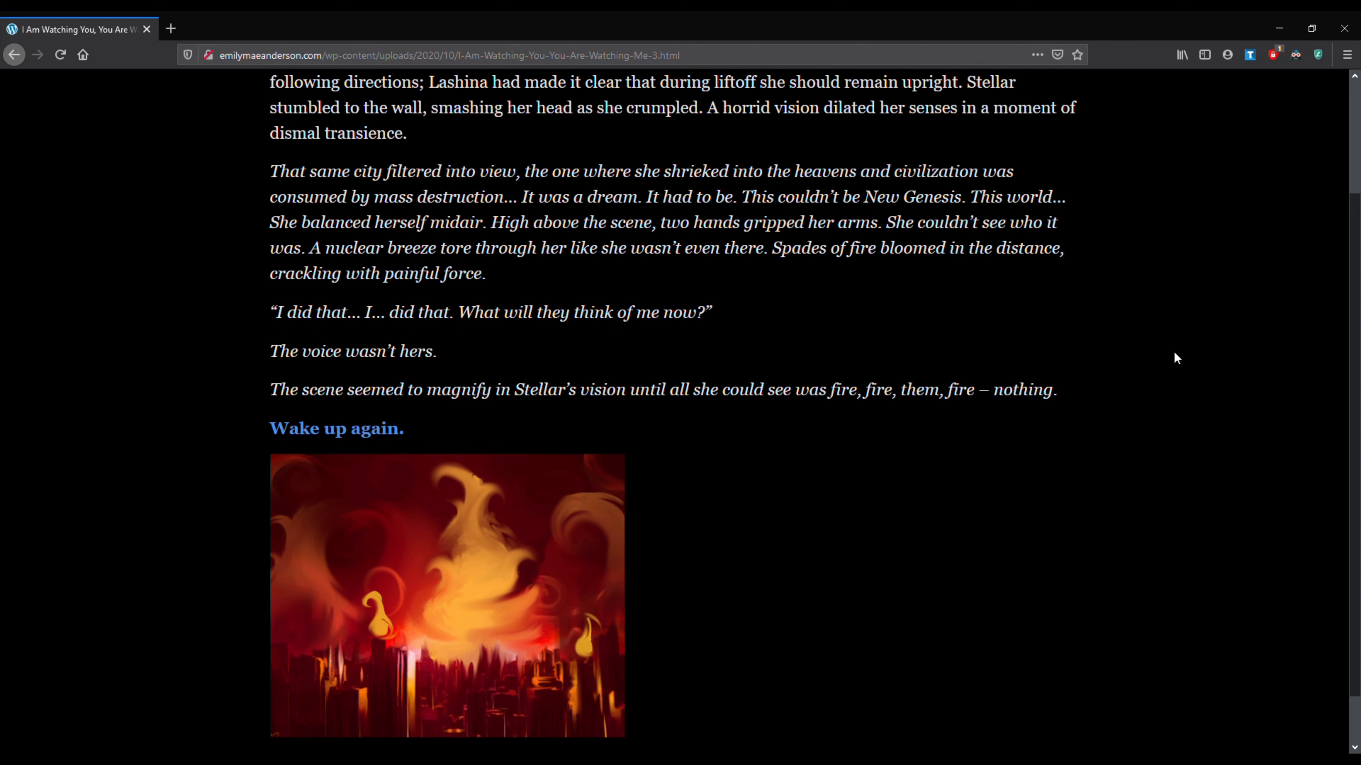
mouse_move(1179, 353)
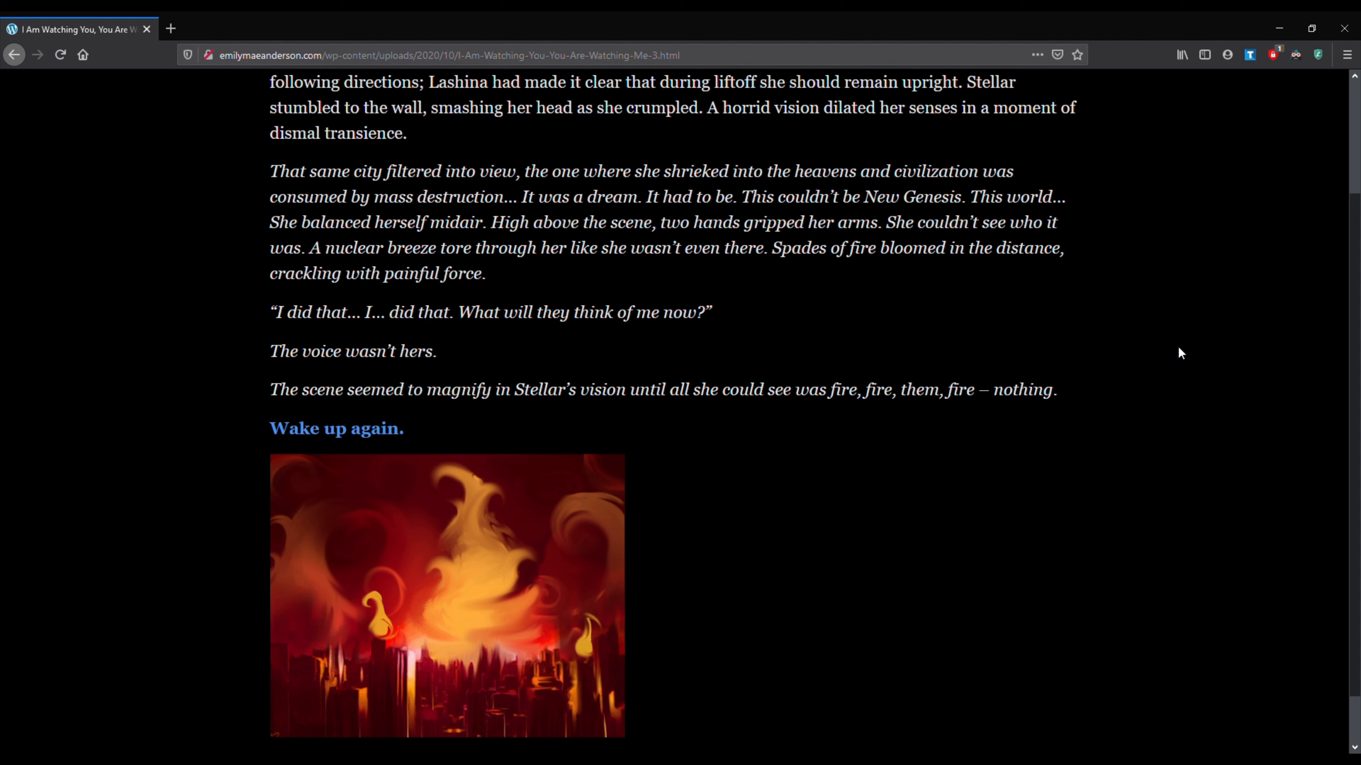
mouse_move(1090, 464)
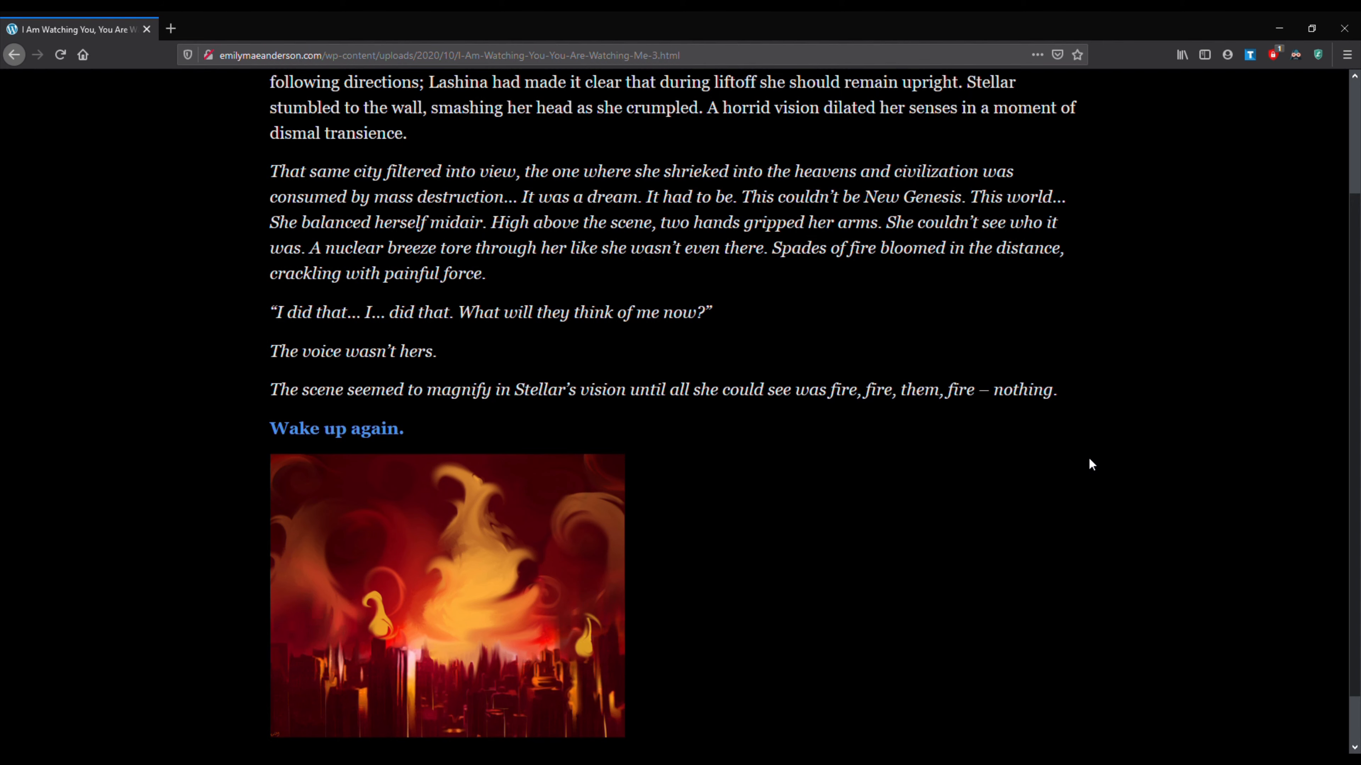
scroll("down", 3)
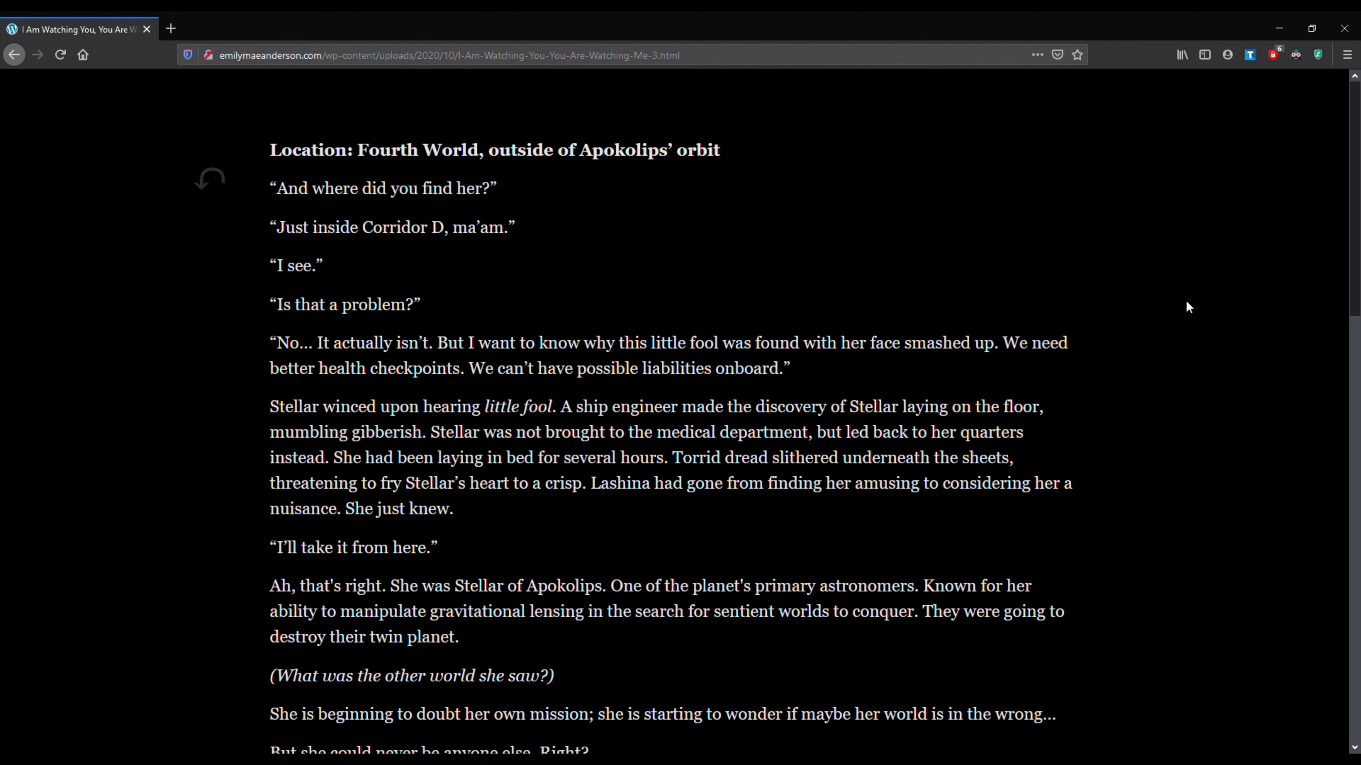
- Scroll through the Apokolips passage down to 'To be continued...' and the top of the artwork
scroll("down", 3)
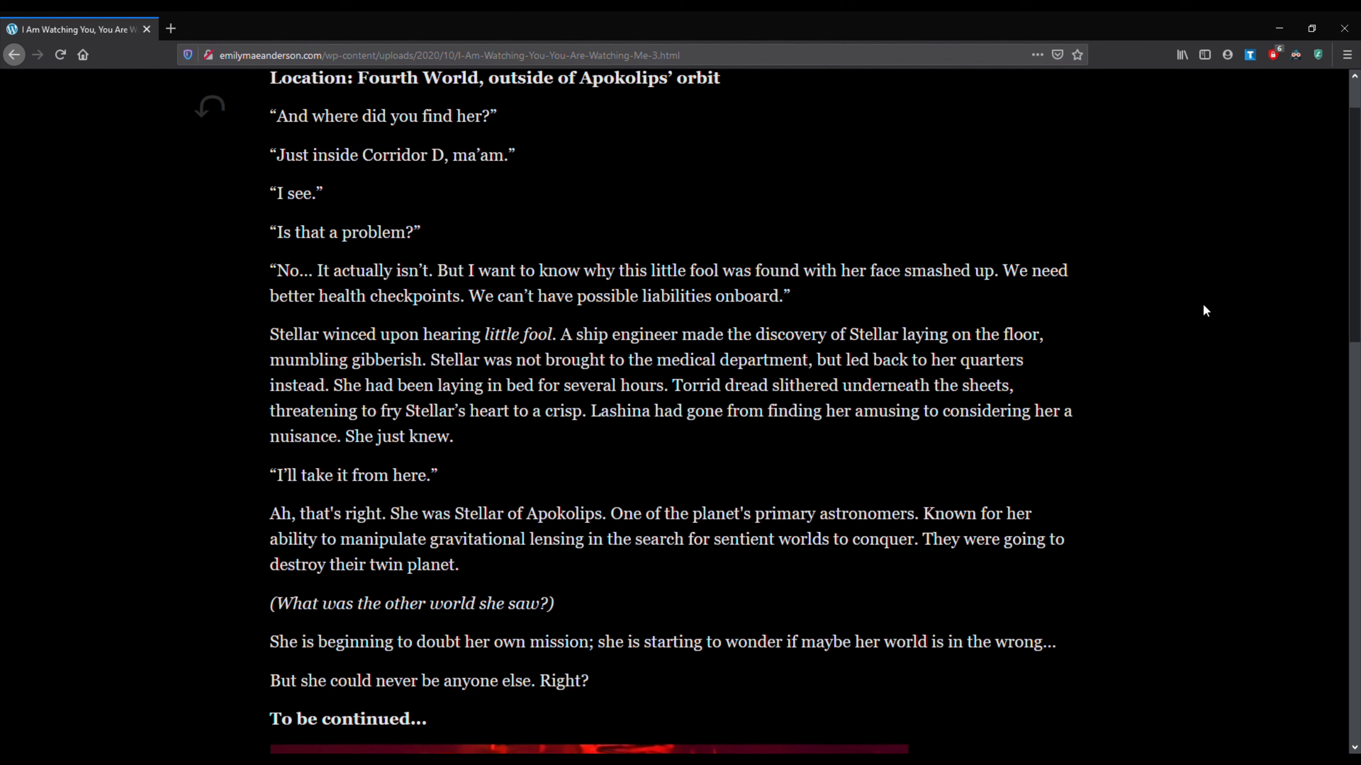
mouse_move(1205, 340)
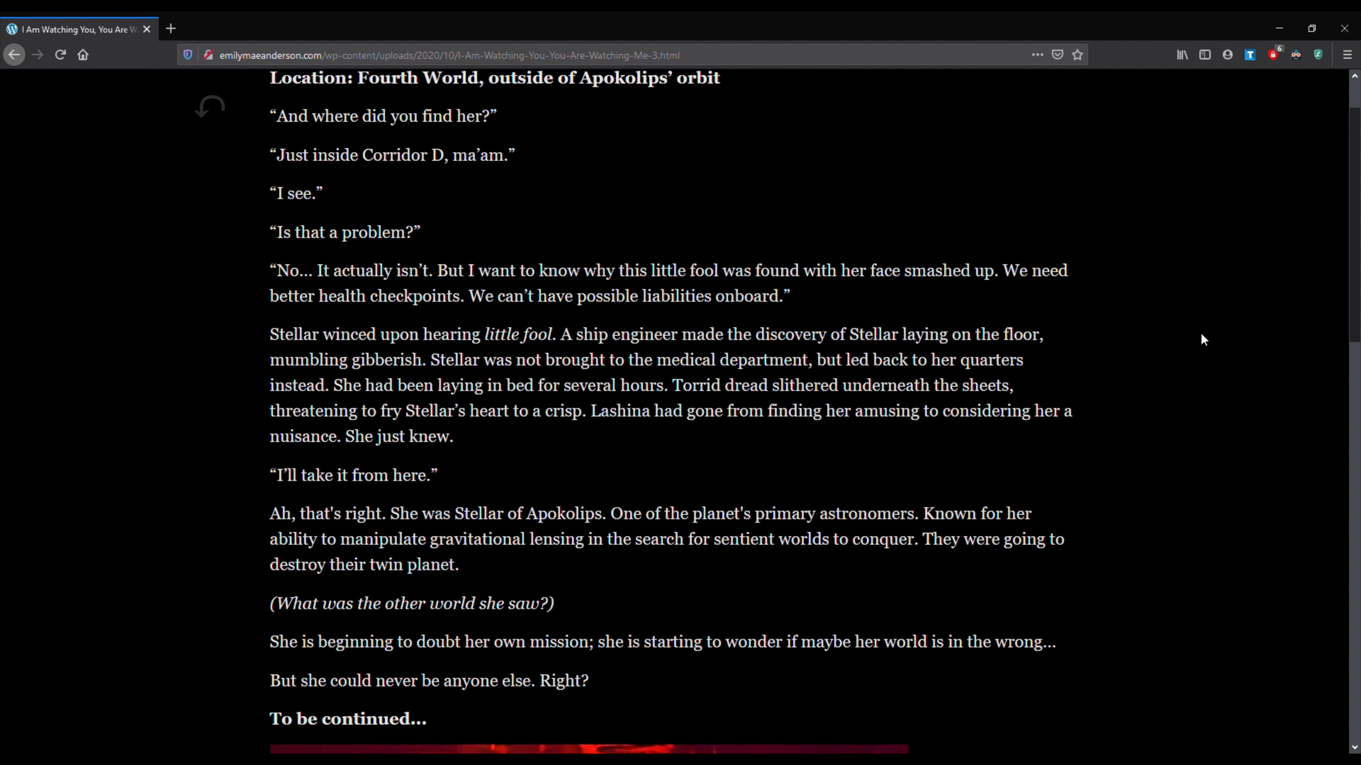
mouse_move(1202, 344)
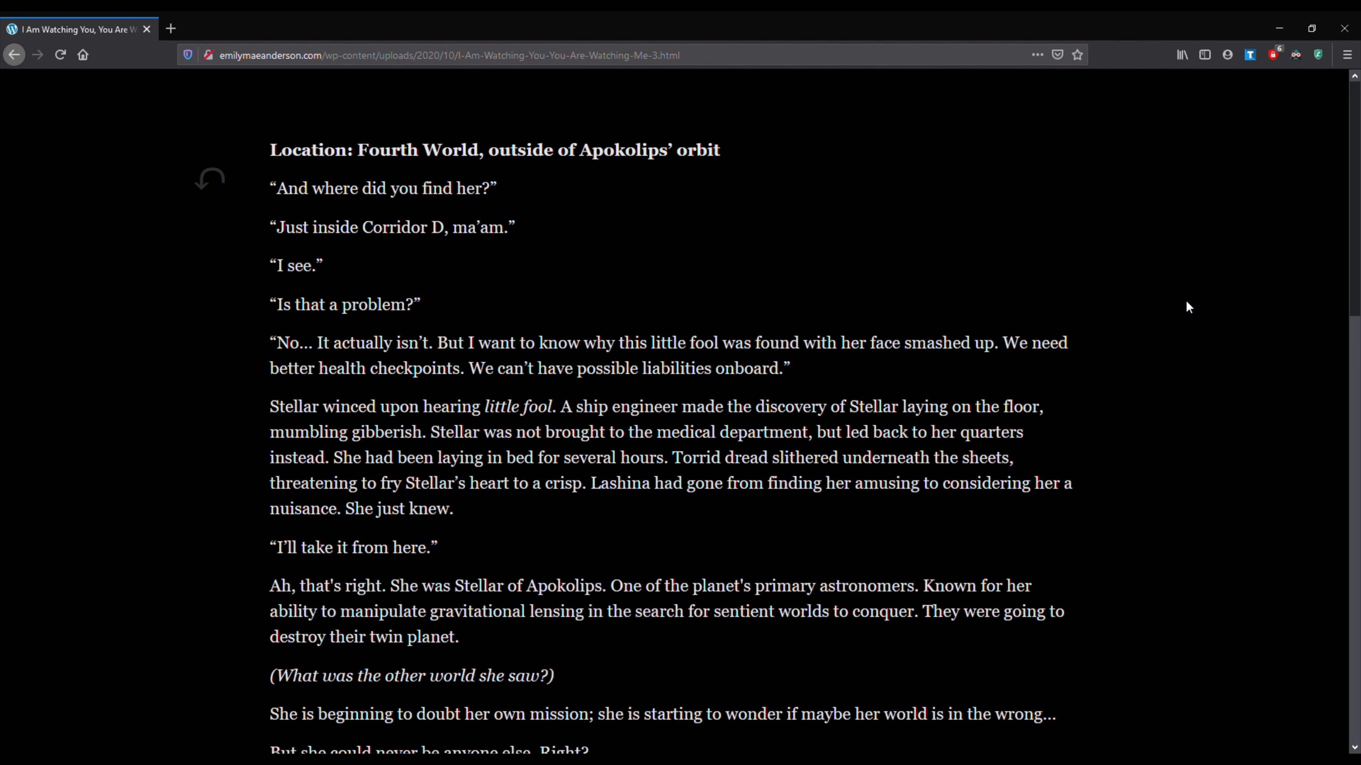
mouse_move(1204, 310)
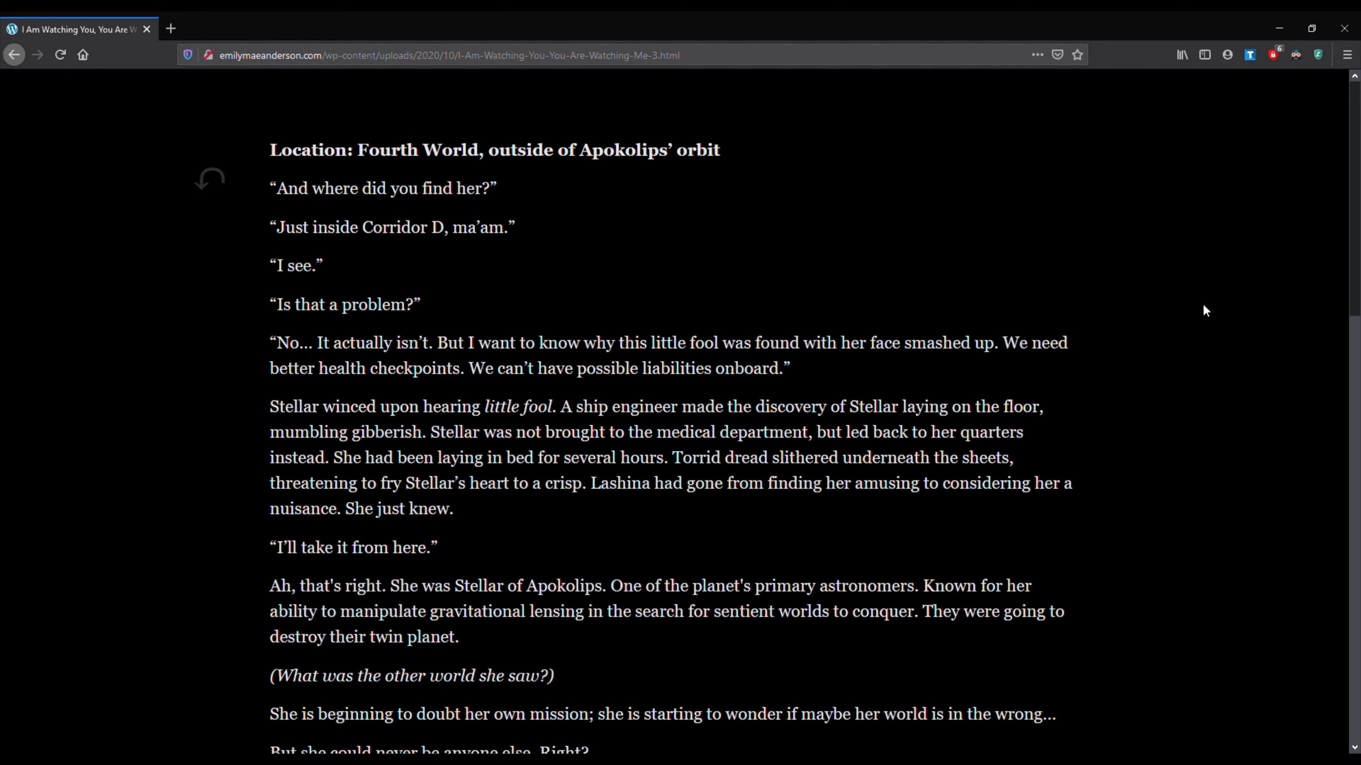
scroll("down", 3)
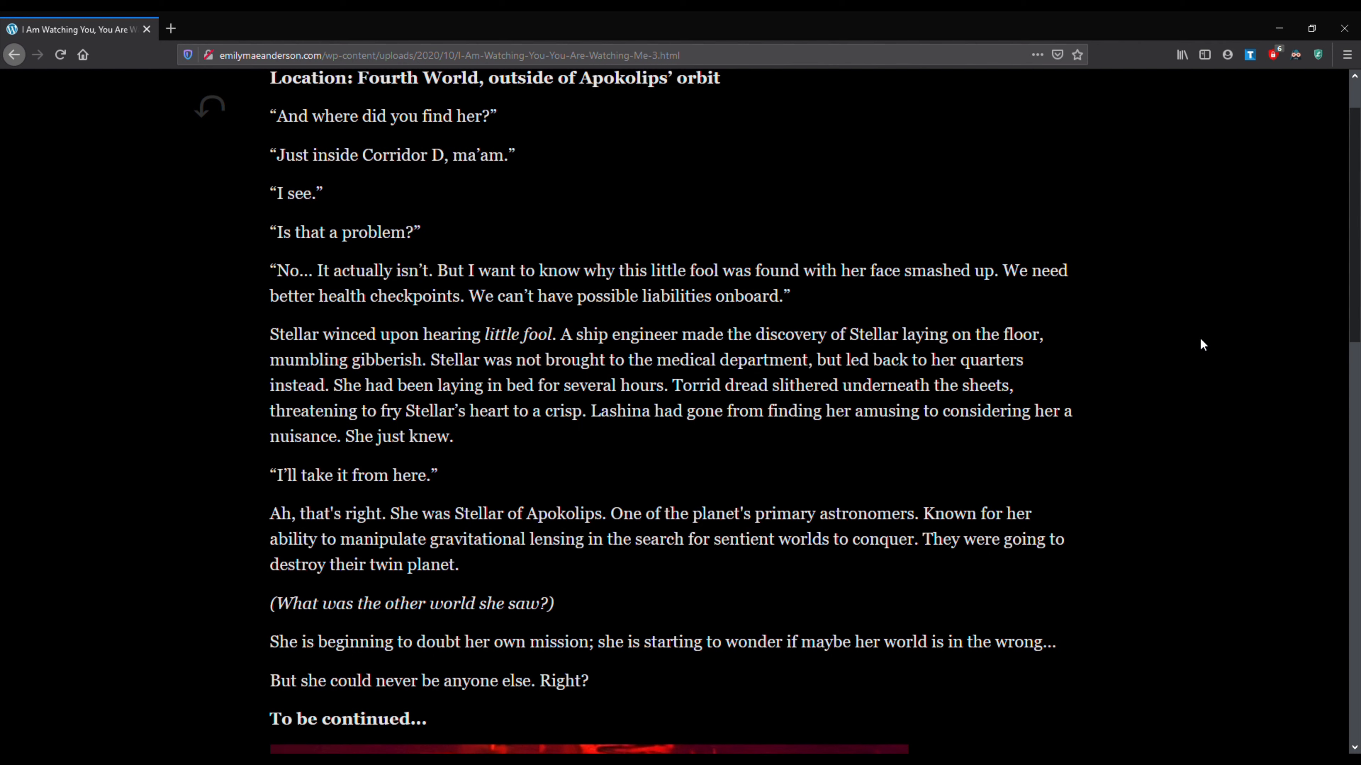
scroll("down", 3)
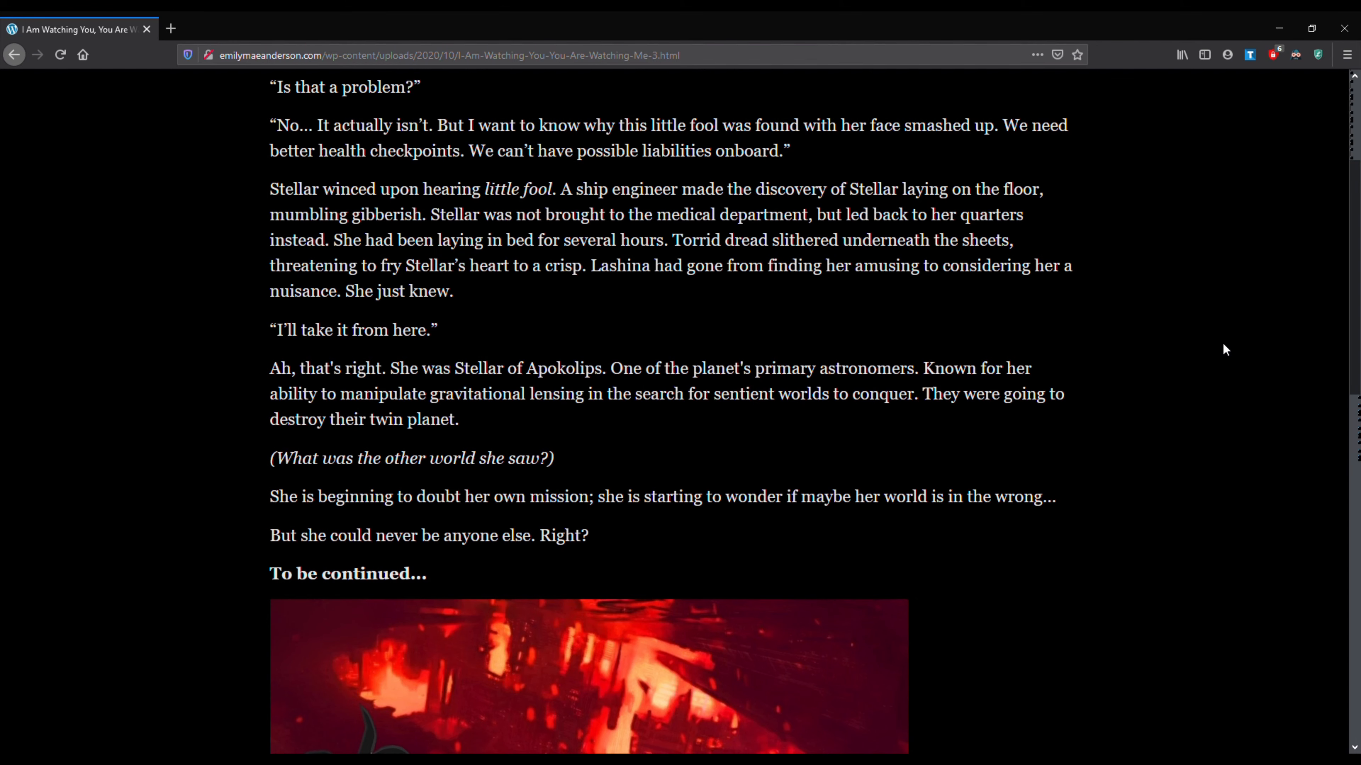
- Scroll down to reveal the full closing illustration of Stellar in a red dress before the burning city
scroll("down", 3)
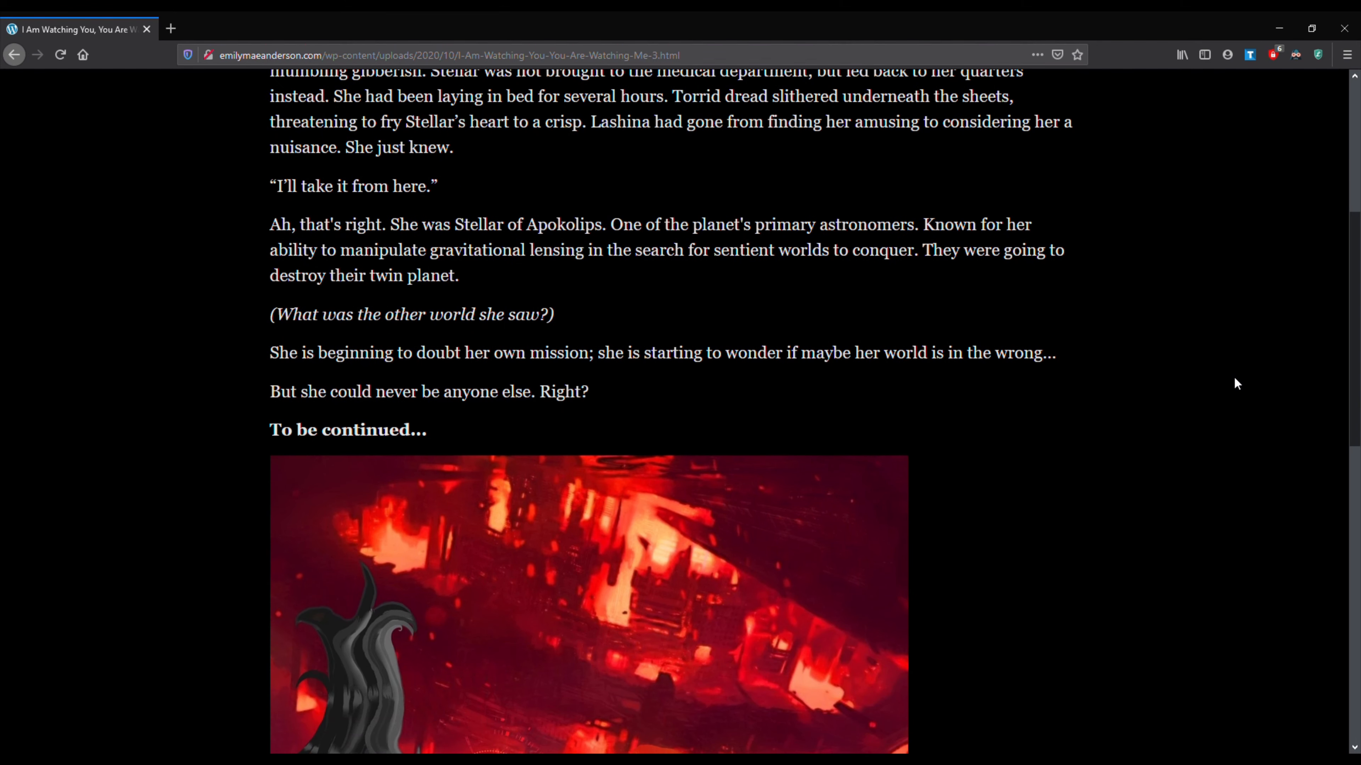
mouse_move(1179, 374)
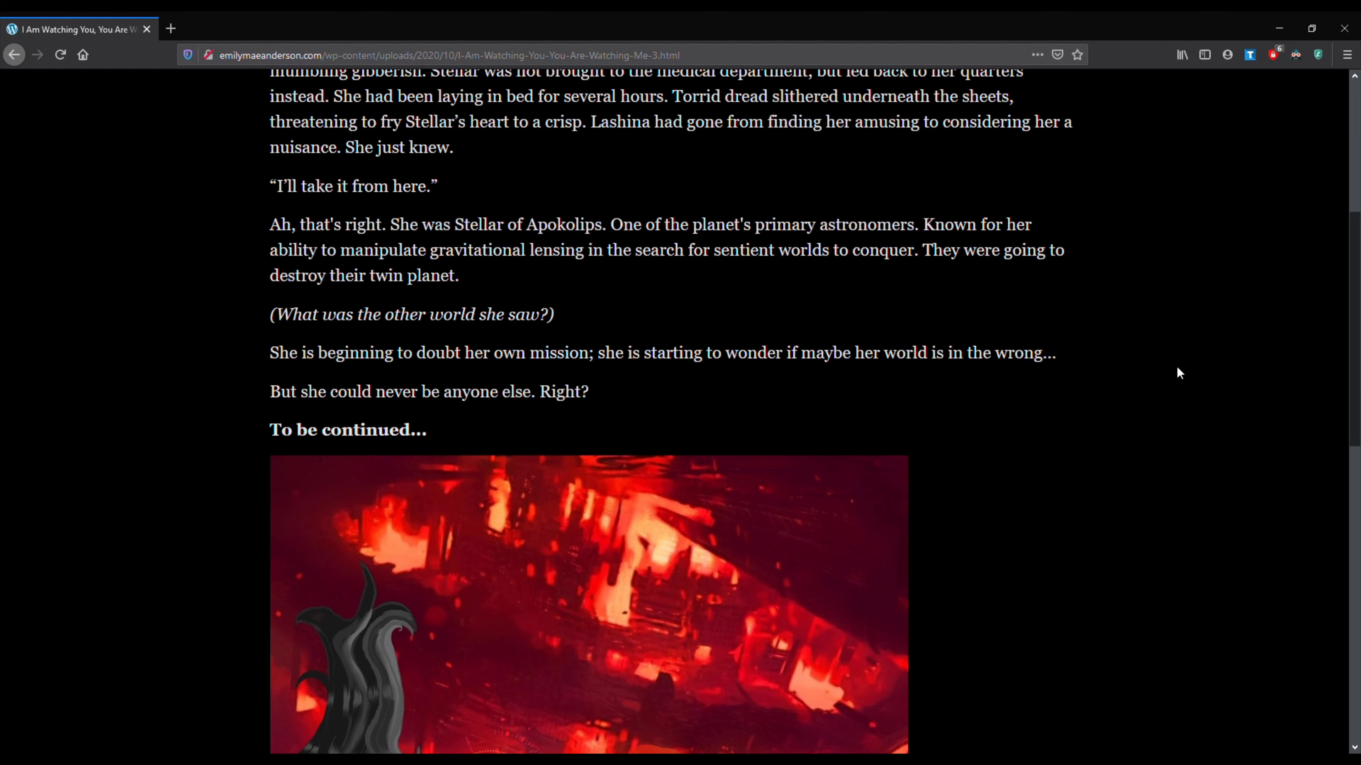
scroll("down", 3)
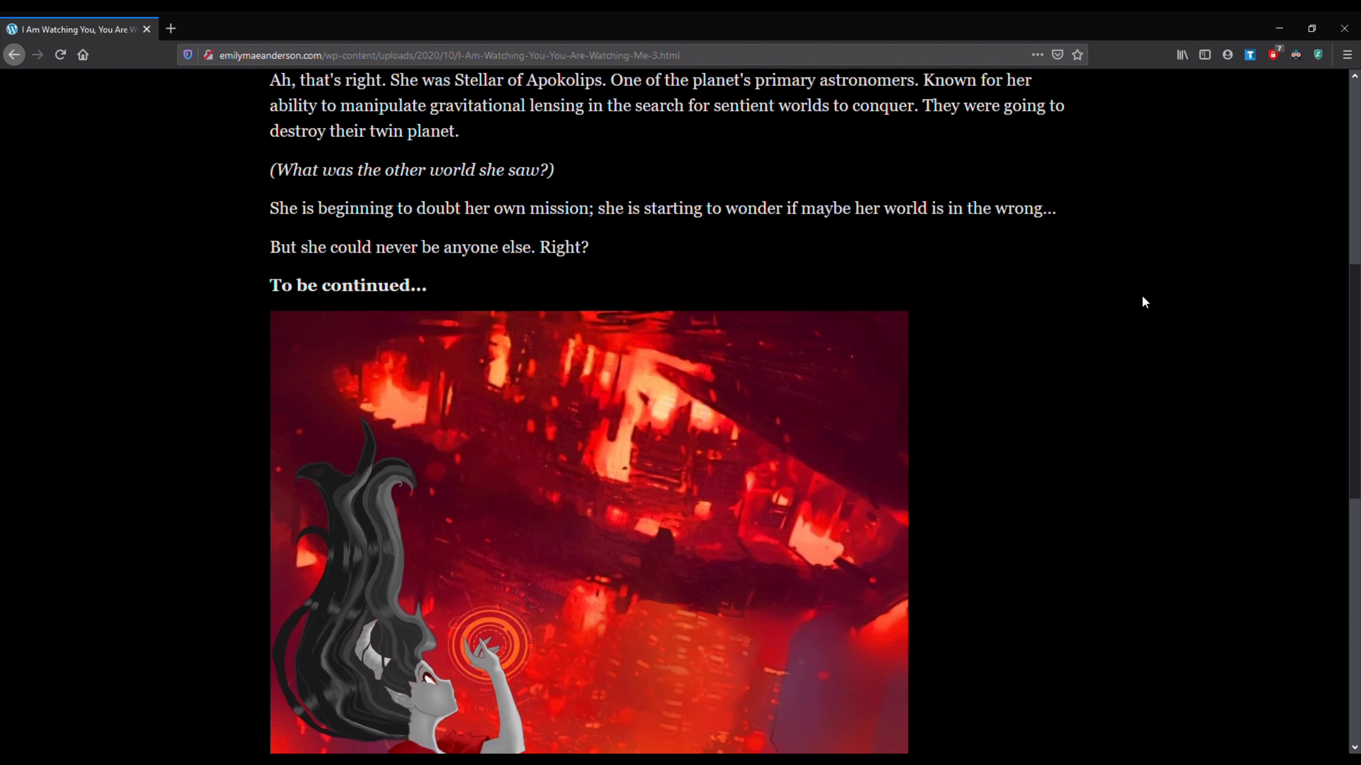
mouse_move(1107, 331)
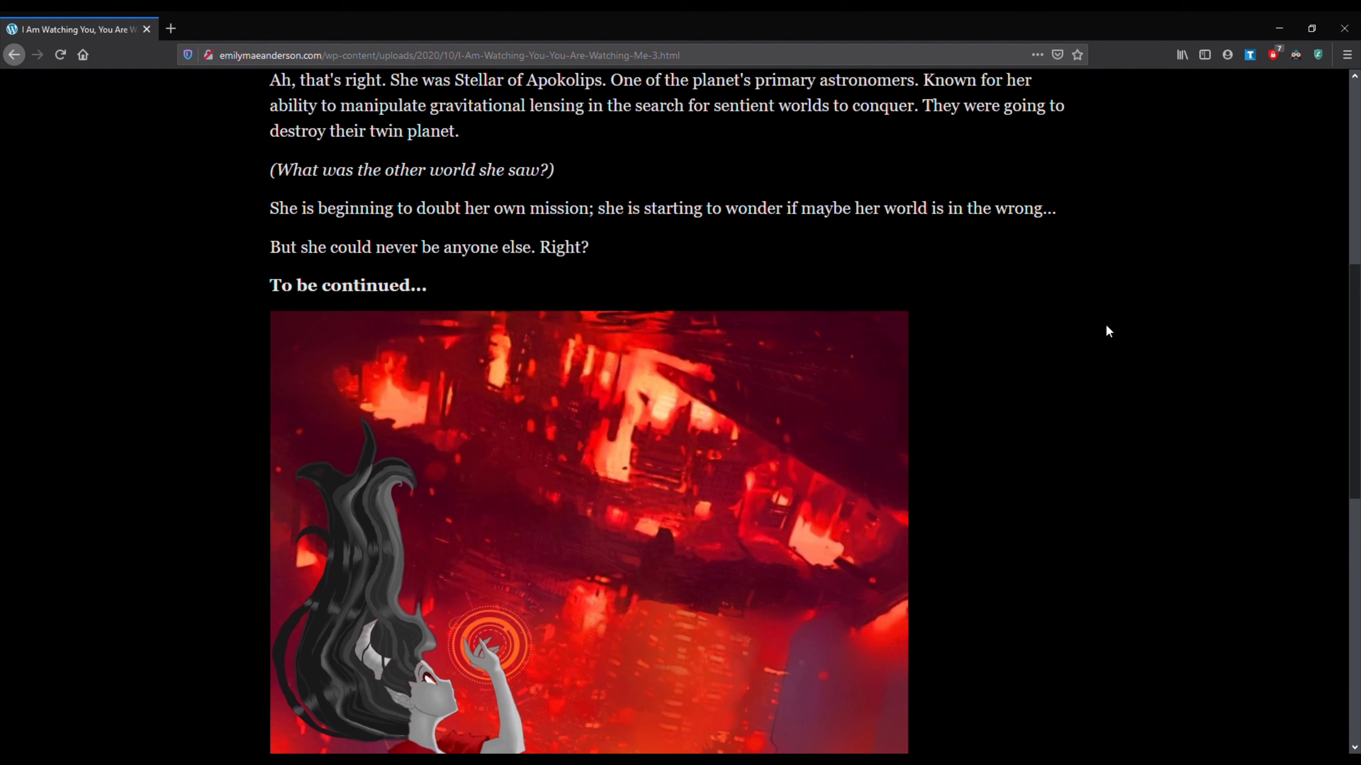
mouse_move(1074, 346)
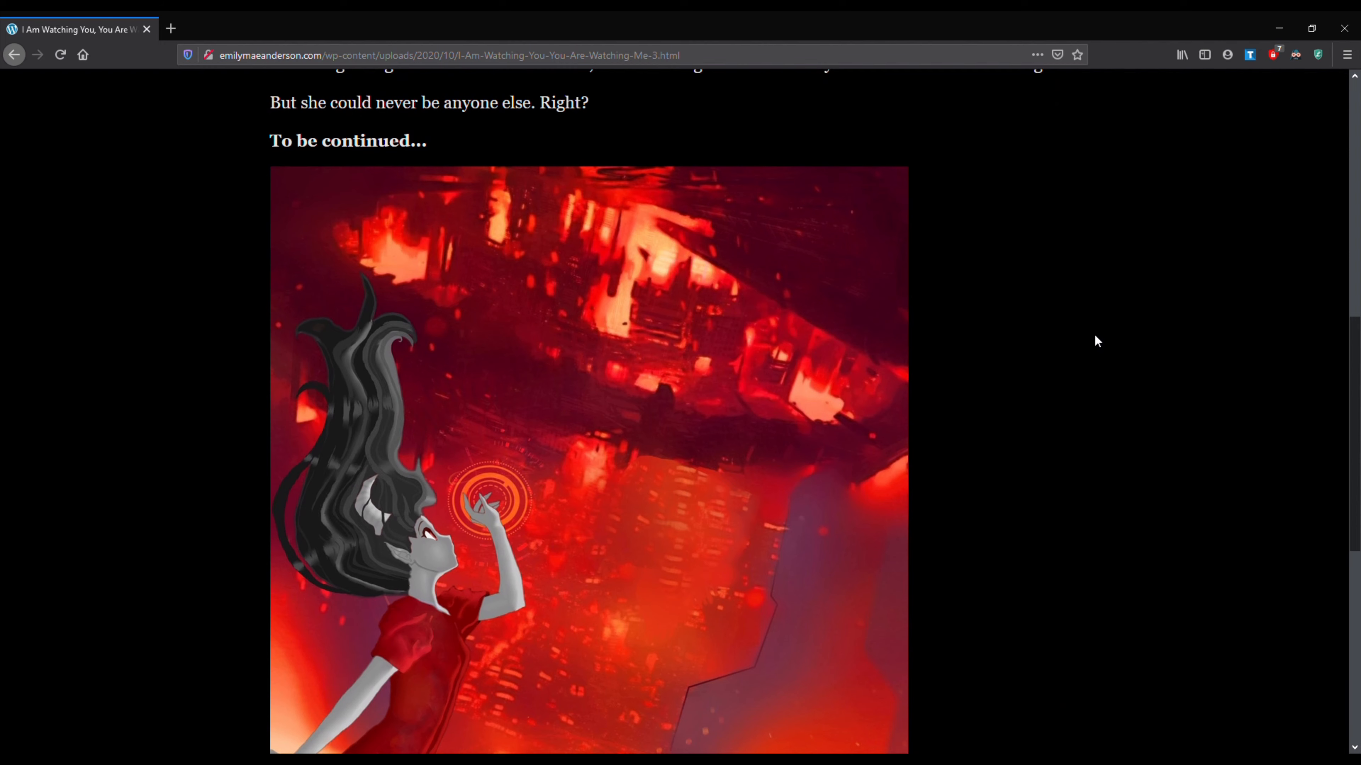
scroll("down", 3)
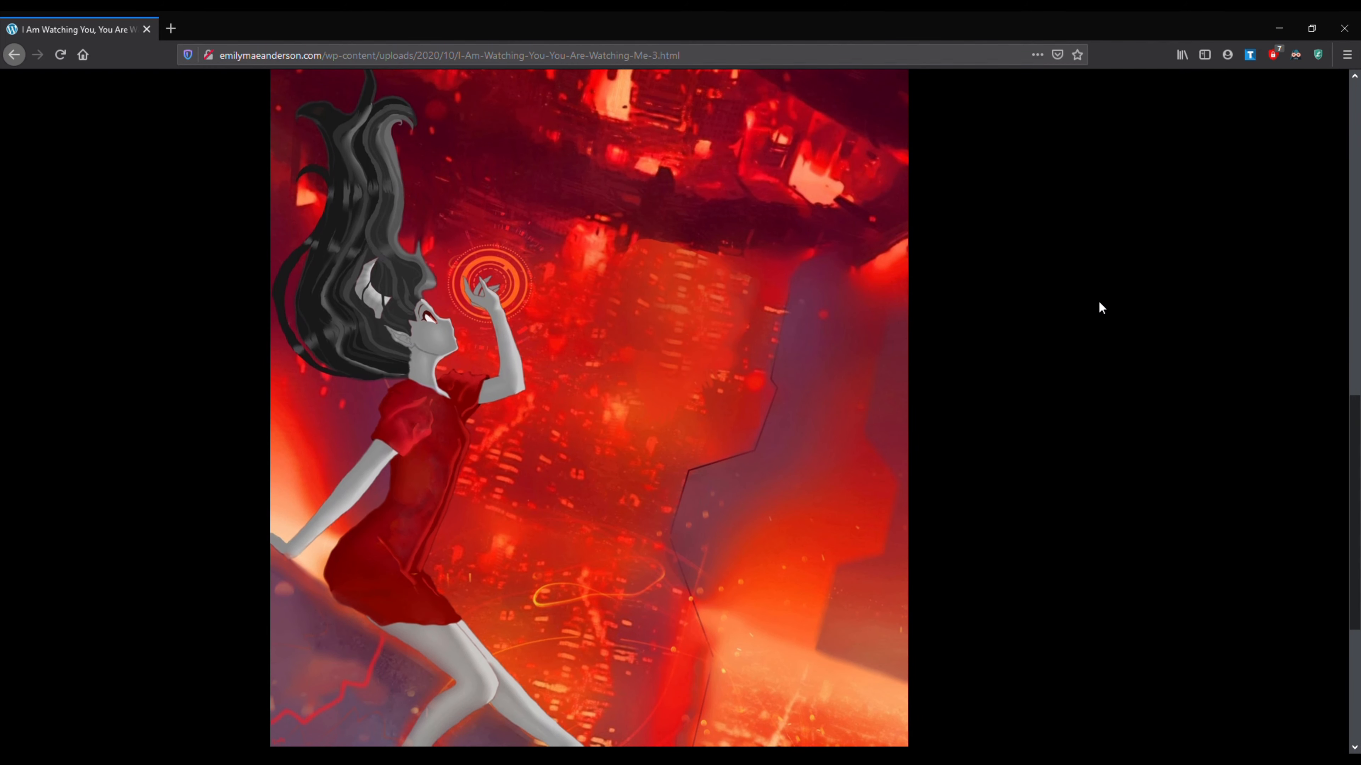
mouse_move(1109, 312)
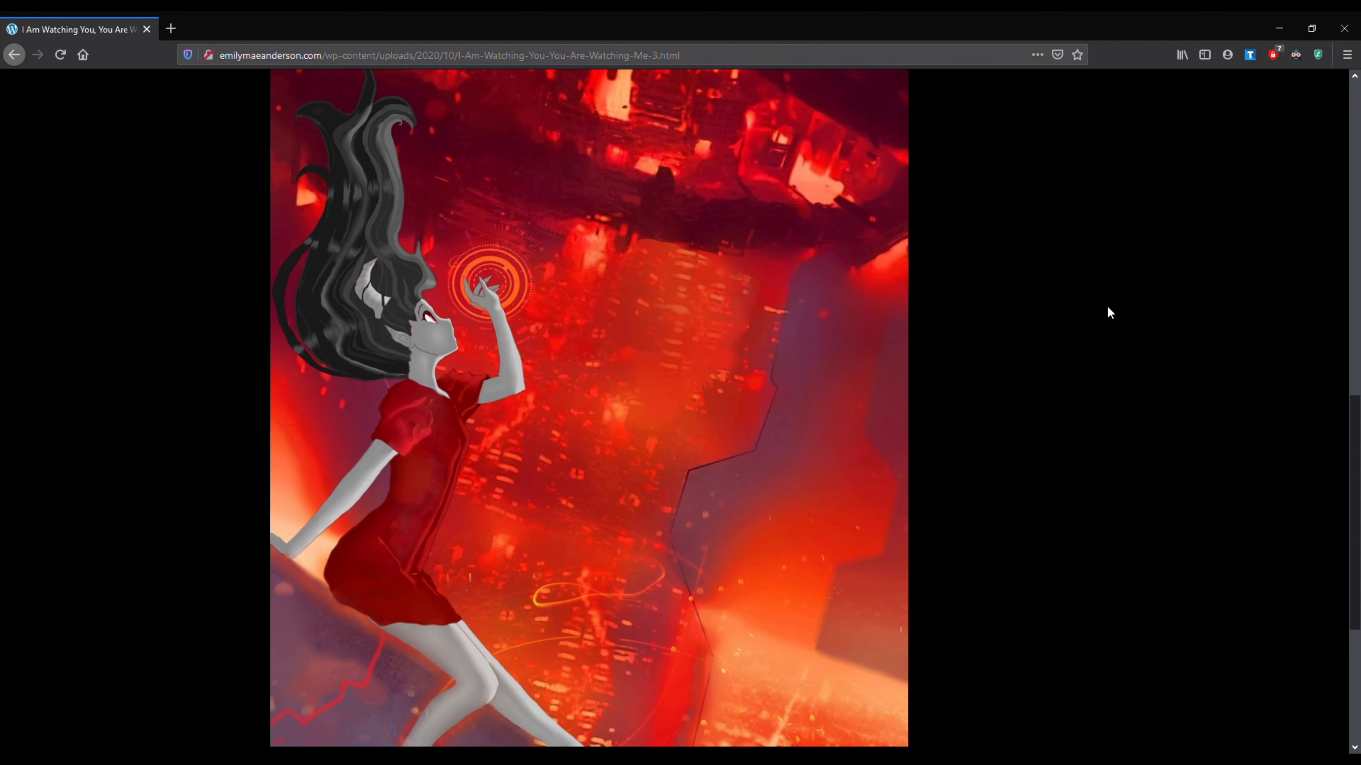
scroll("down", 3)
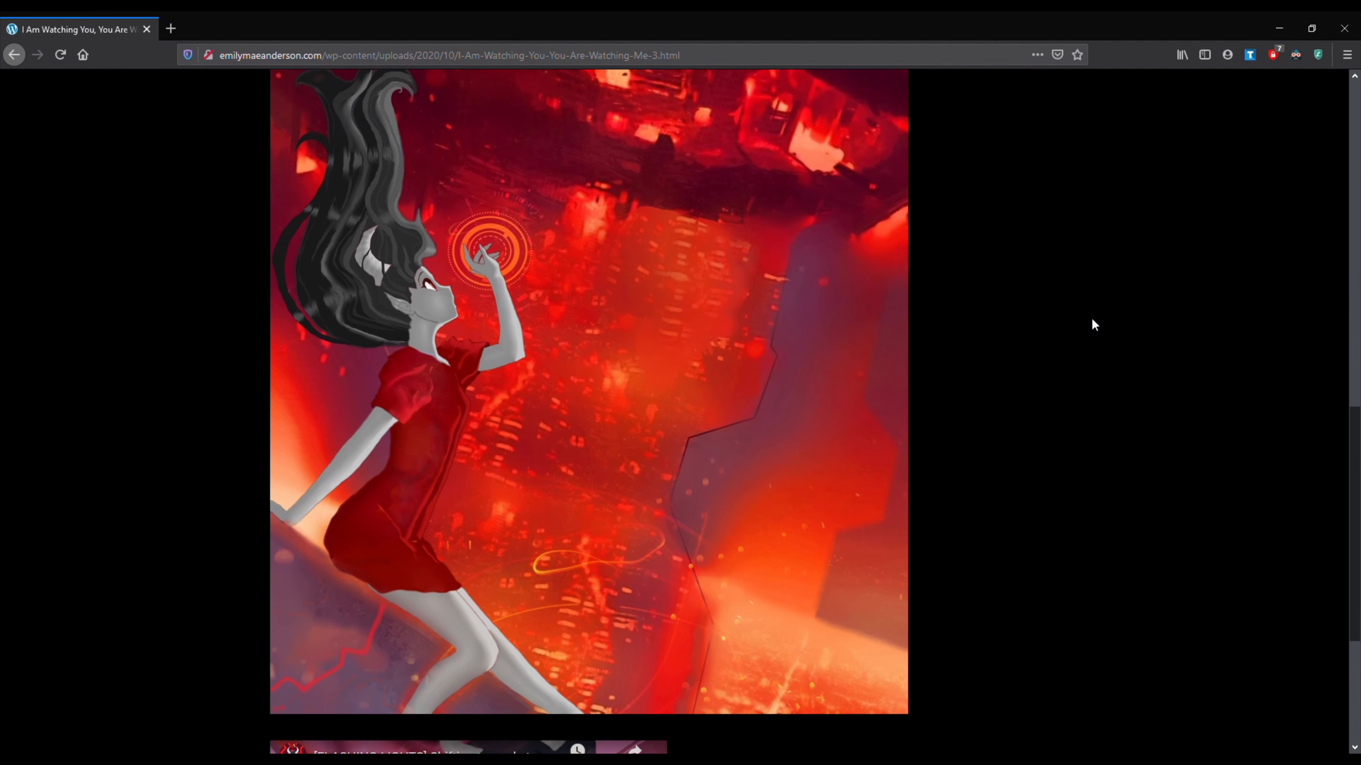
- Reach the embedded Red Shift opening animation, opened on YouTube in a new tab, then return to the story tab
scroll("down", 3)
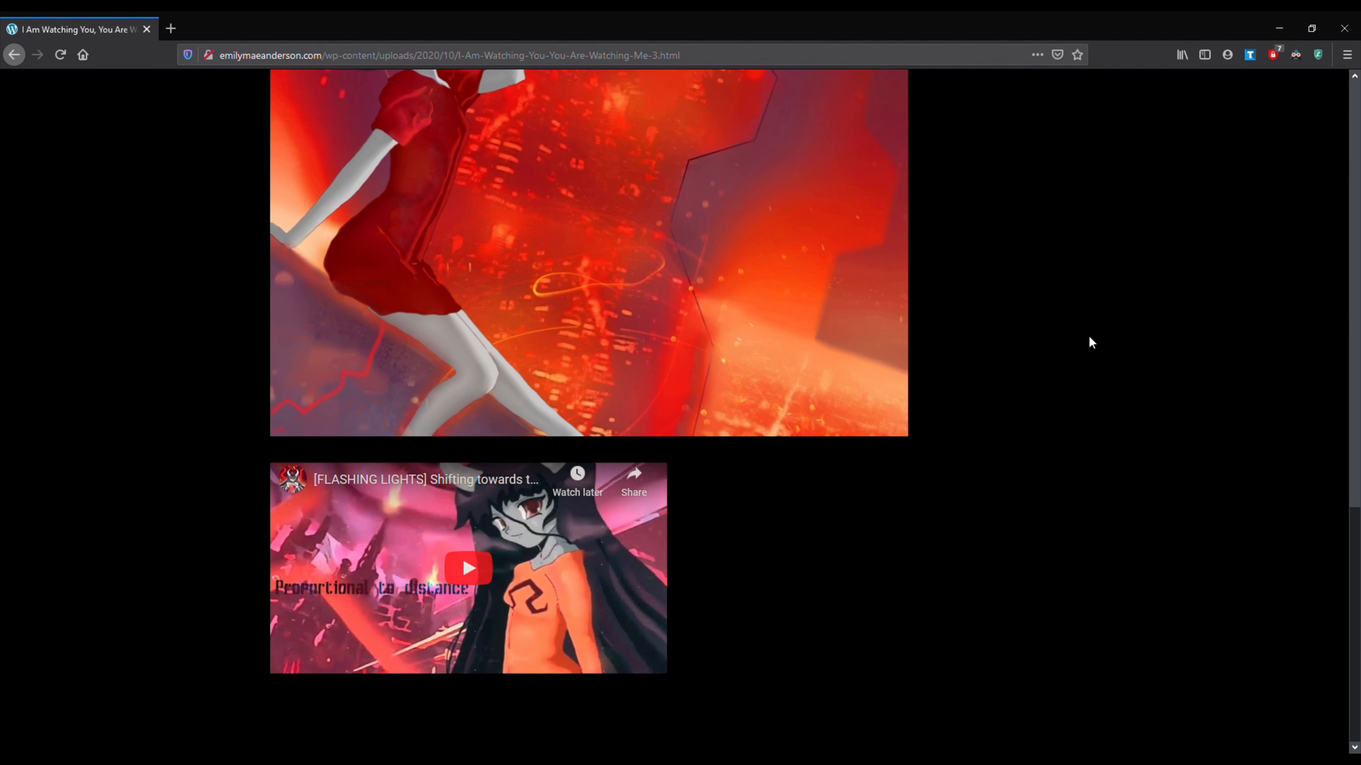
mouse_move(468, 527)
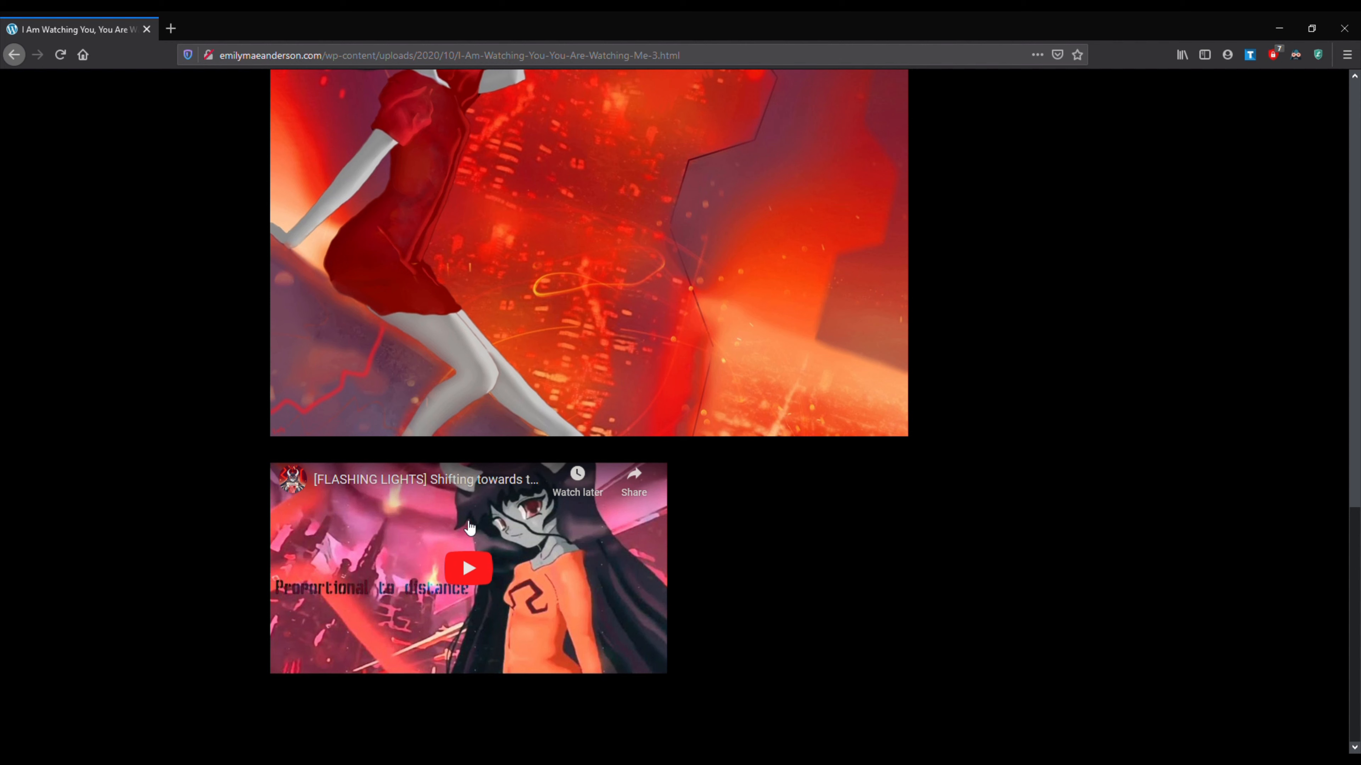
mouse_move(417, 584)
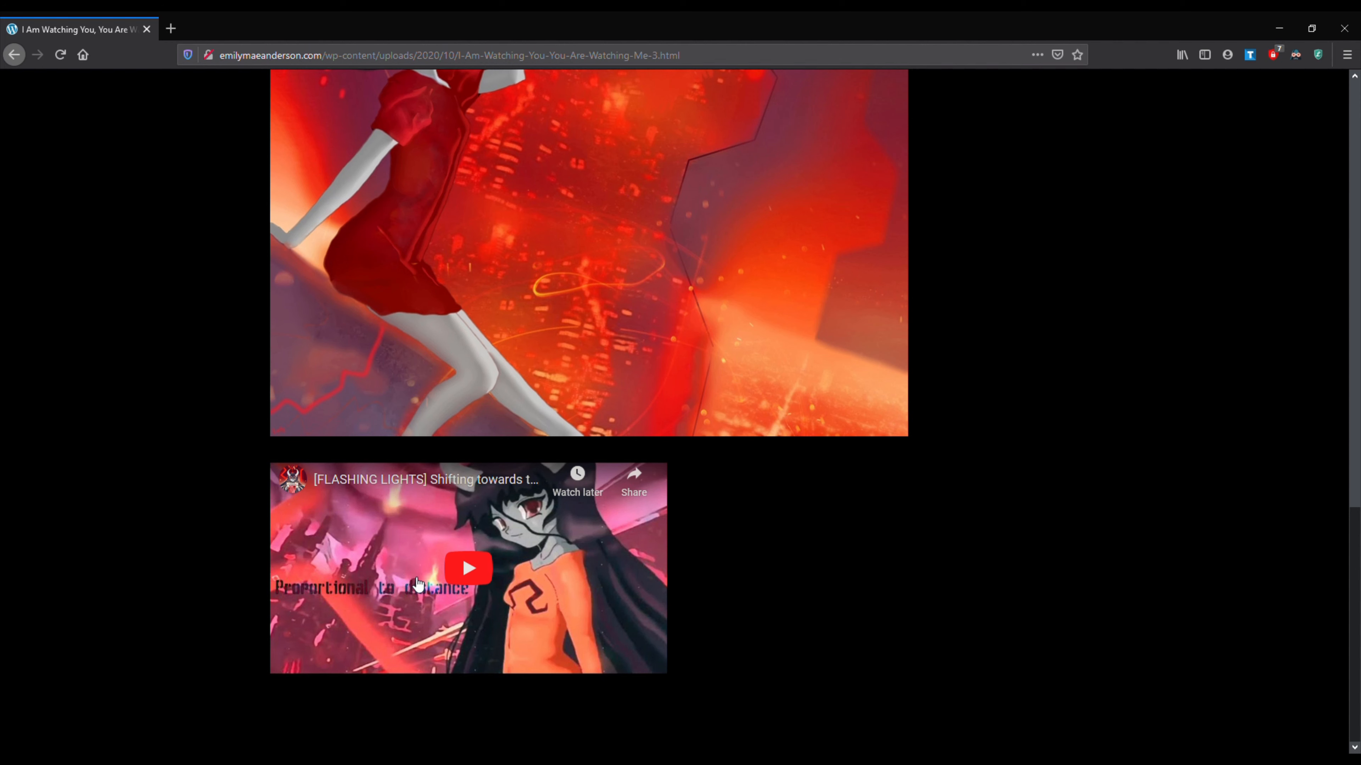
mouse_move(460, 529)
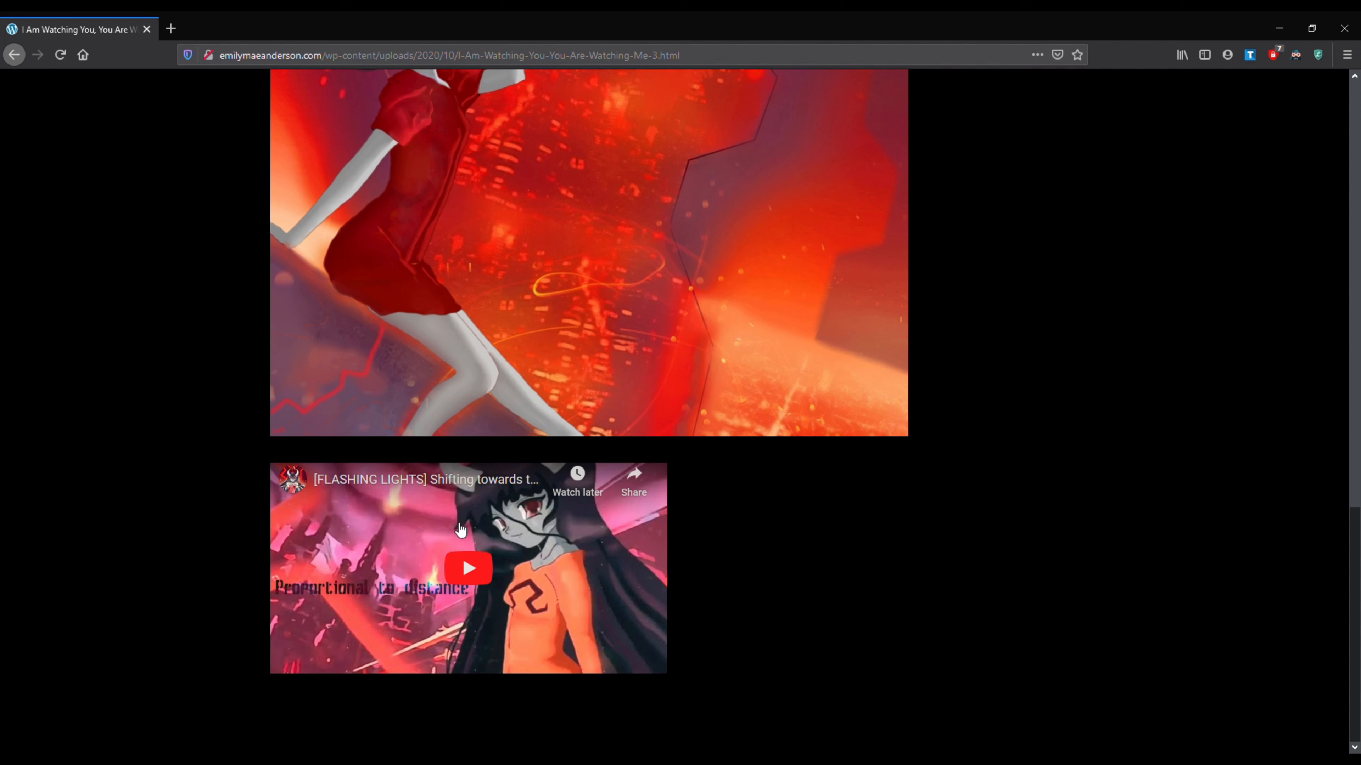
mouse_move(615, 533)
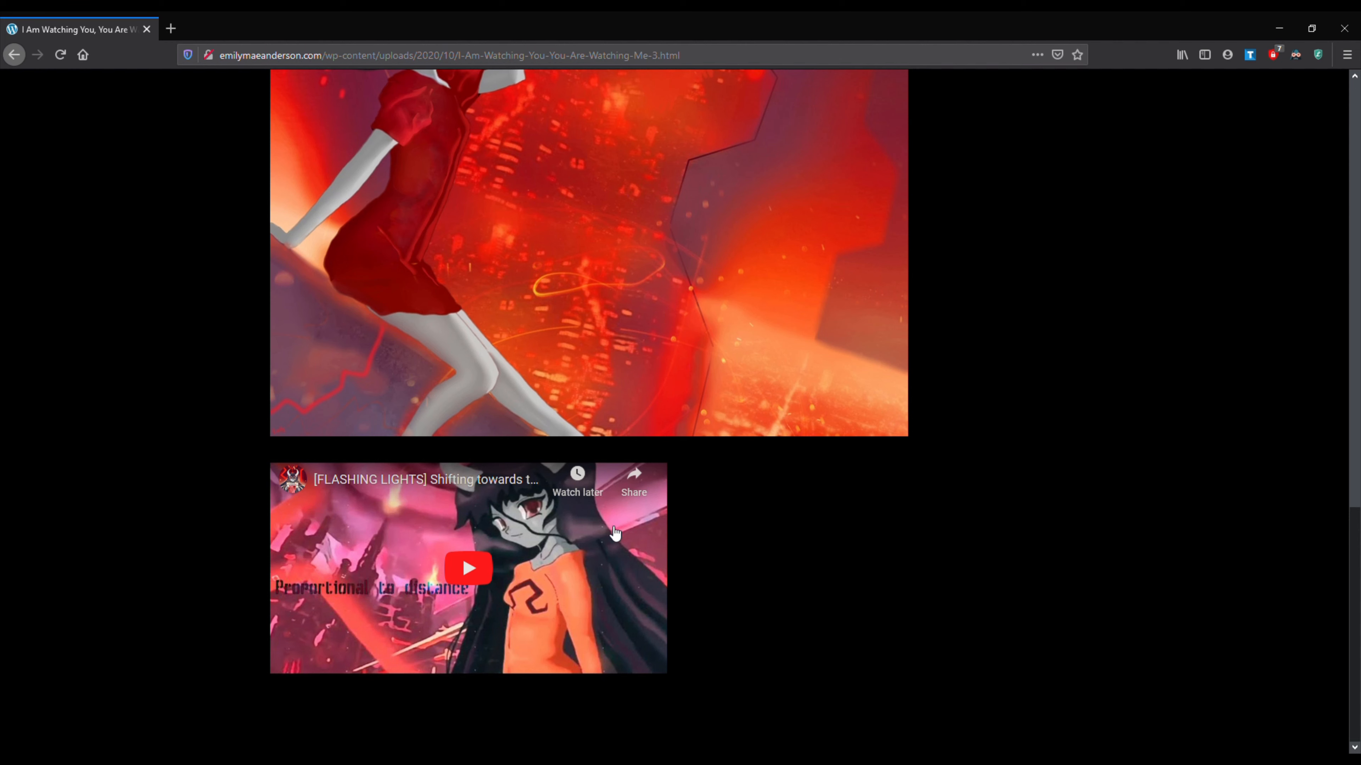
mouse_move(440, 536)
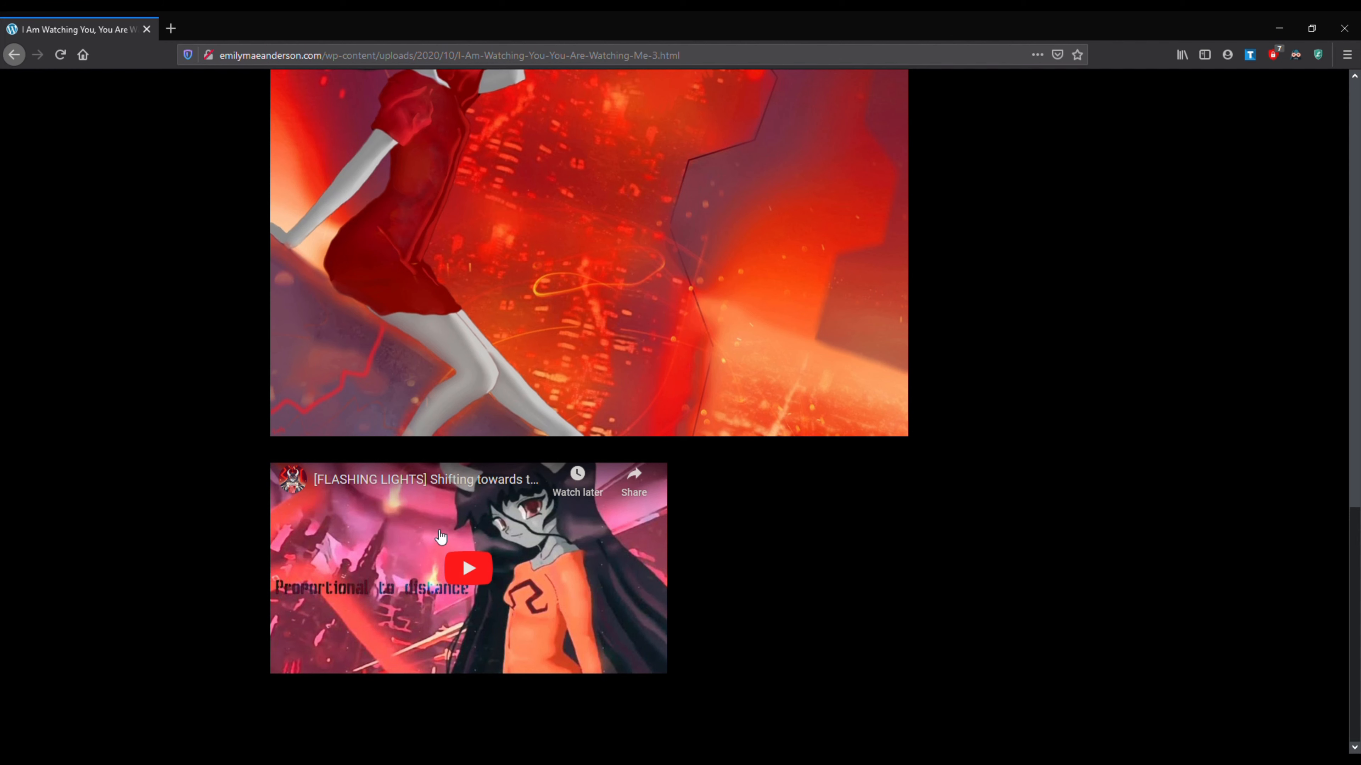
mouse_move(472, 484)
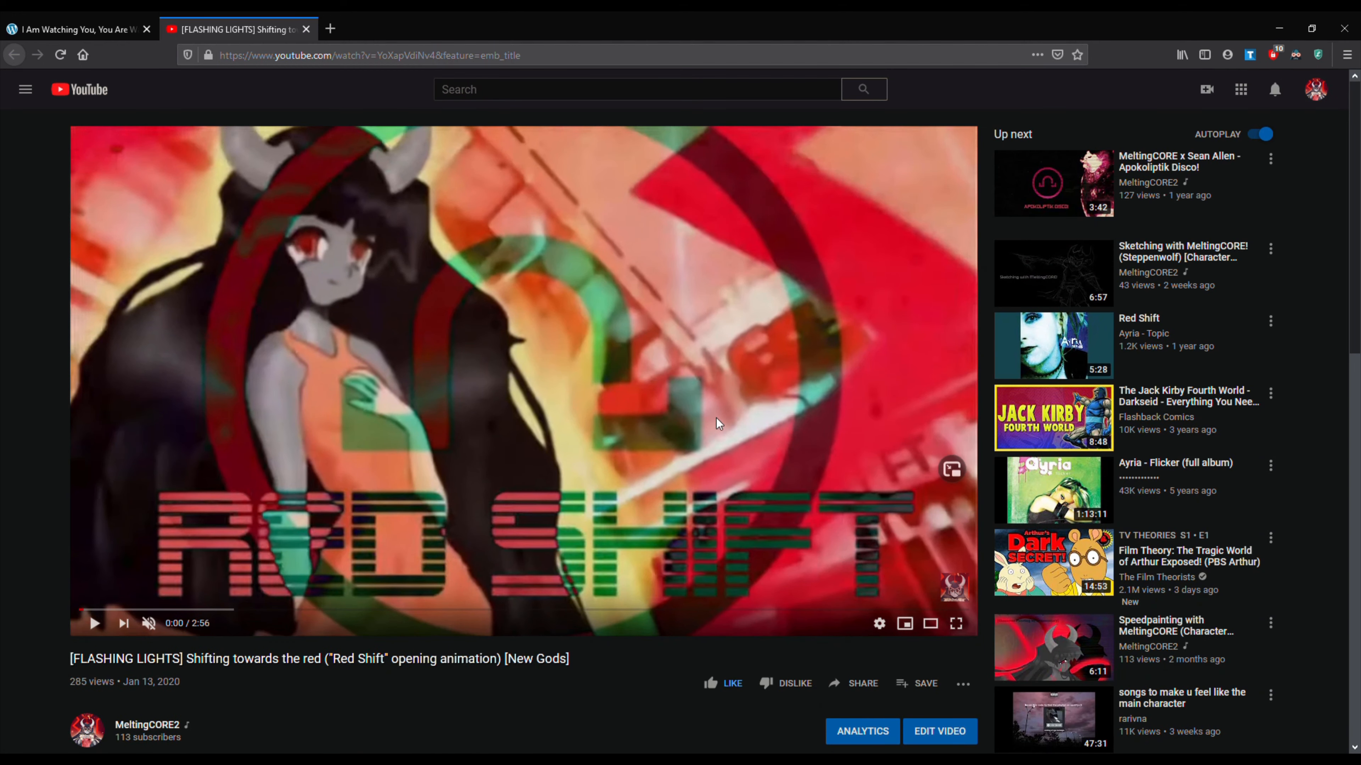
left_click(74, 29)
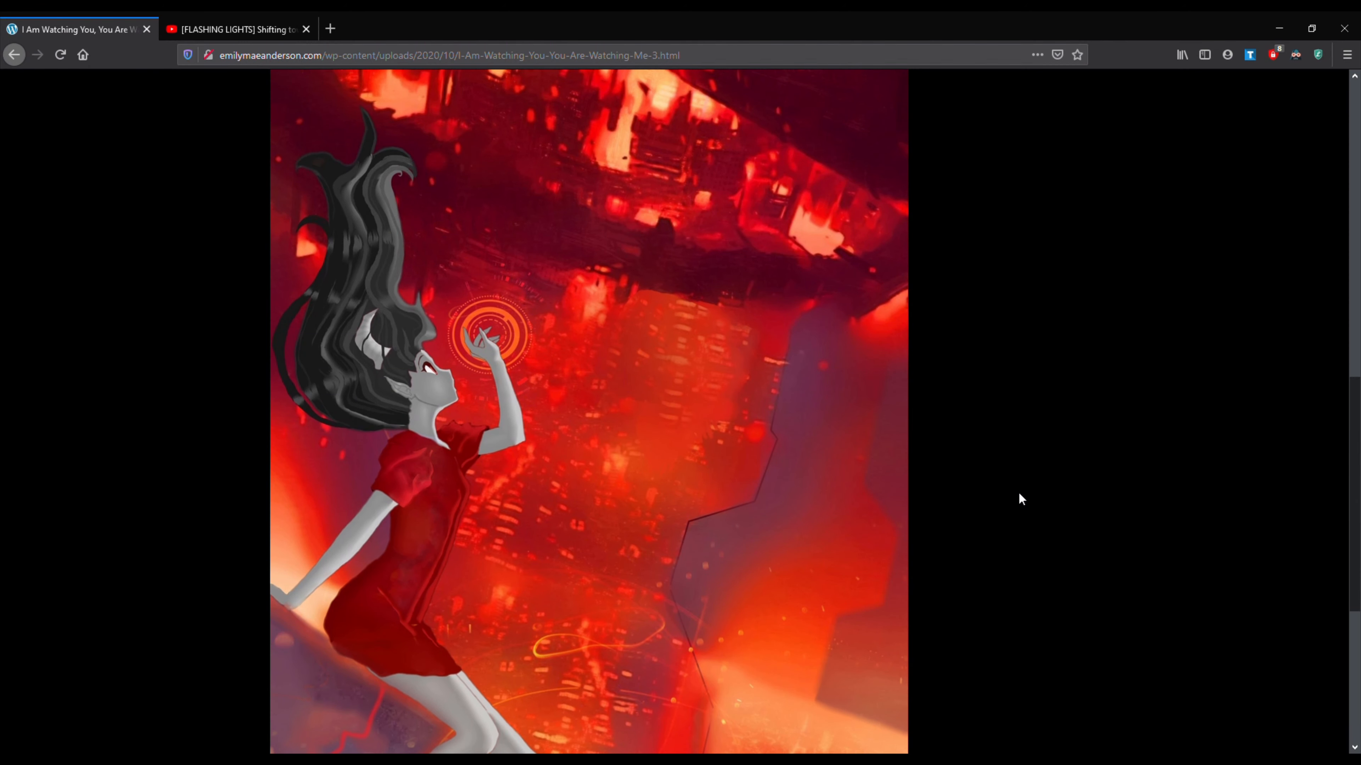
scroll("down", 3)
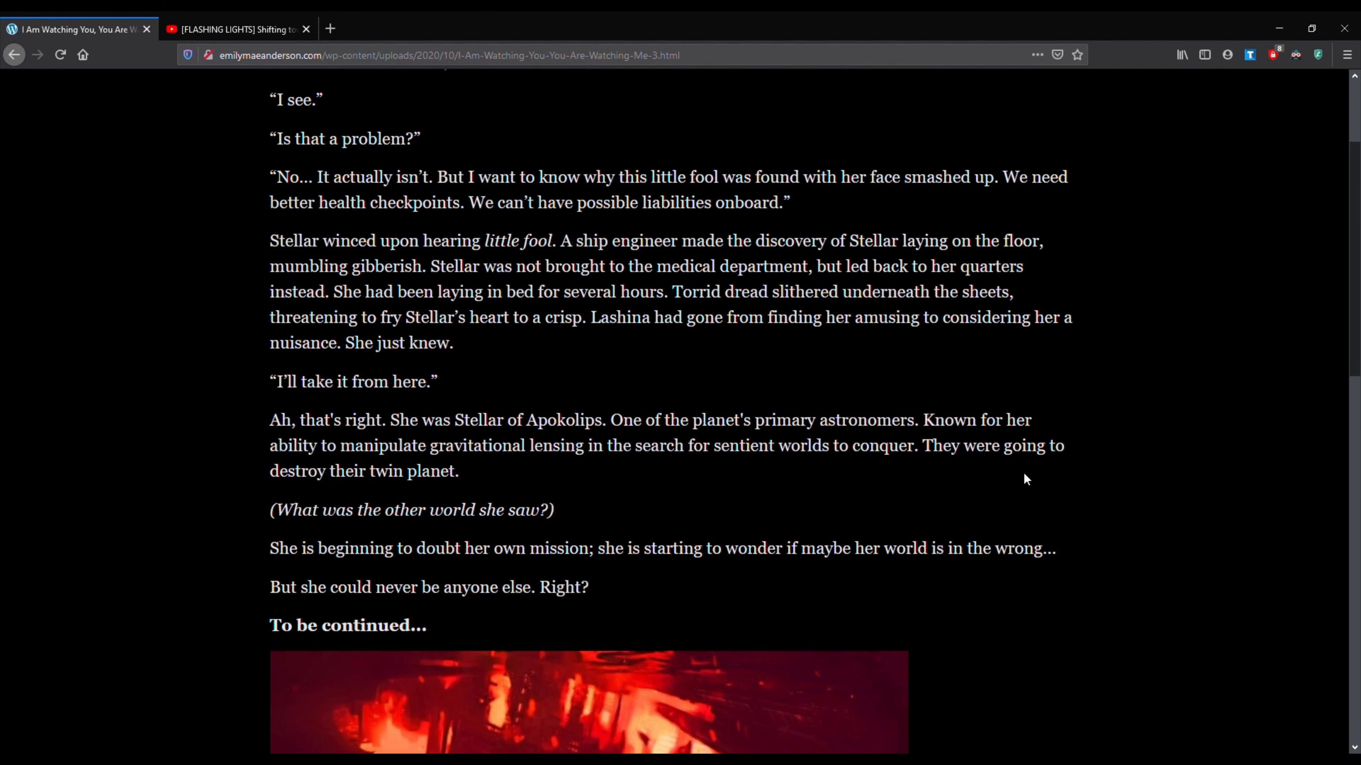
mouse_move(1157, 461)
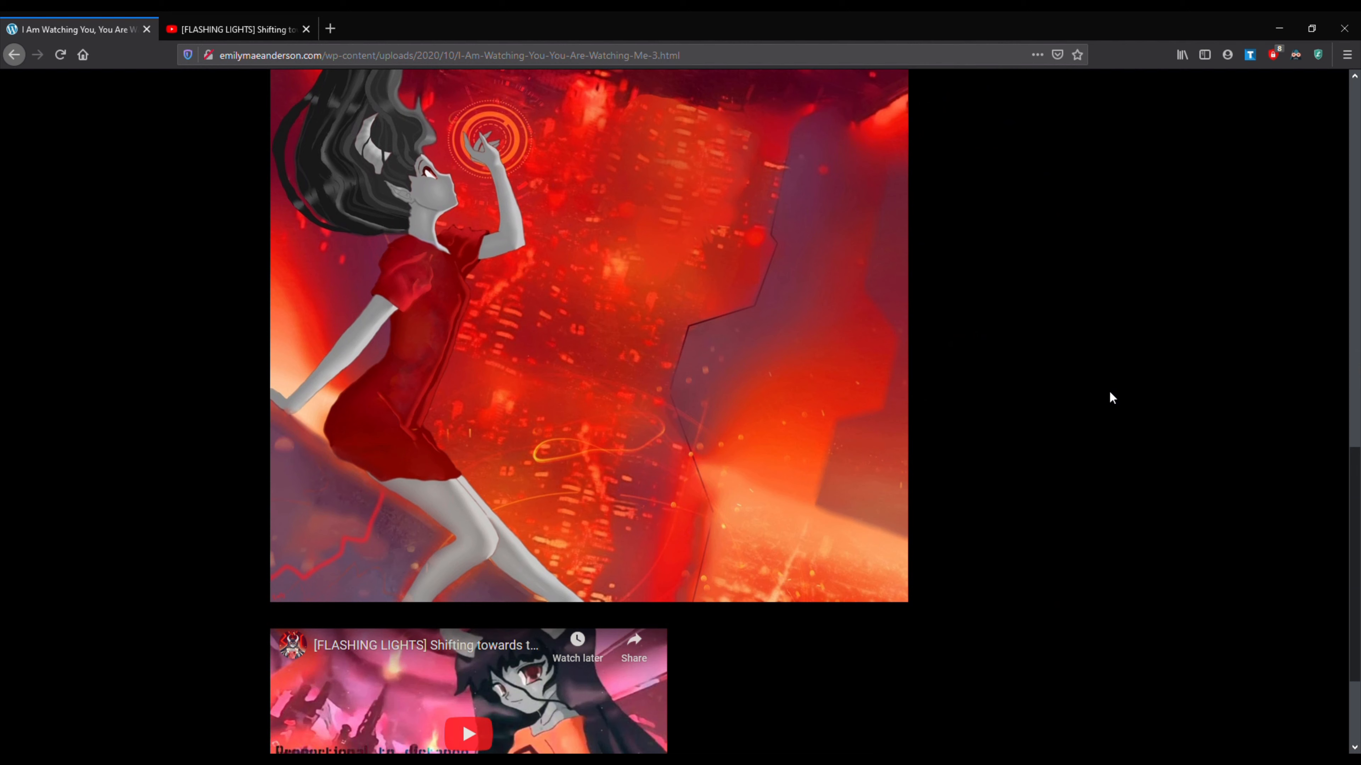
mouse_move(1068, 378)
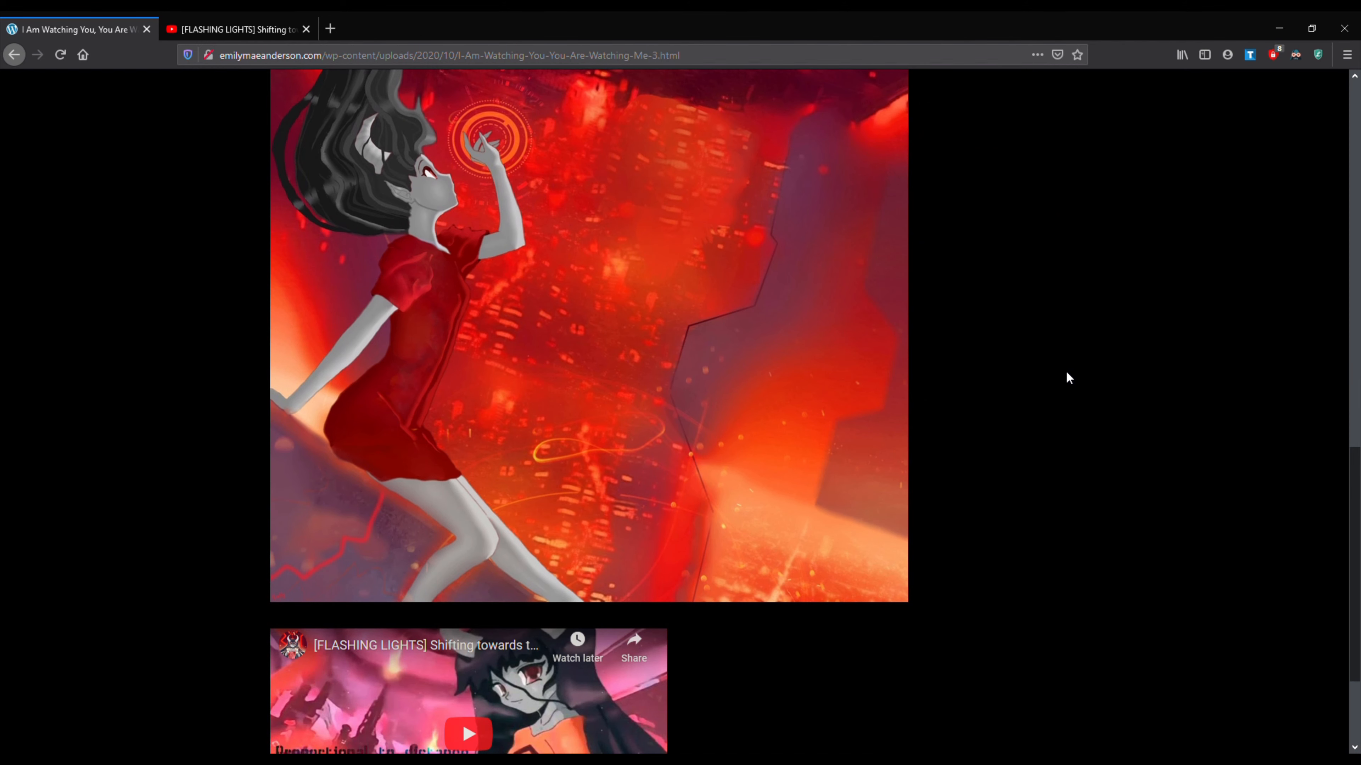
scroll("down", 3)
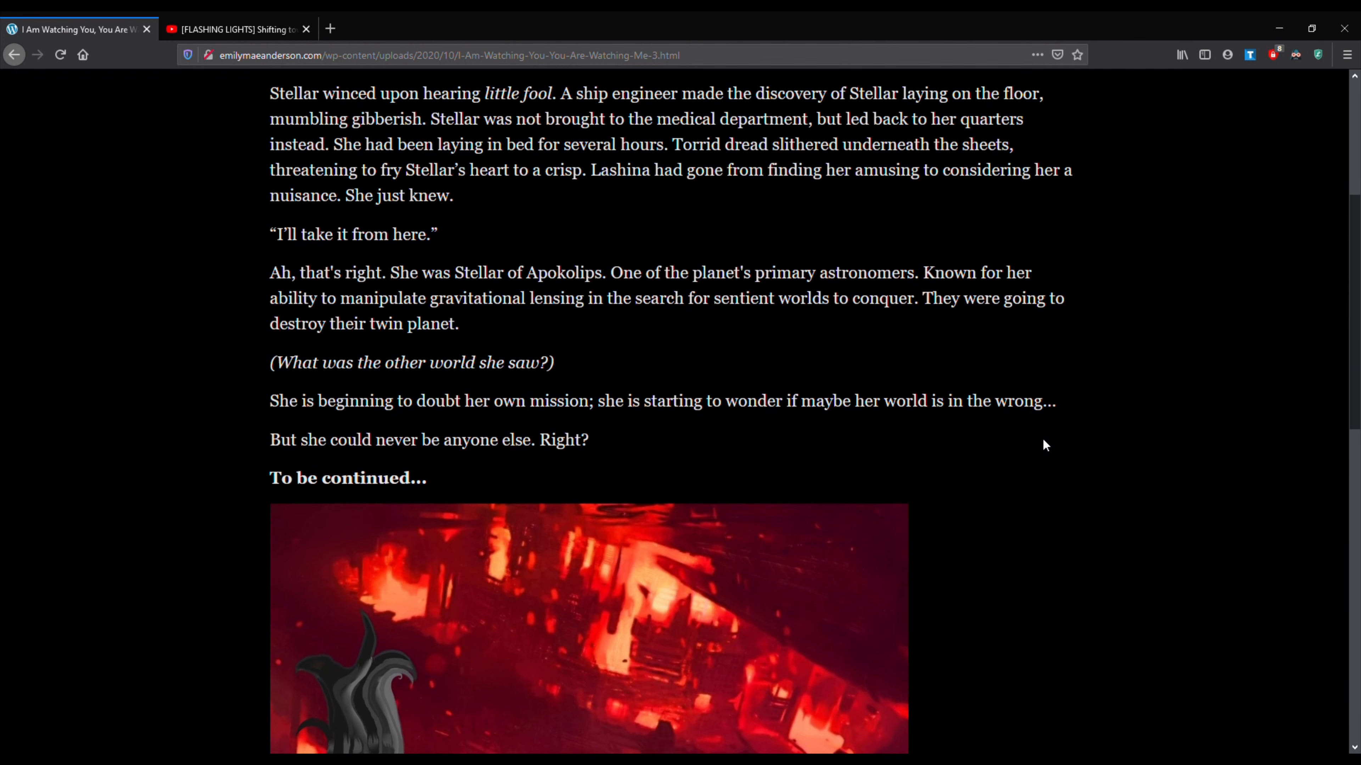
scroll("down", 3)
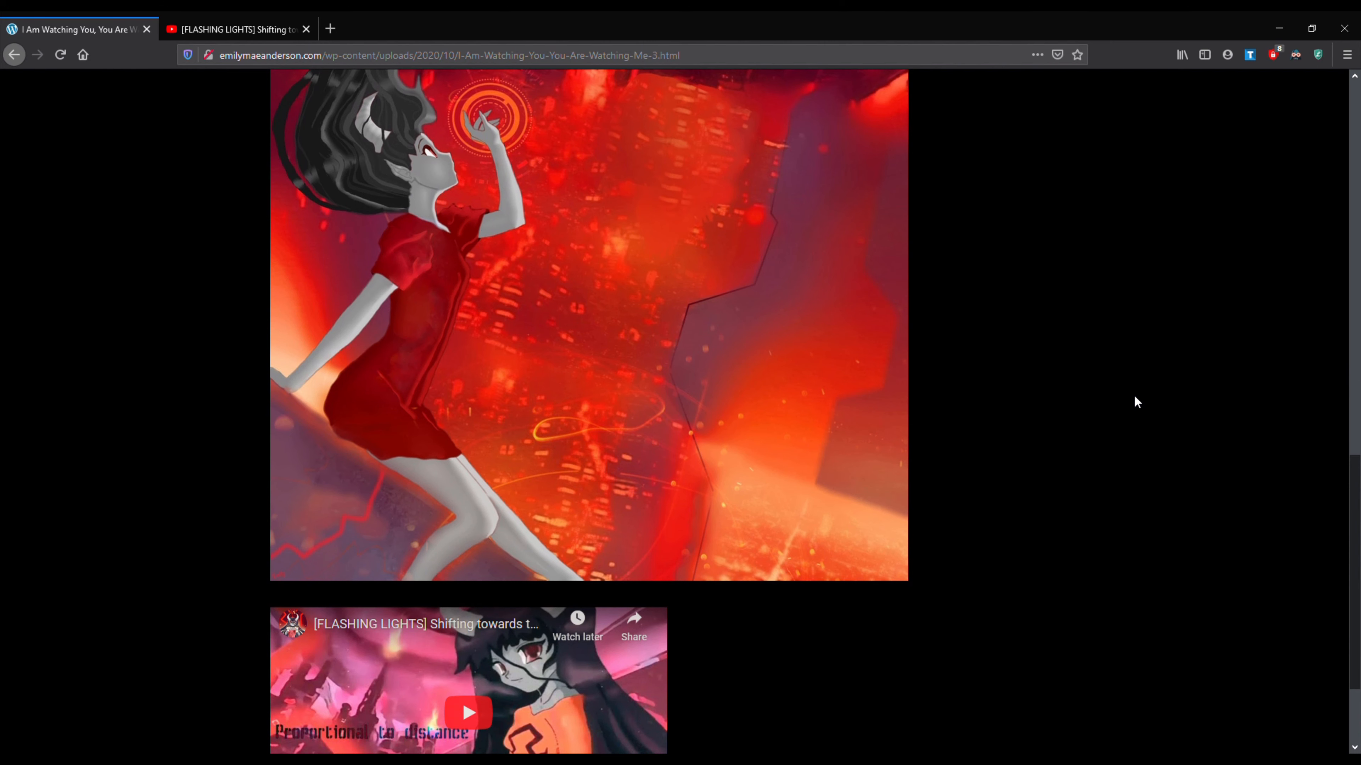
mouse_move(1032, 431)
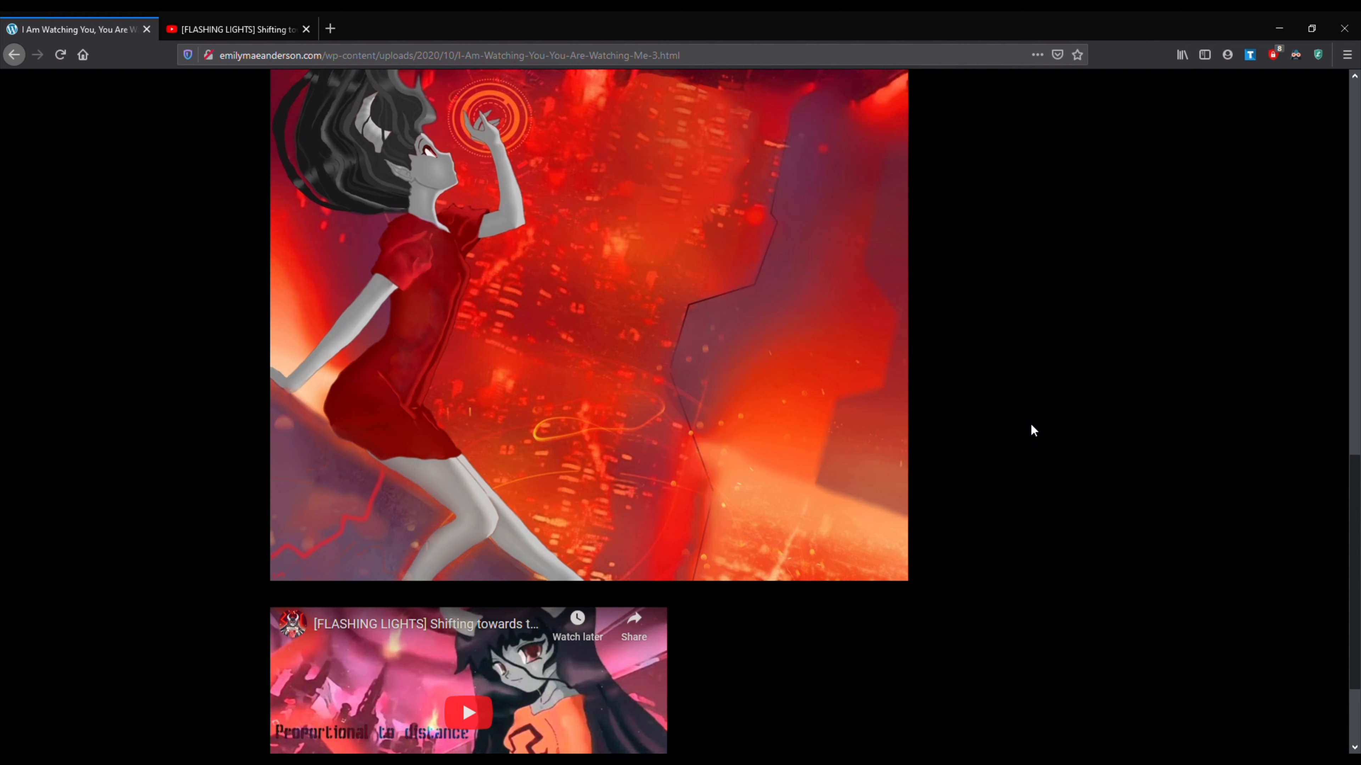
scroll("down", 3)
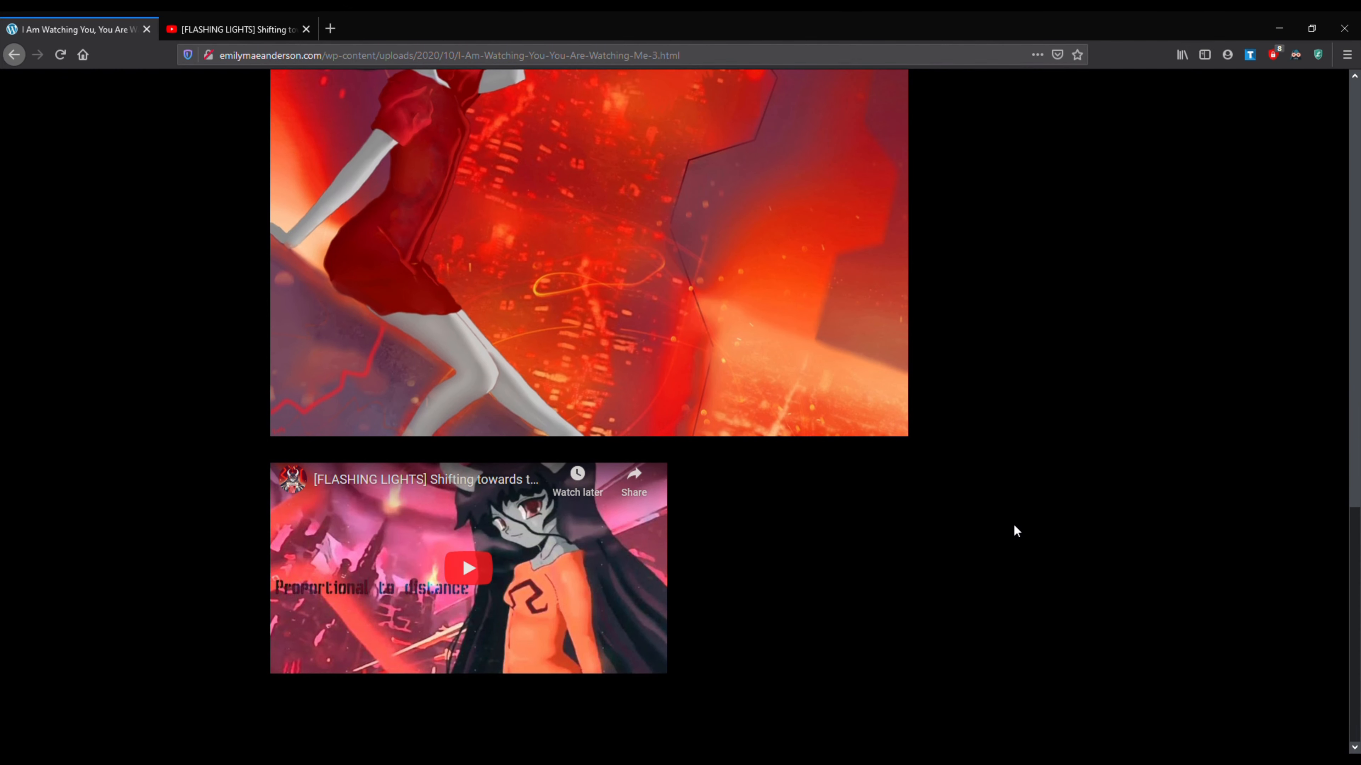
mouse_move(1018, 523)
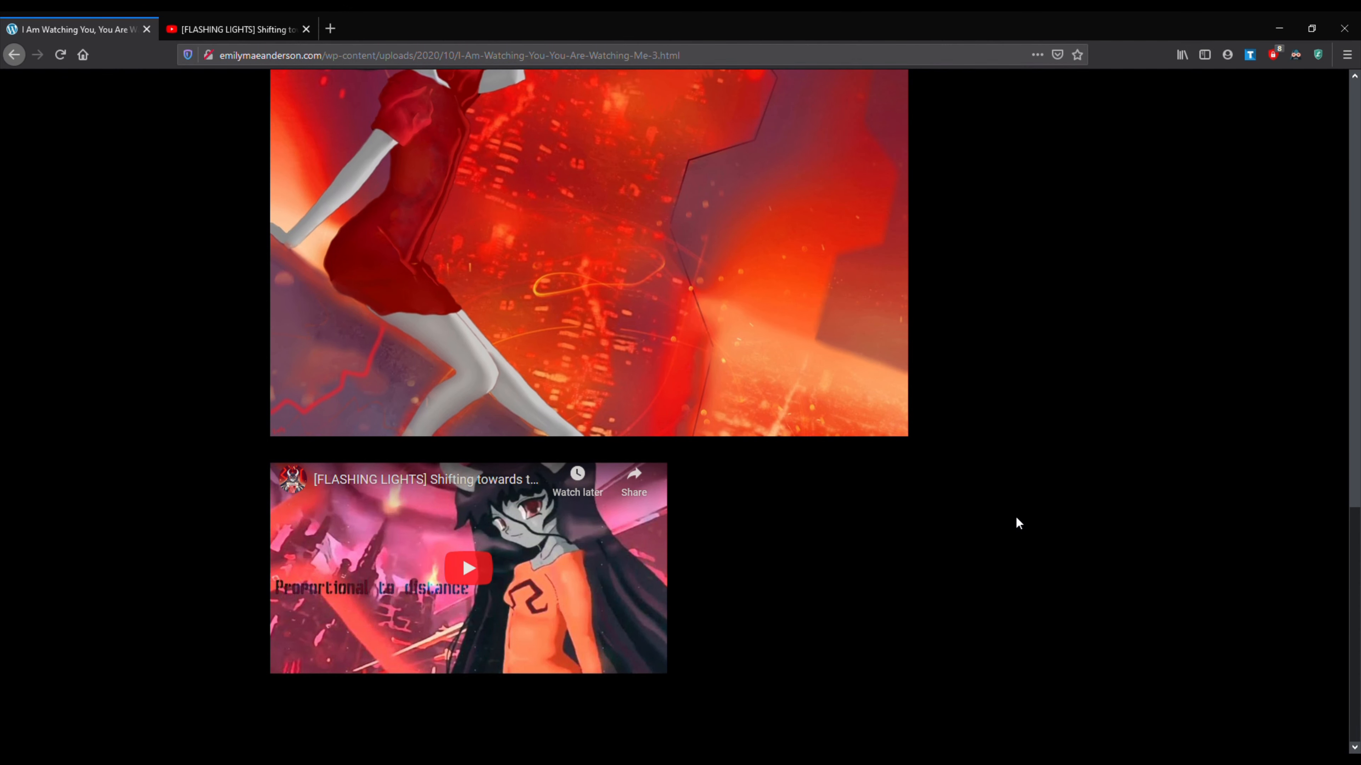